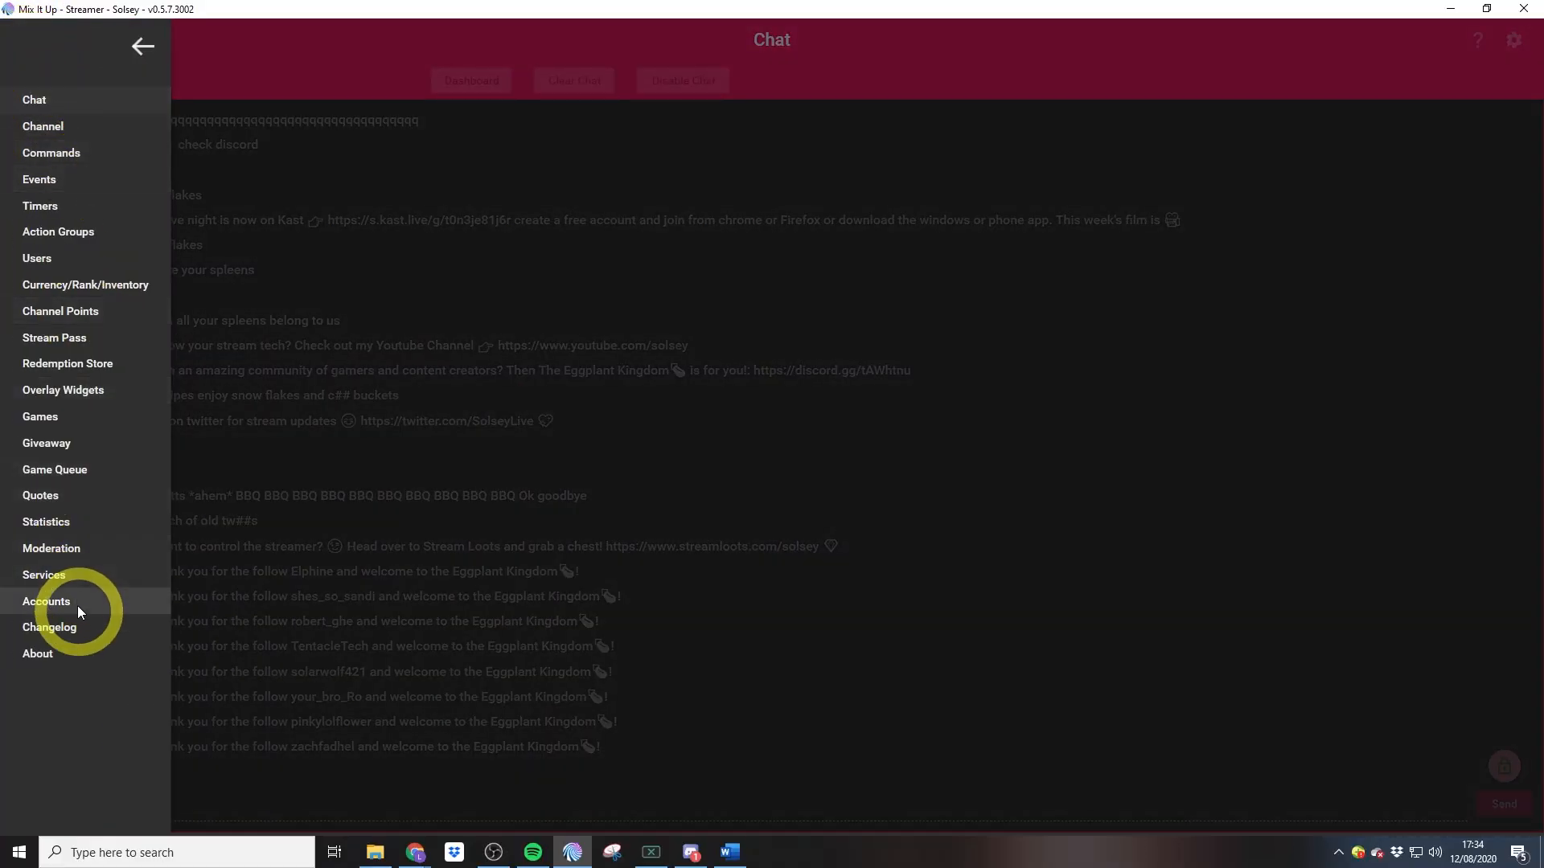
Open Mix It Up's Services page from the navigation menu.
{"action": "left_click", "coordinate": [43, 575]}
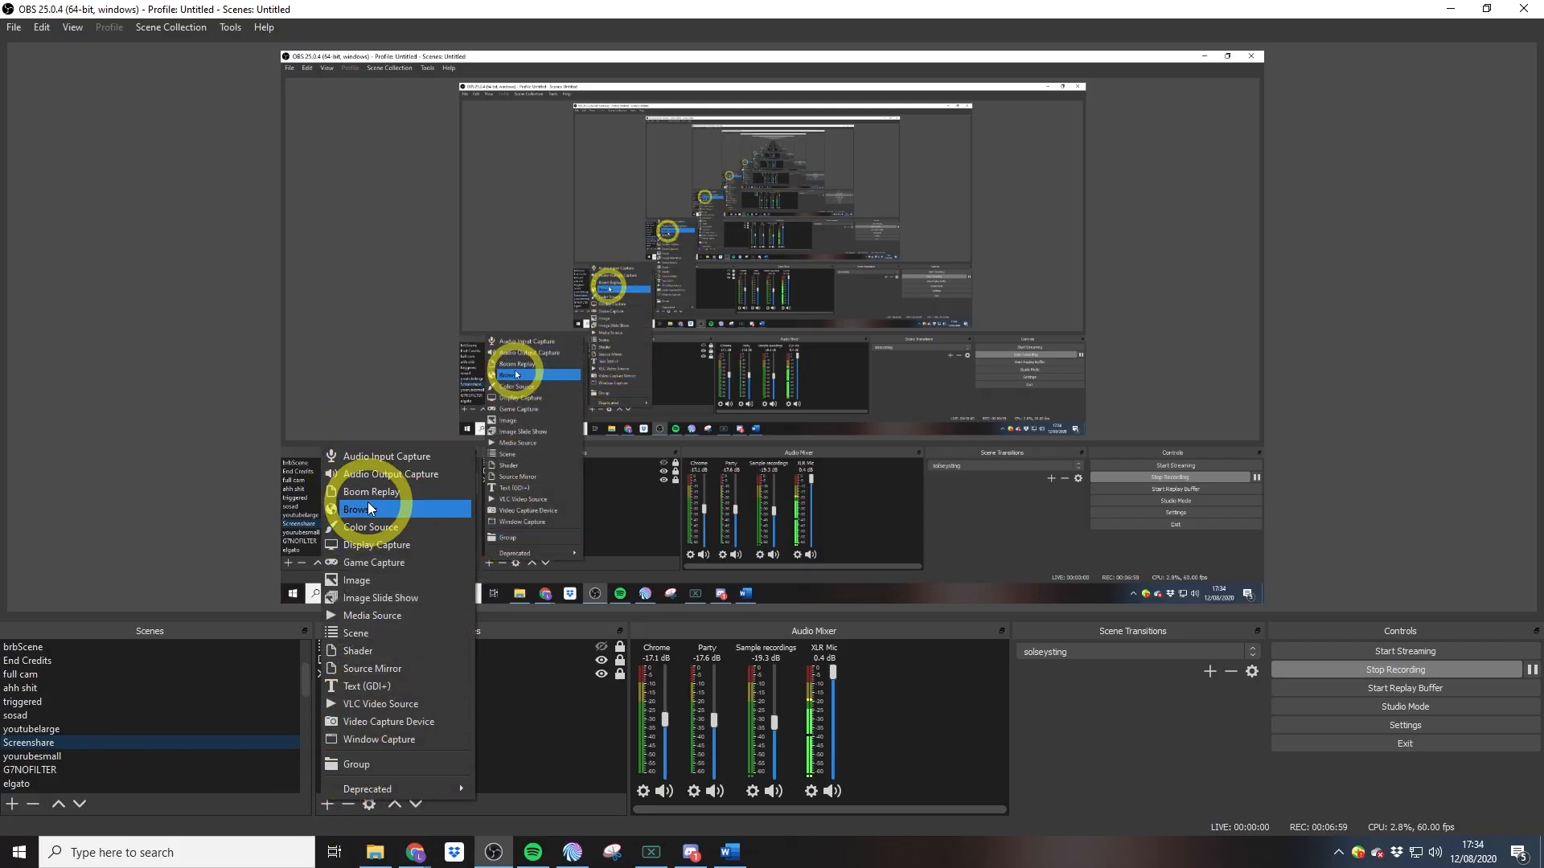
Add an OBS Browser source with the localhost overlay URL and width 1920.
{"action": "left_click", "coordinate": [360, 509]}
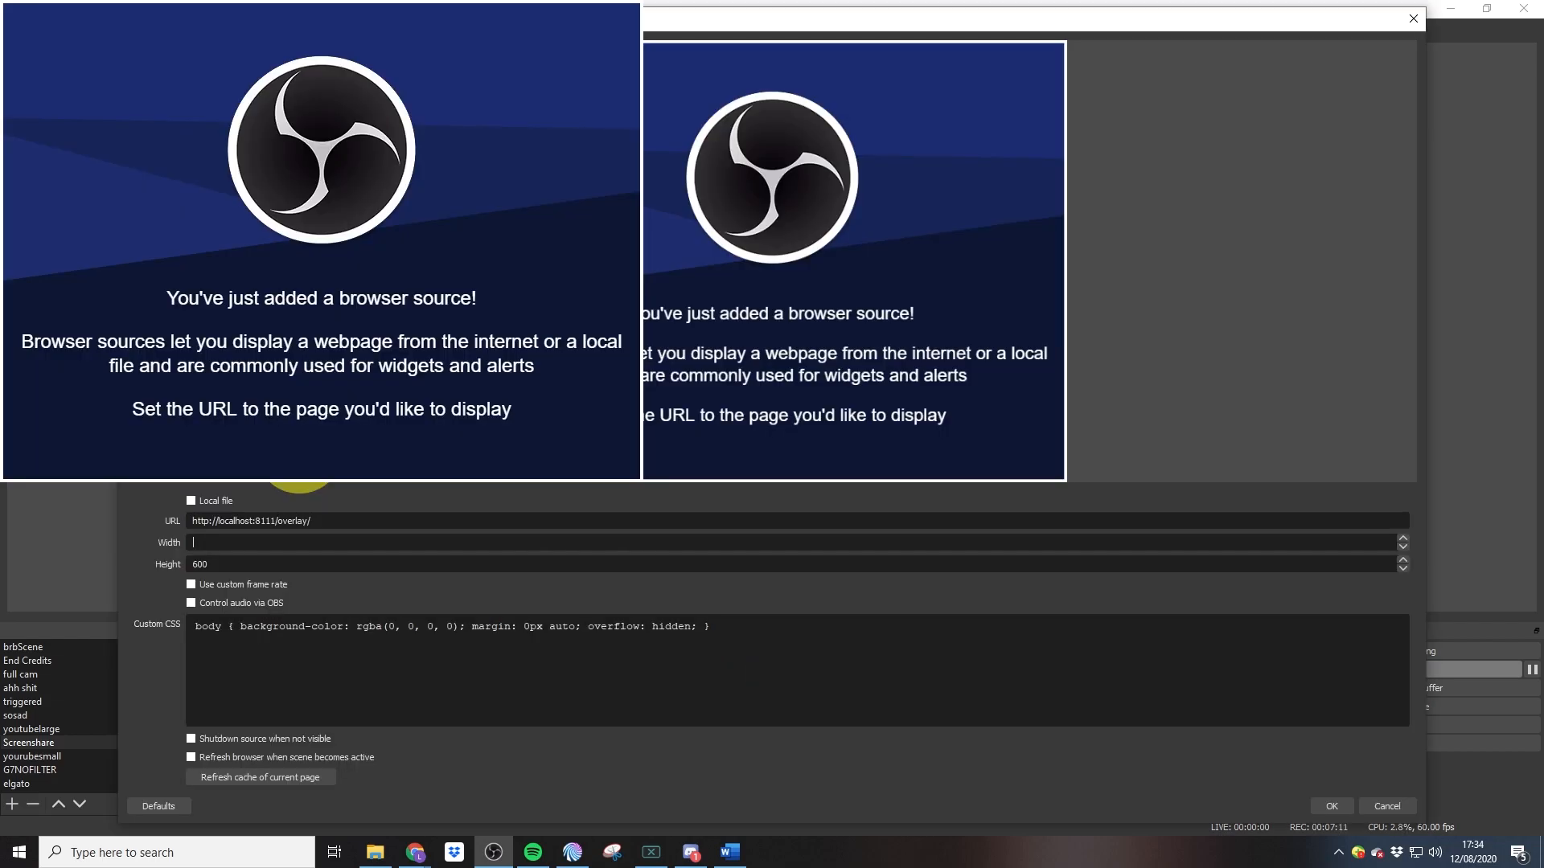
{"action": "type", "text": "1920"}
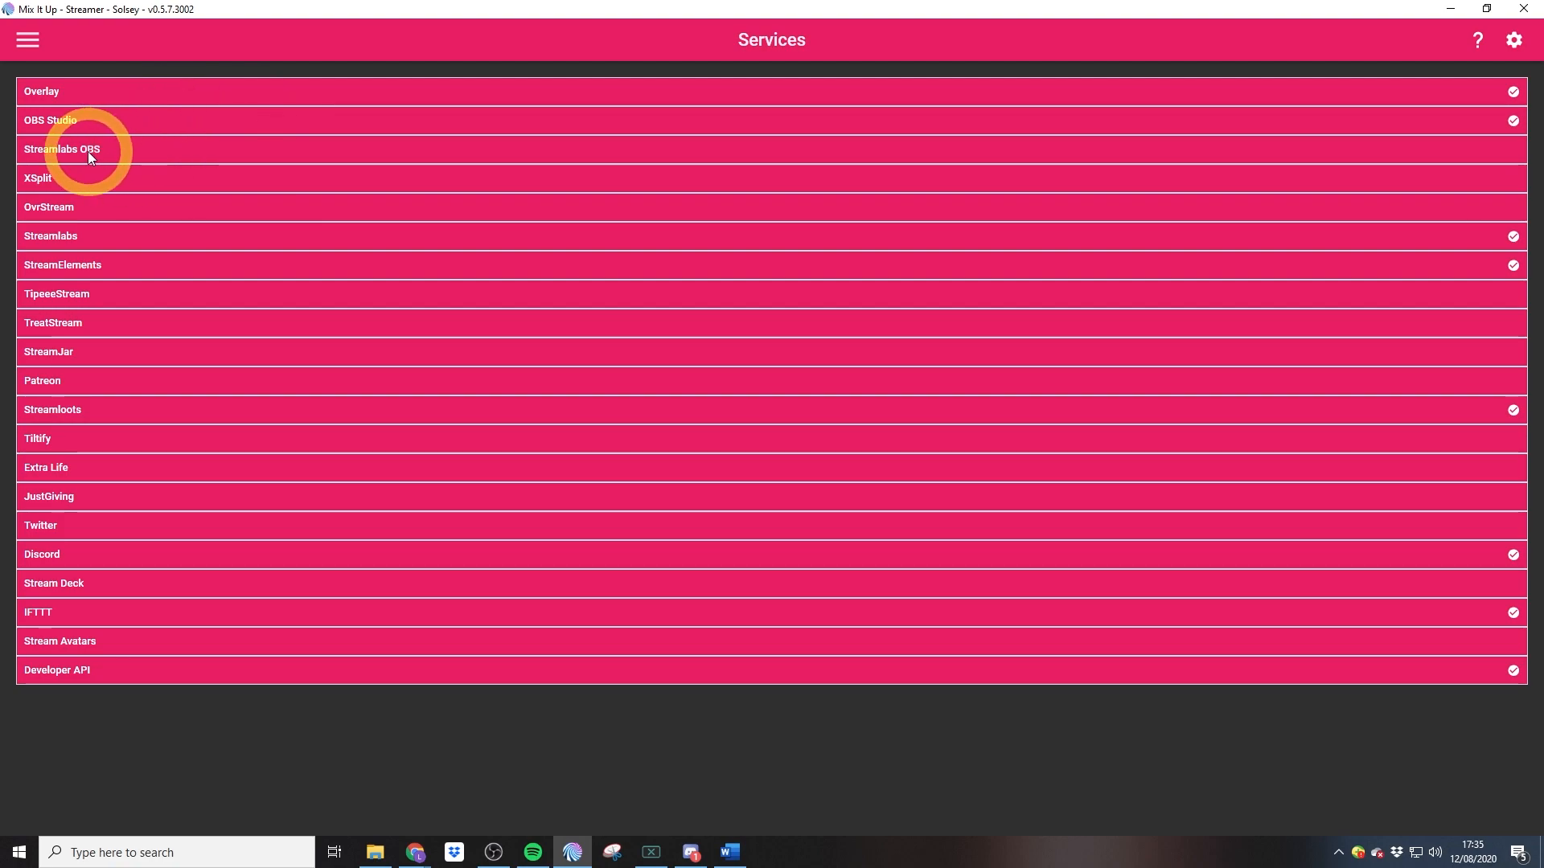
{"action": "mouse_move", "coordinate": [105, 181]}
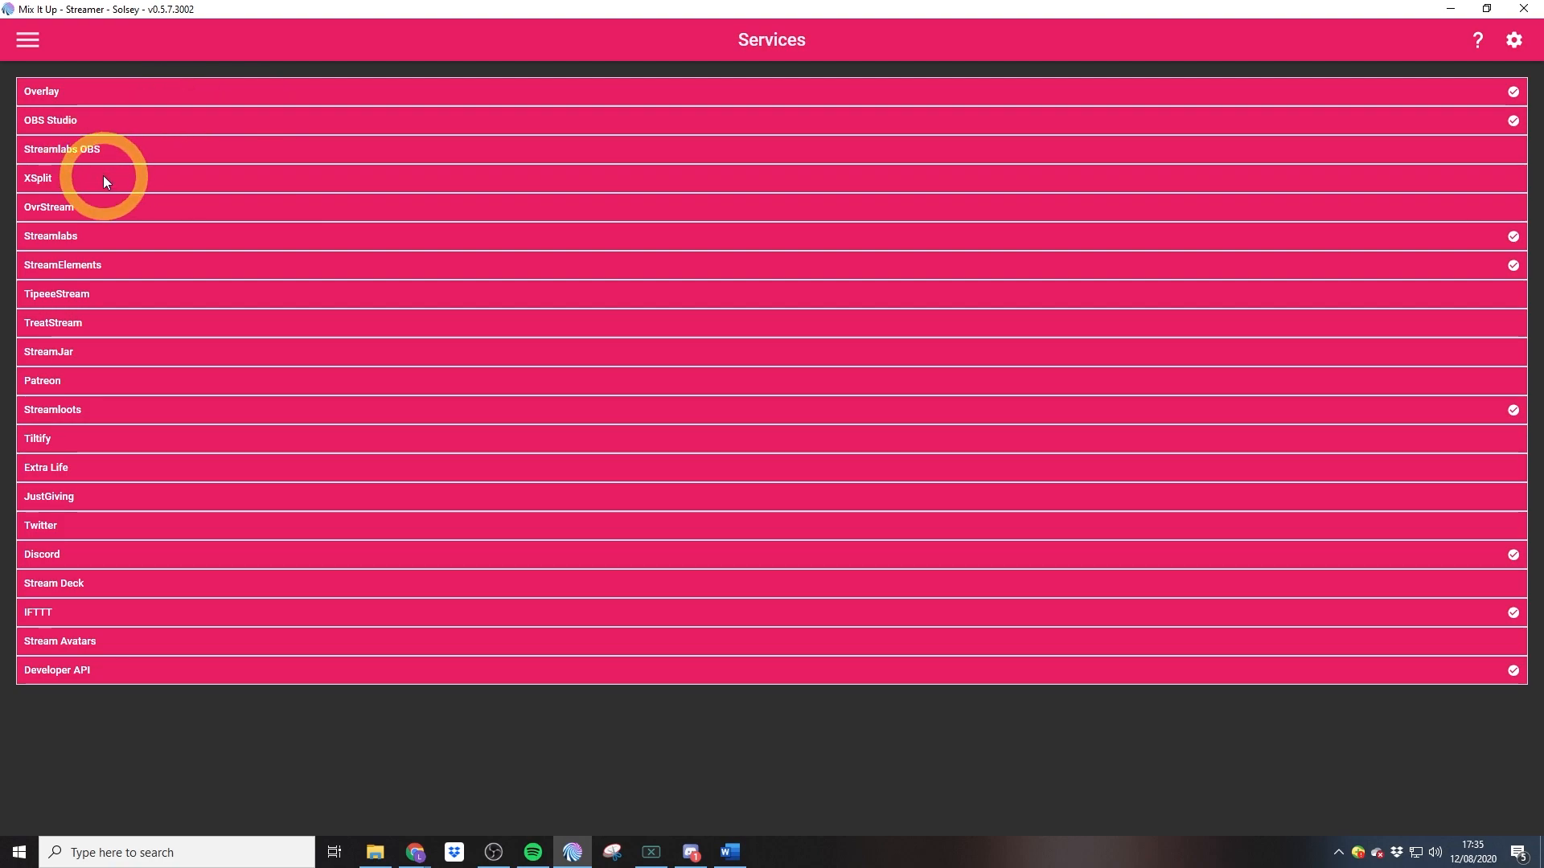
Expand the Streamlabs OBS row to show its description and connect option.
{"action": "left_click", "coordinate": [61, 149]}
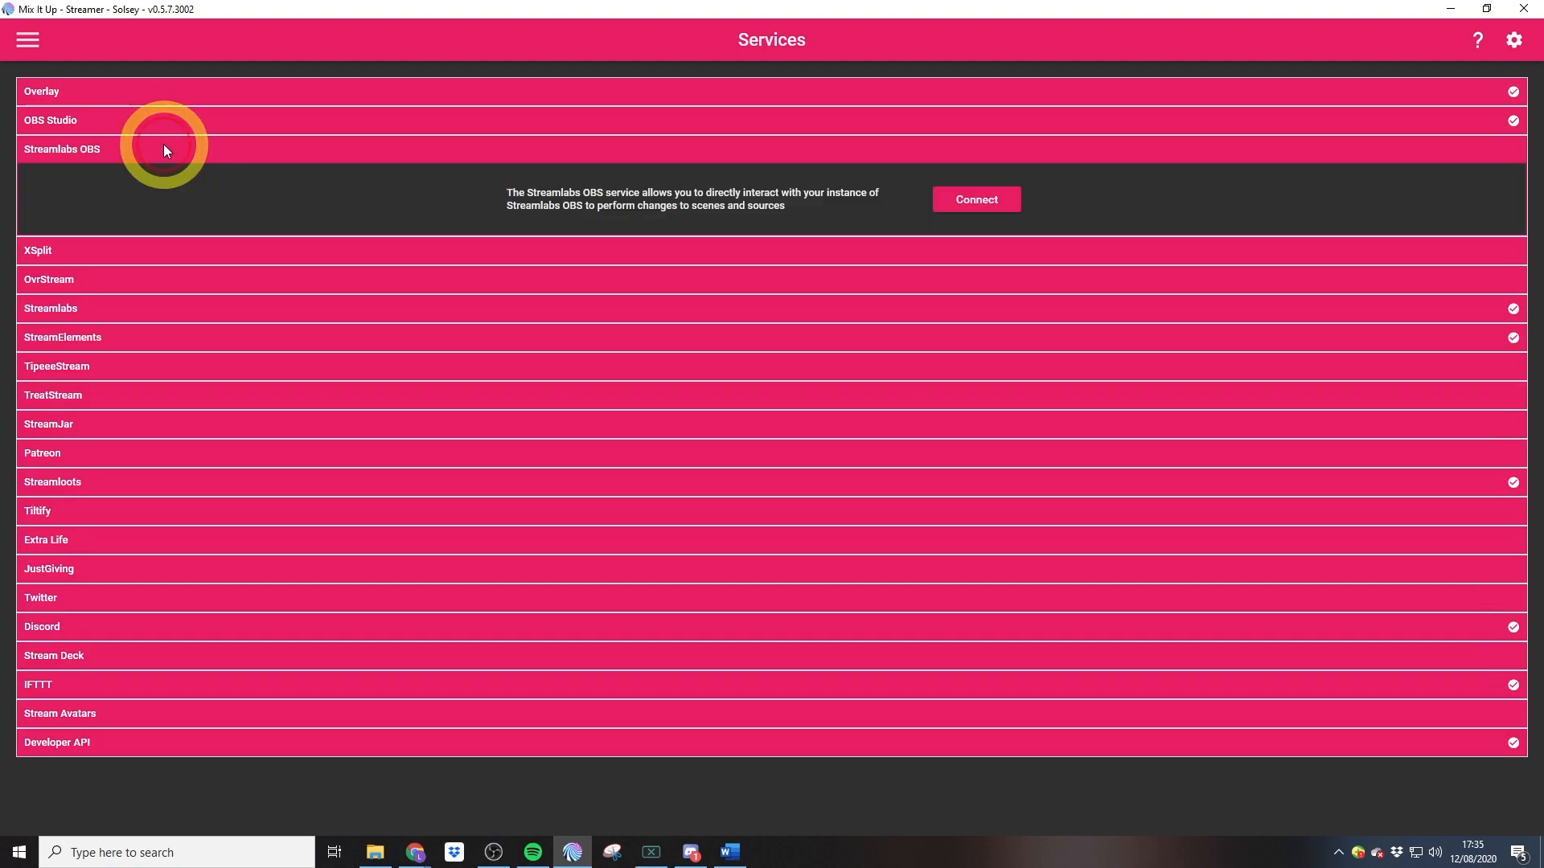
{"action": "mouse_move", "coordinate": [975, 198]}
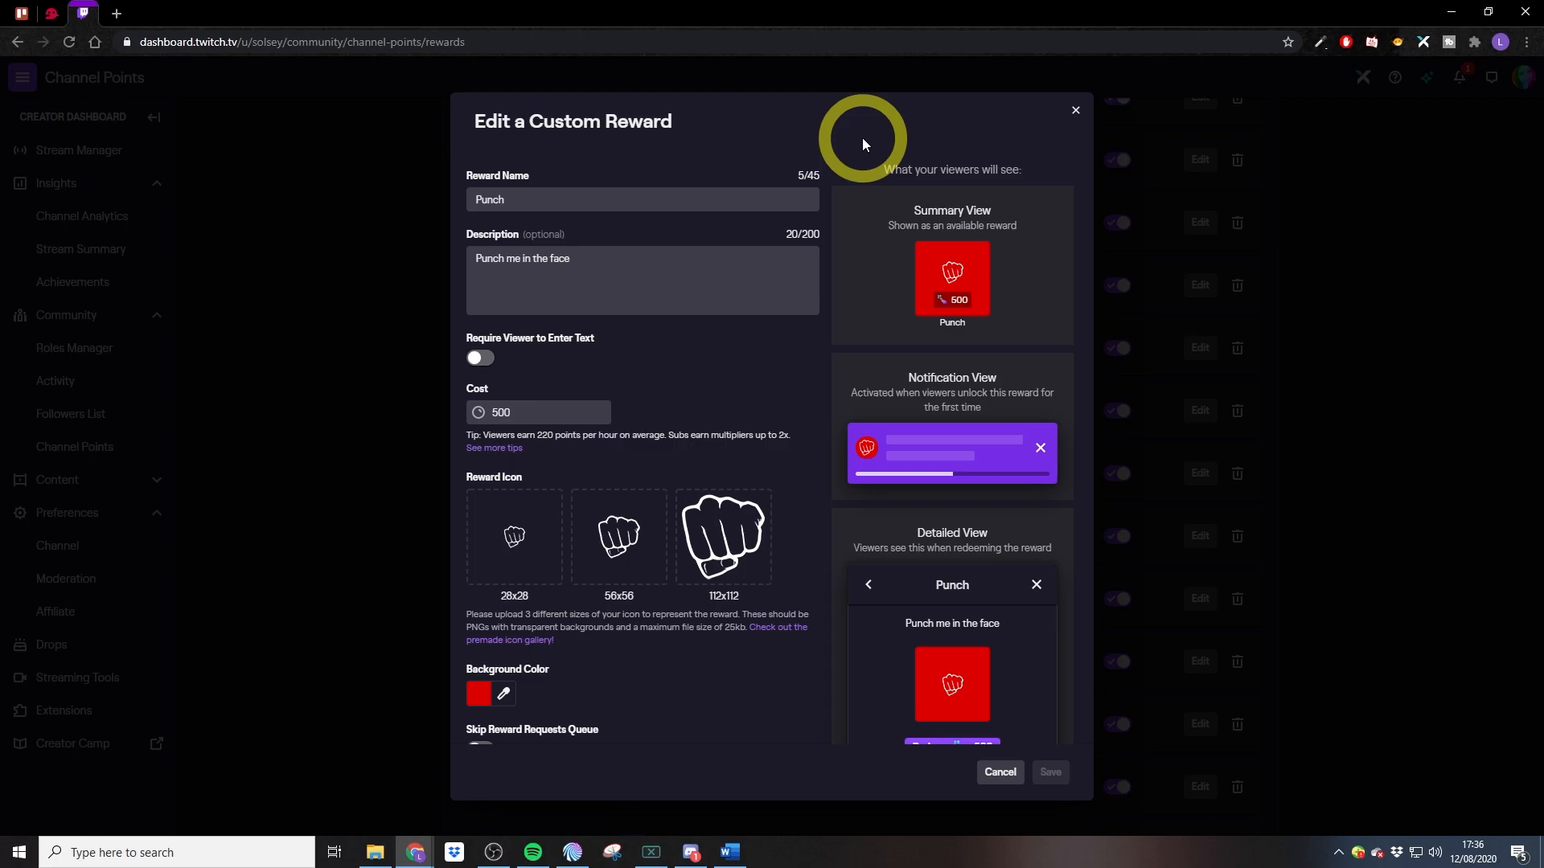
{"action": "mouse_move", "coordinate": [648, 333]}
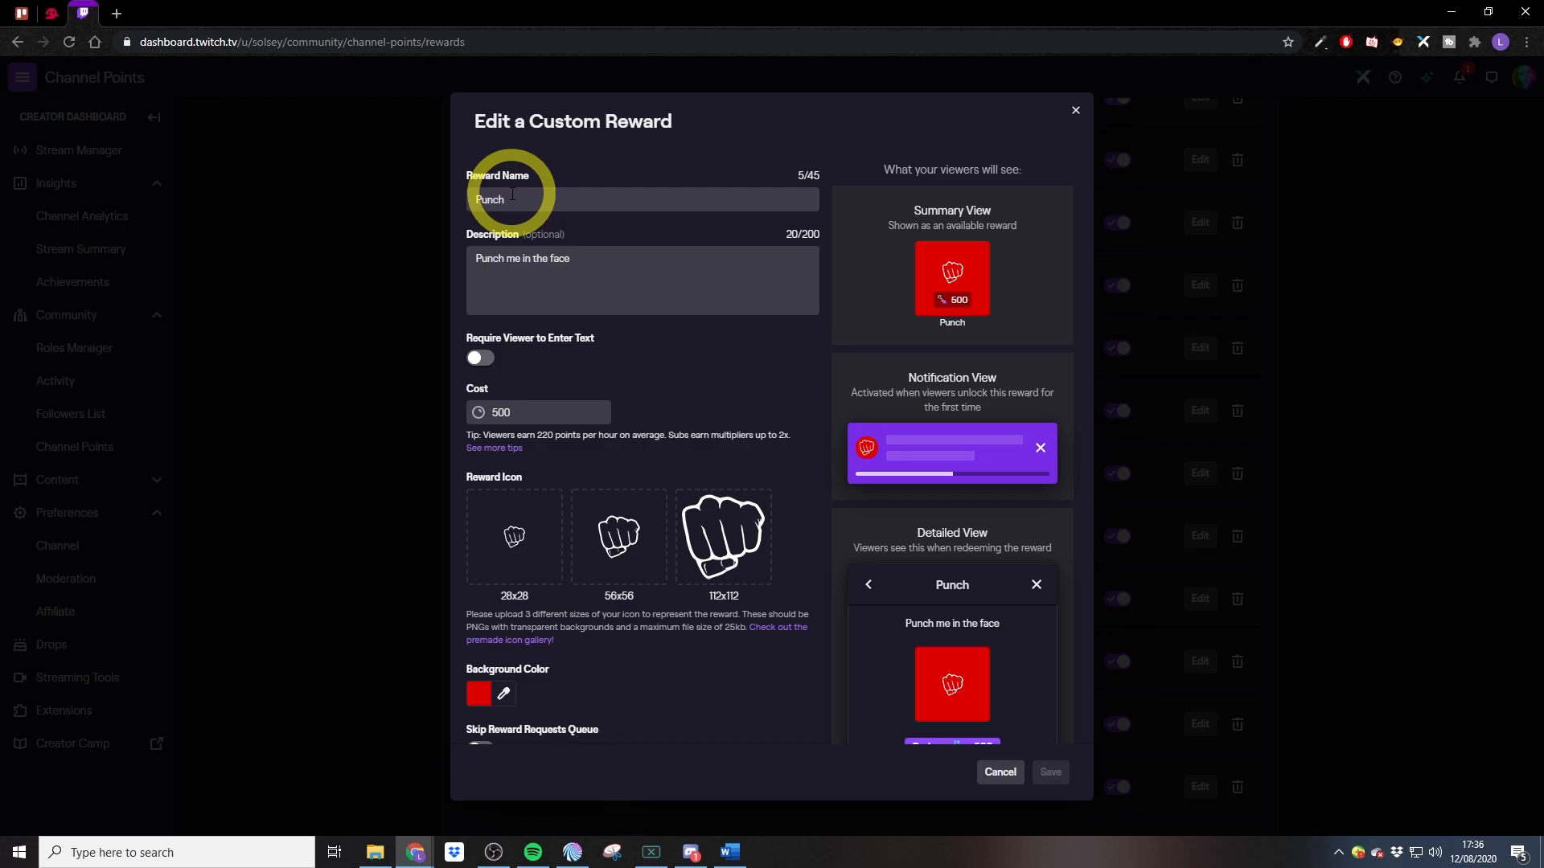
{"action": "mouse_move", "coordinate": [578, 552]}
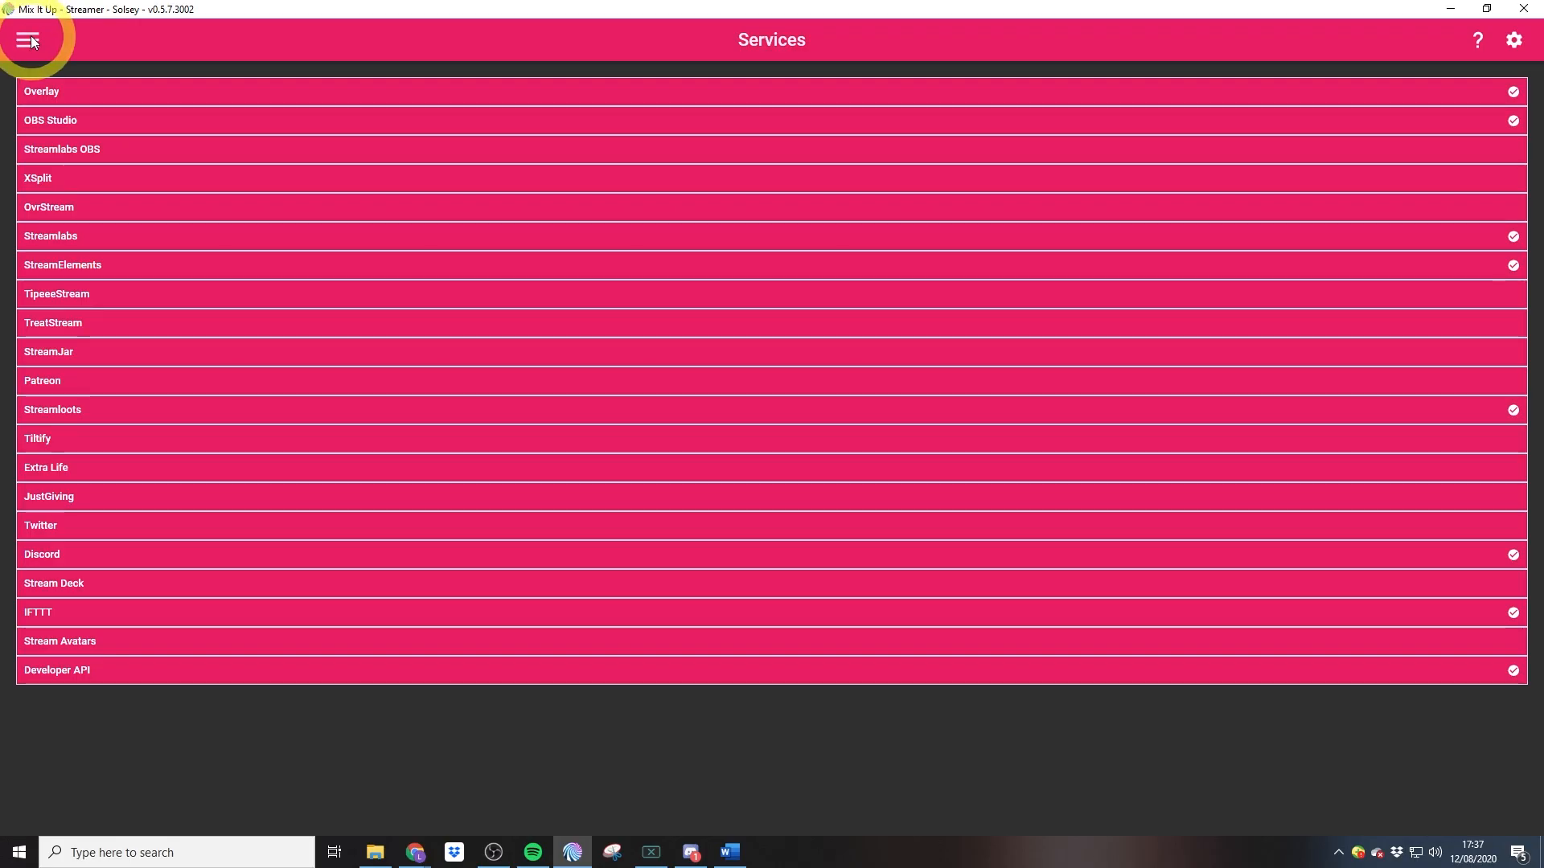
Go to Channel Points via the navigation menu and add a new command.
{"action": "left_click", "coordinate": [28, 40]}
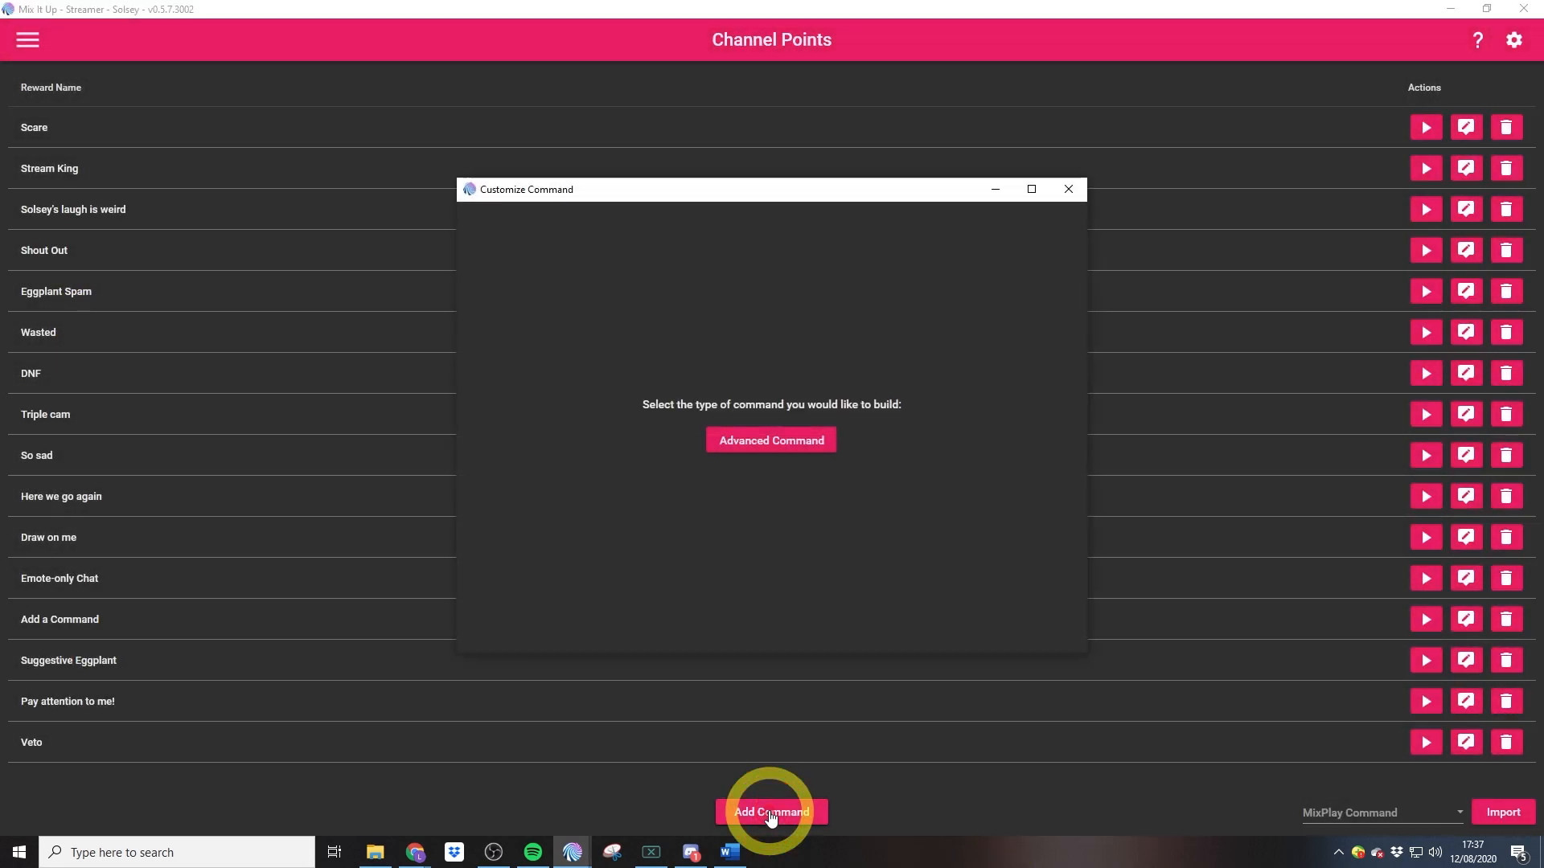
{"action": "left_click", "coordinate": [771, 440]}
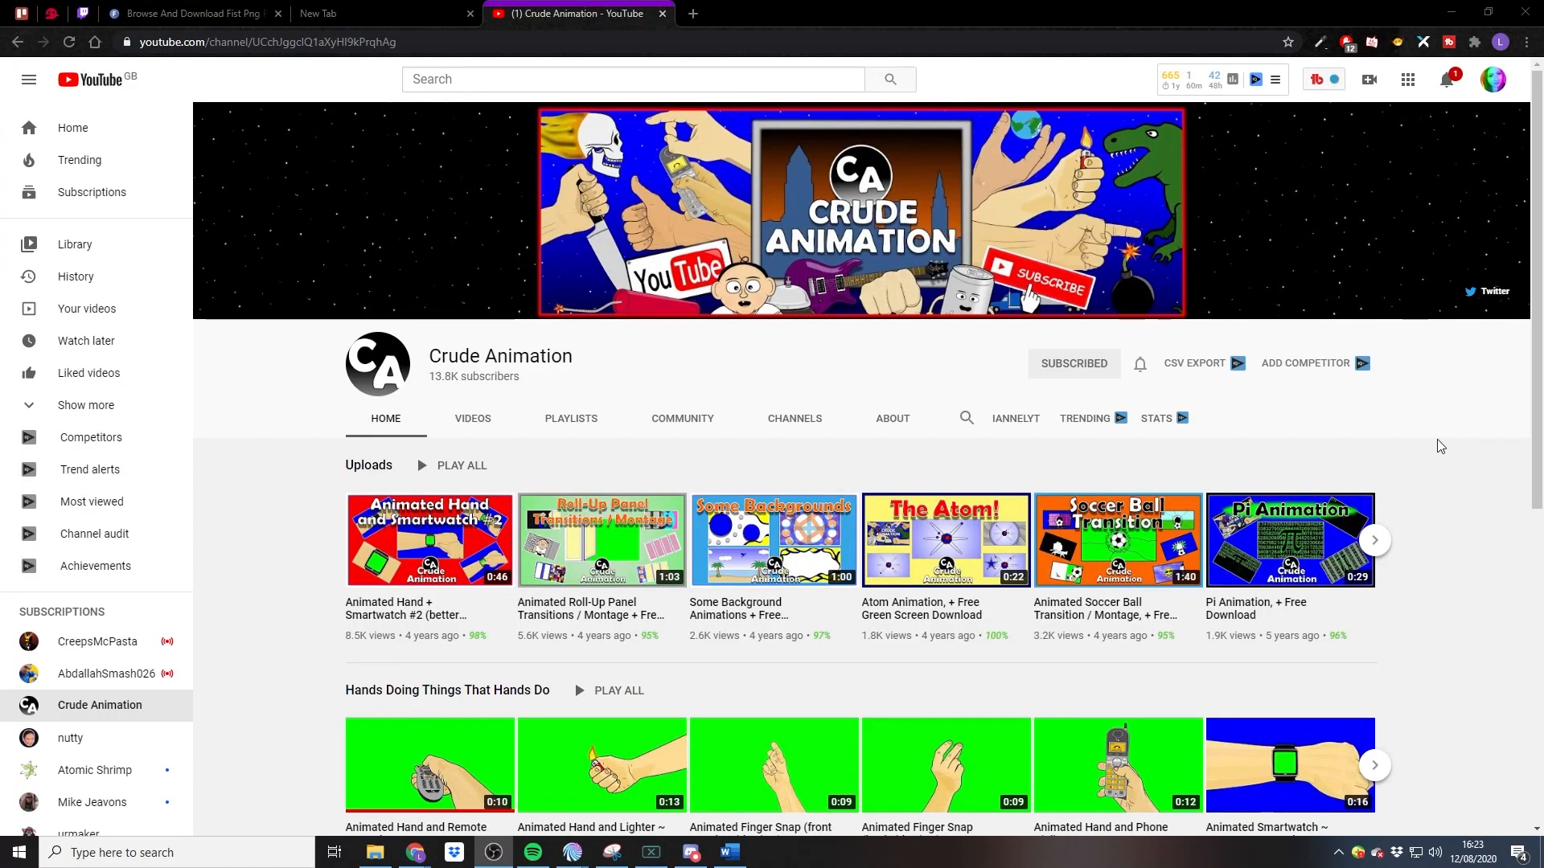
Scroll through the Crude Animation channel's uploads for green-screen hand clips.
{"action": "scroll", "scroll_direction": "down", "scroll_amount": 3}
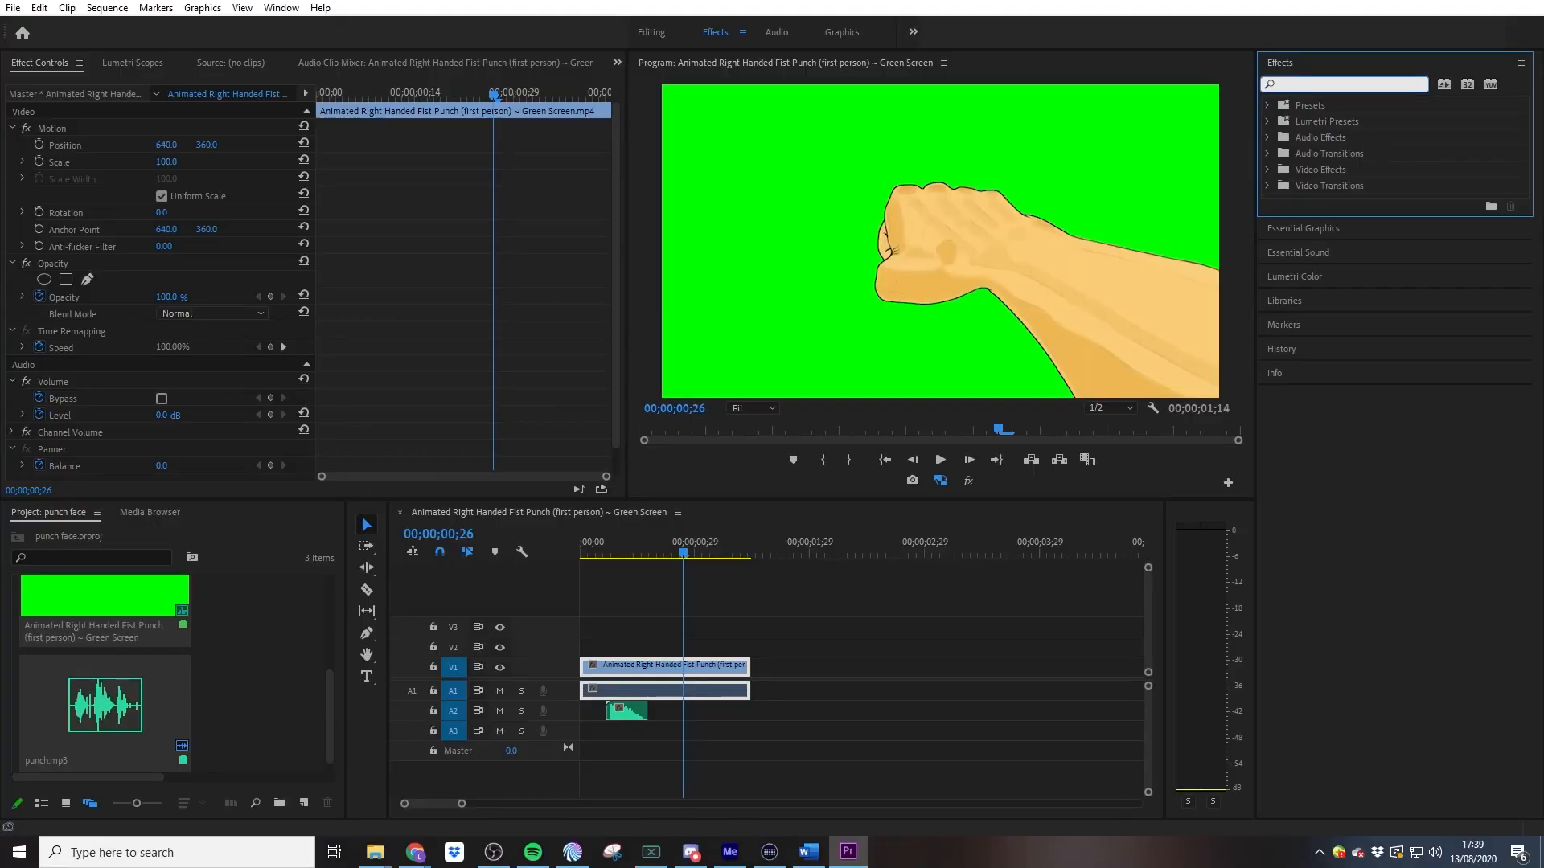
Apply Ultra Key to the fist punch clip and position punch.mp3 on the audio track.
{"action": "type", "text": "ultr"}
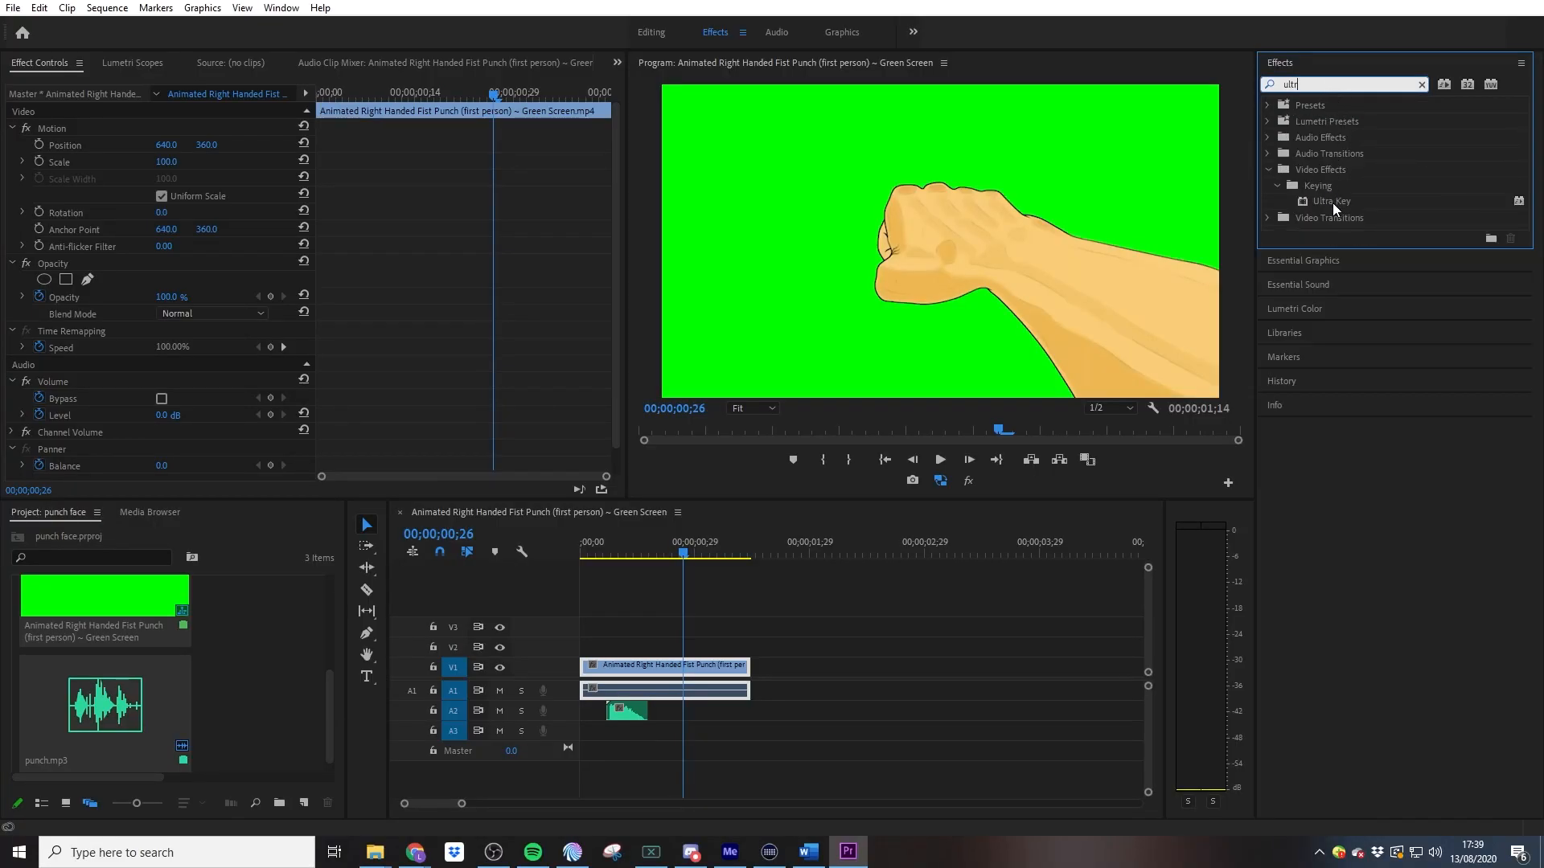
{"action": "double_click", "coordinate": [1330, 201]}
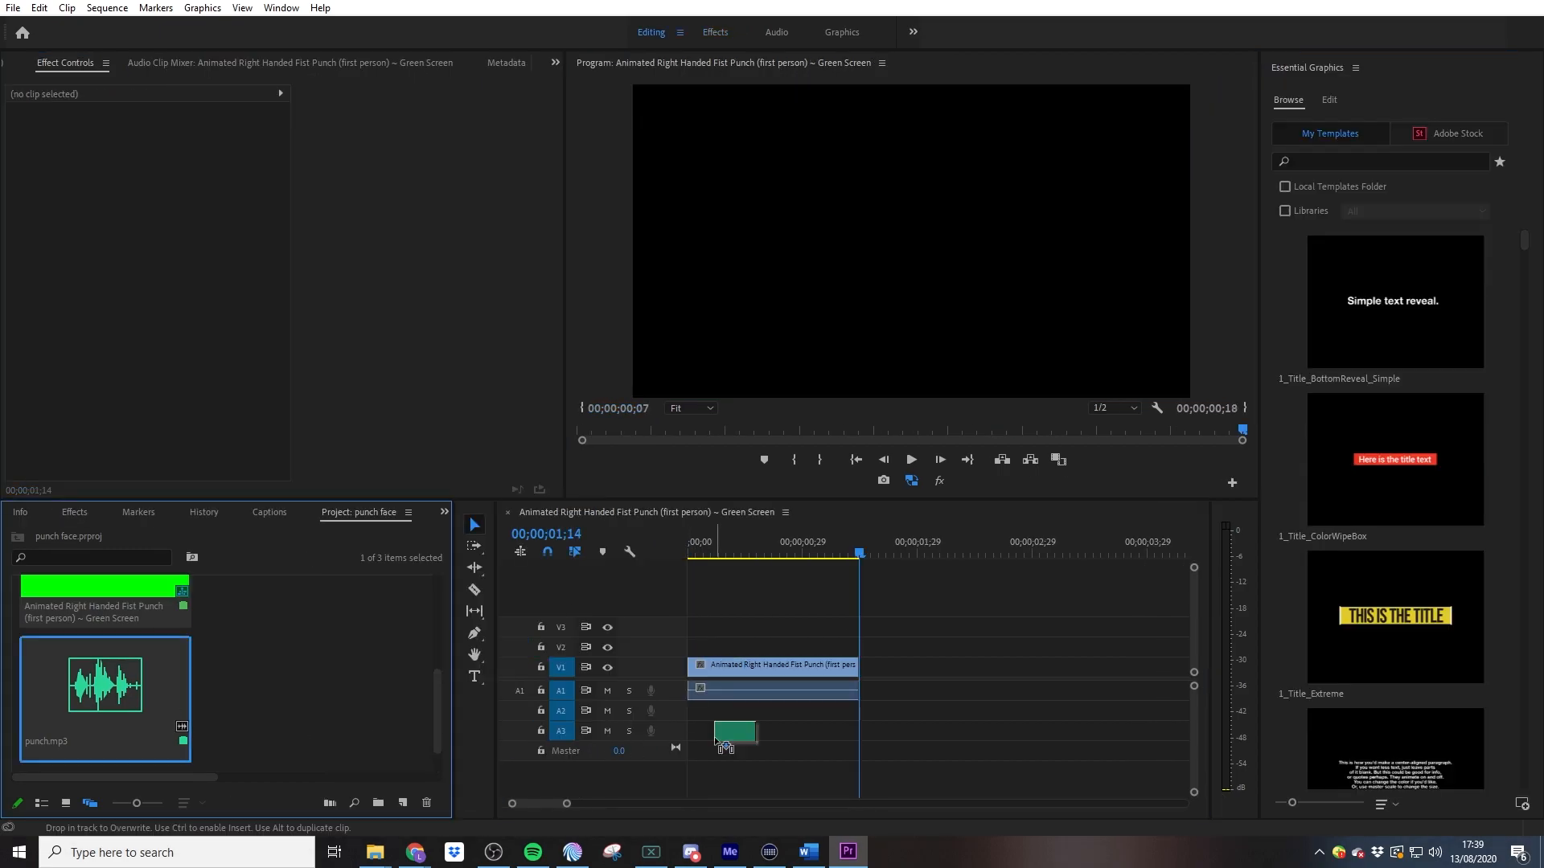
{"action": "left_click_drag", "start_coordinate": [733, 733], "coordinate": [763, 709]}
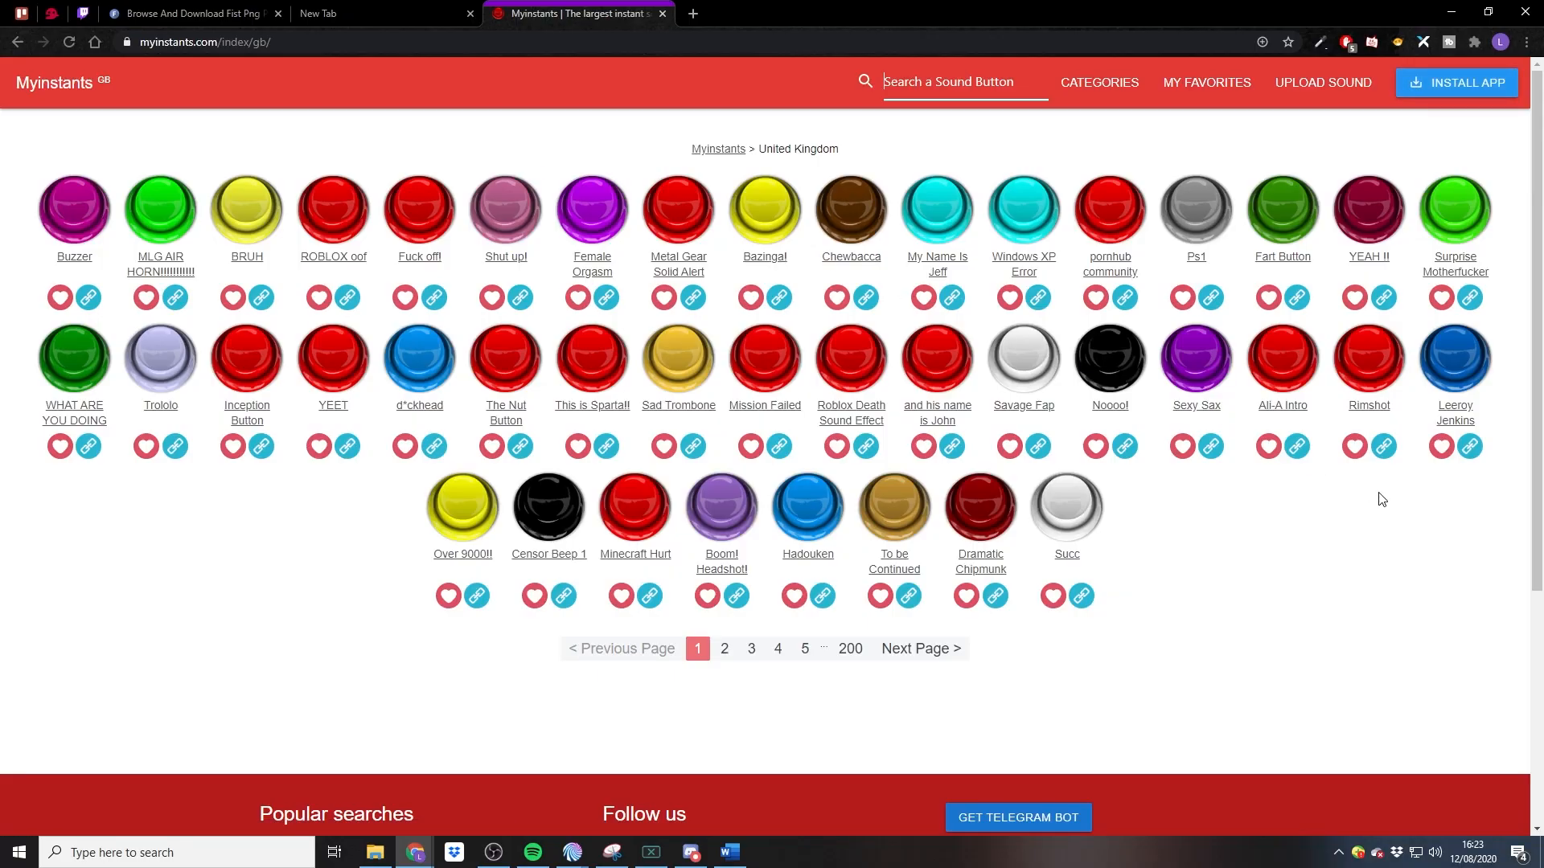
Scroll the Myinstants United Kingdom sound buttons looking for a punch sound.
{"action": "scroll", "scroll_direction": "down", "scroll_amount": 3}
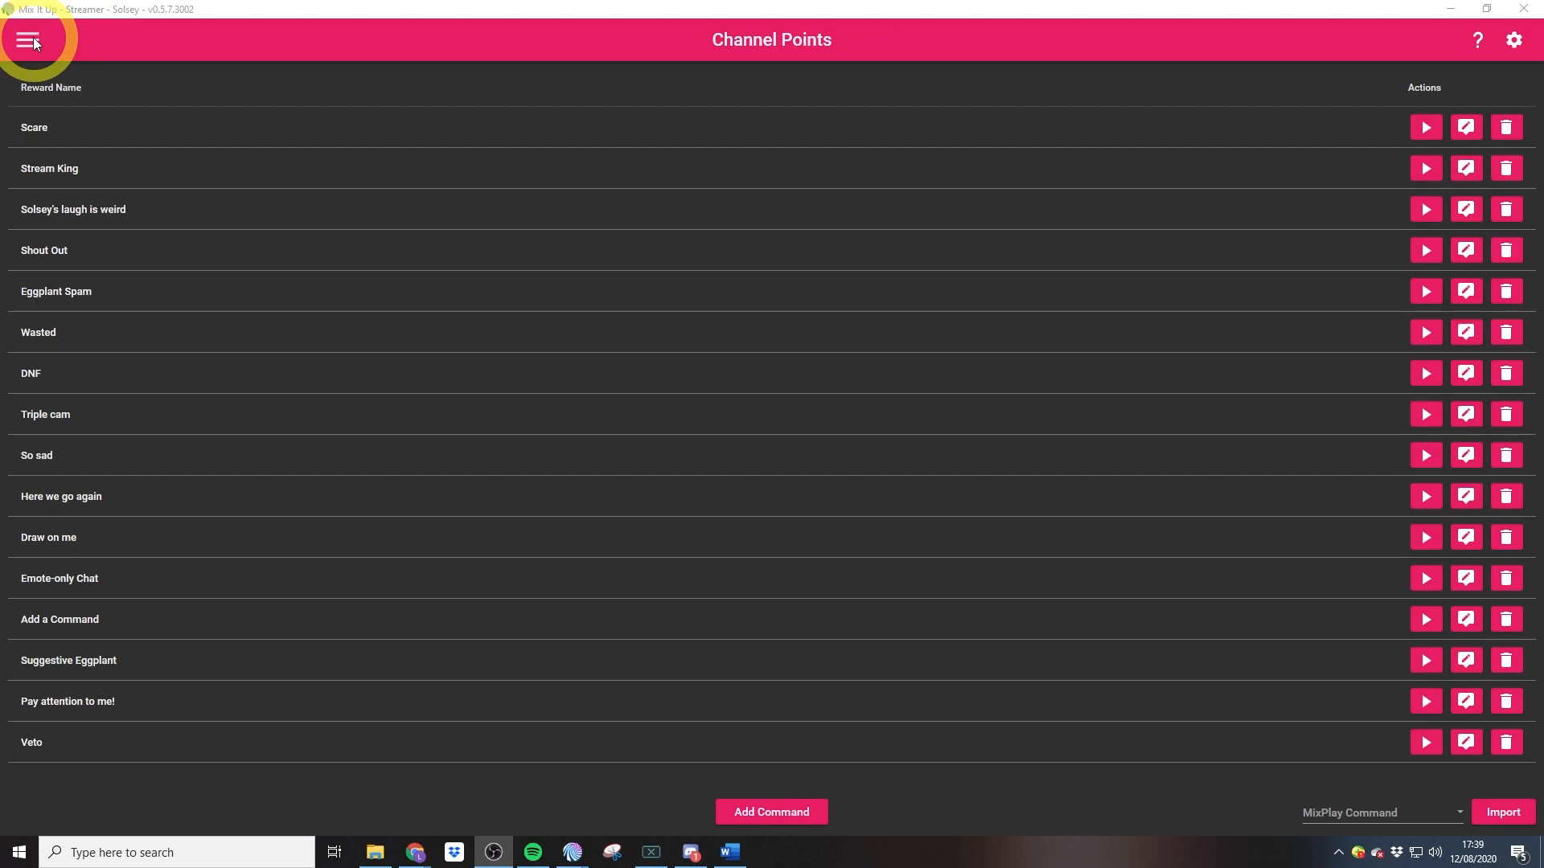
{"action": "mouse_move", "coordinate": [1513, 39]}
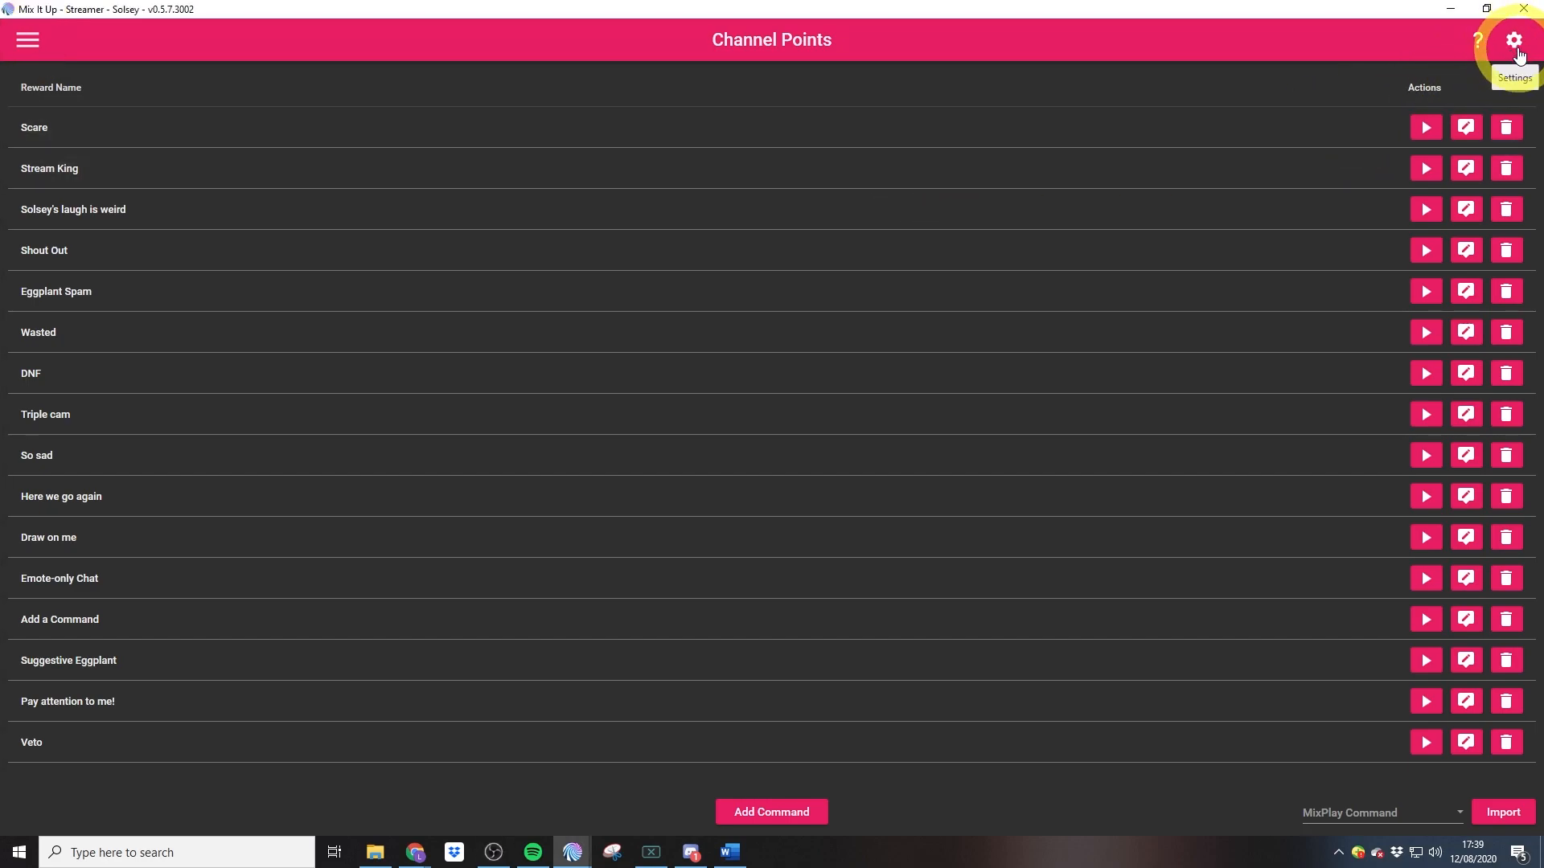
Create a new overlay endpoint named chroma2 in Mix It Up's Overlays settings.
{"action": "left_click", "coordinate": [1514, 39]}
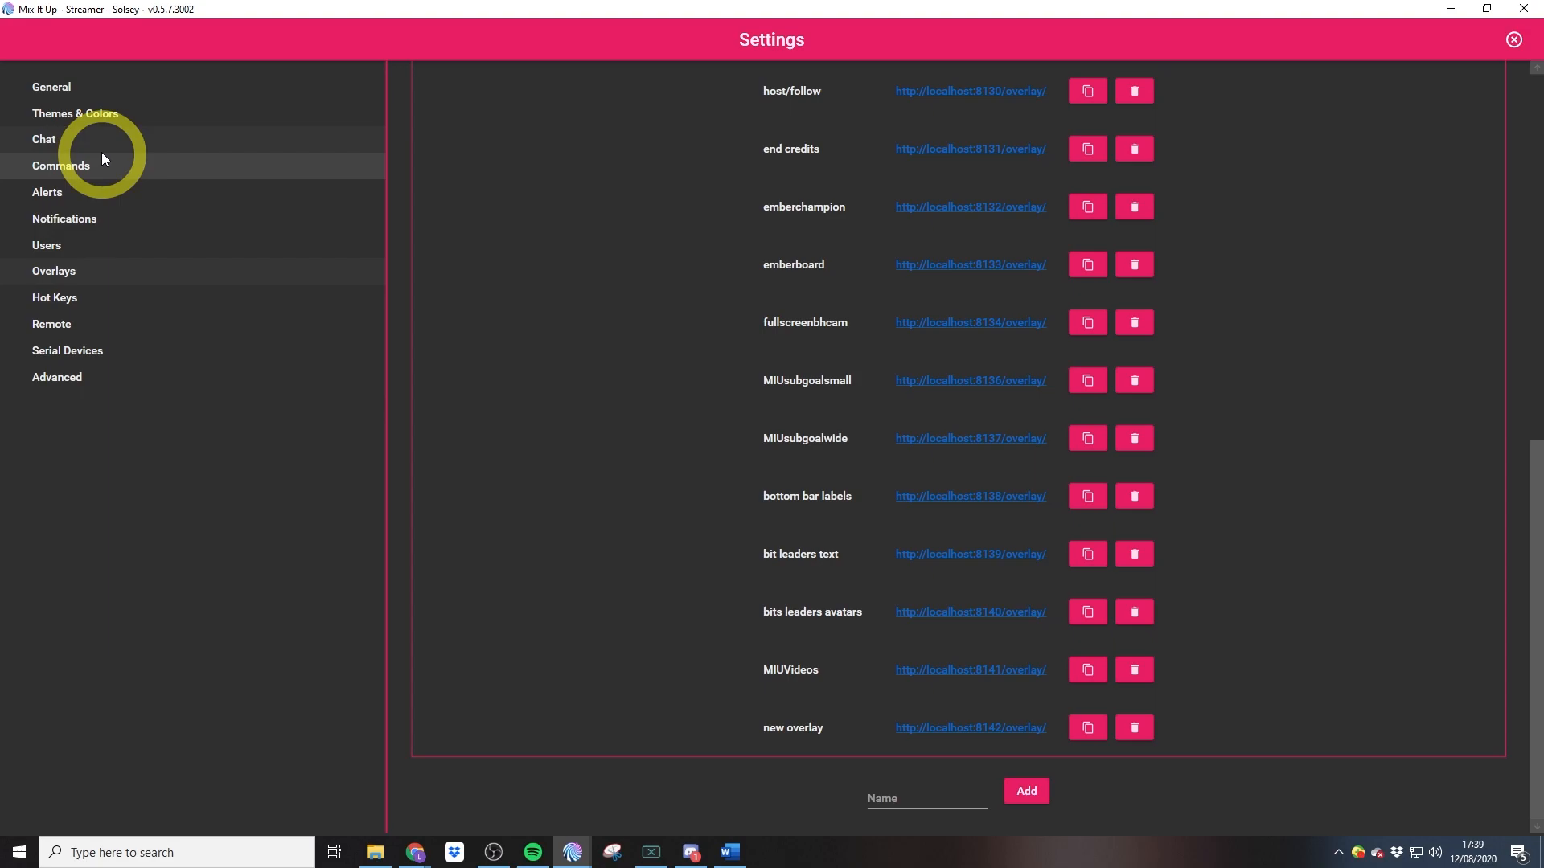
{"action": "left_click", "coordinate": [924, 797]}
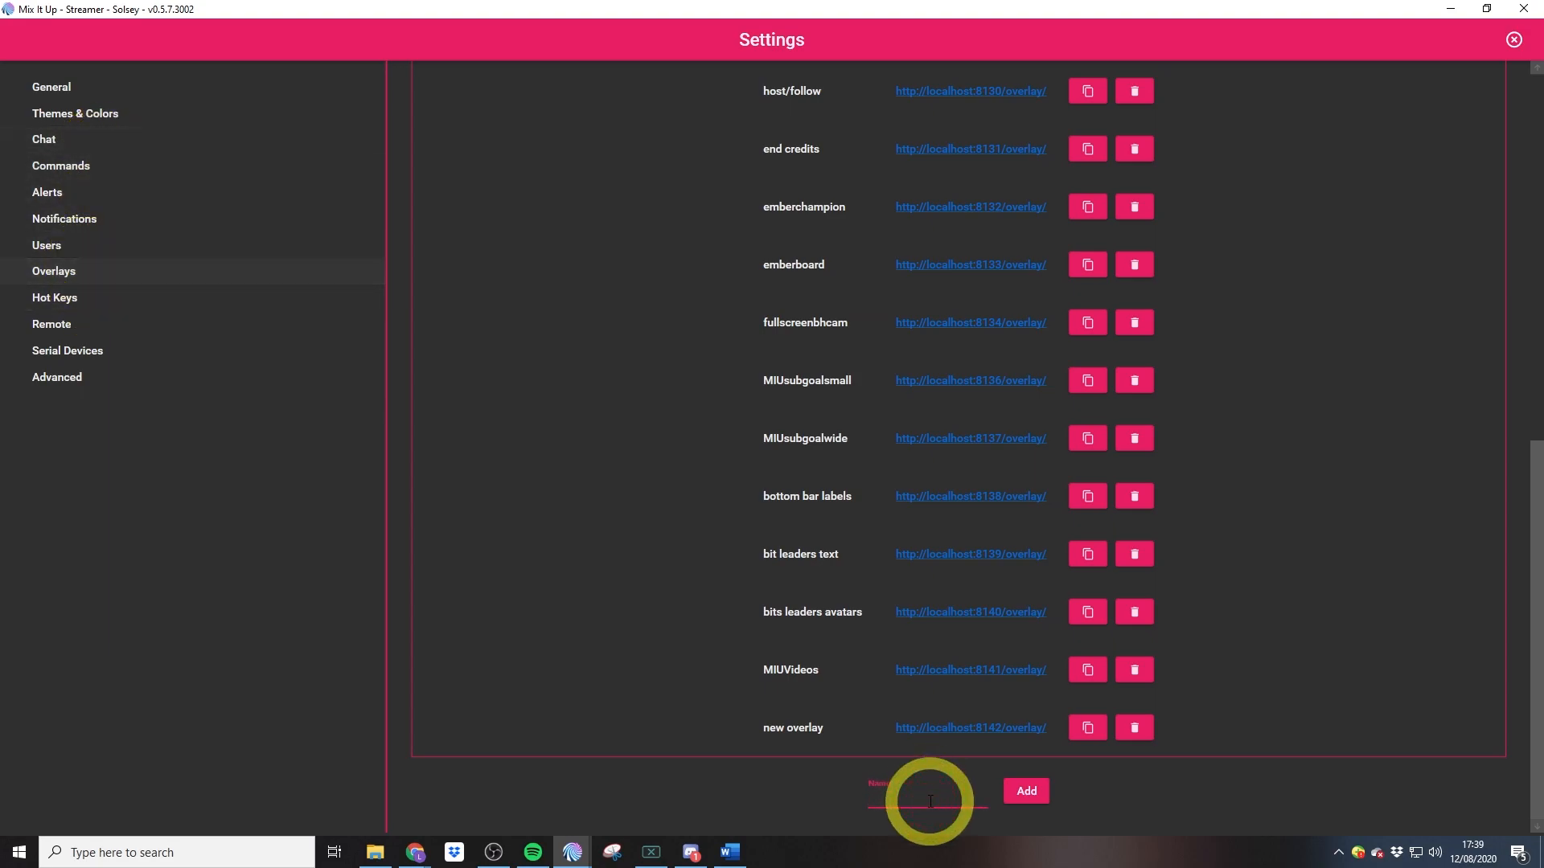
{"action": "type", "text": "chroma2"}
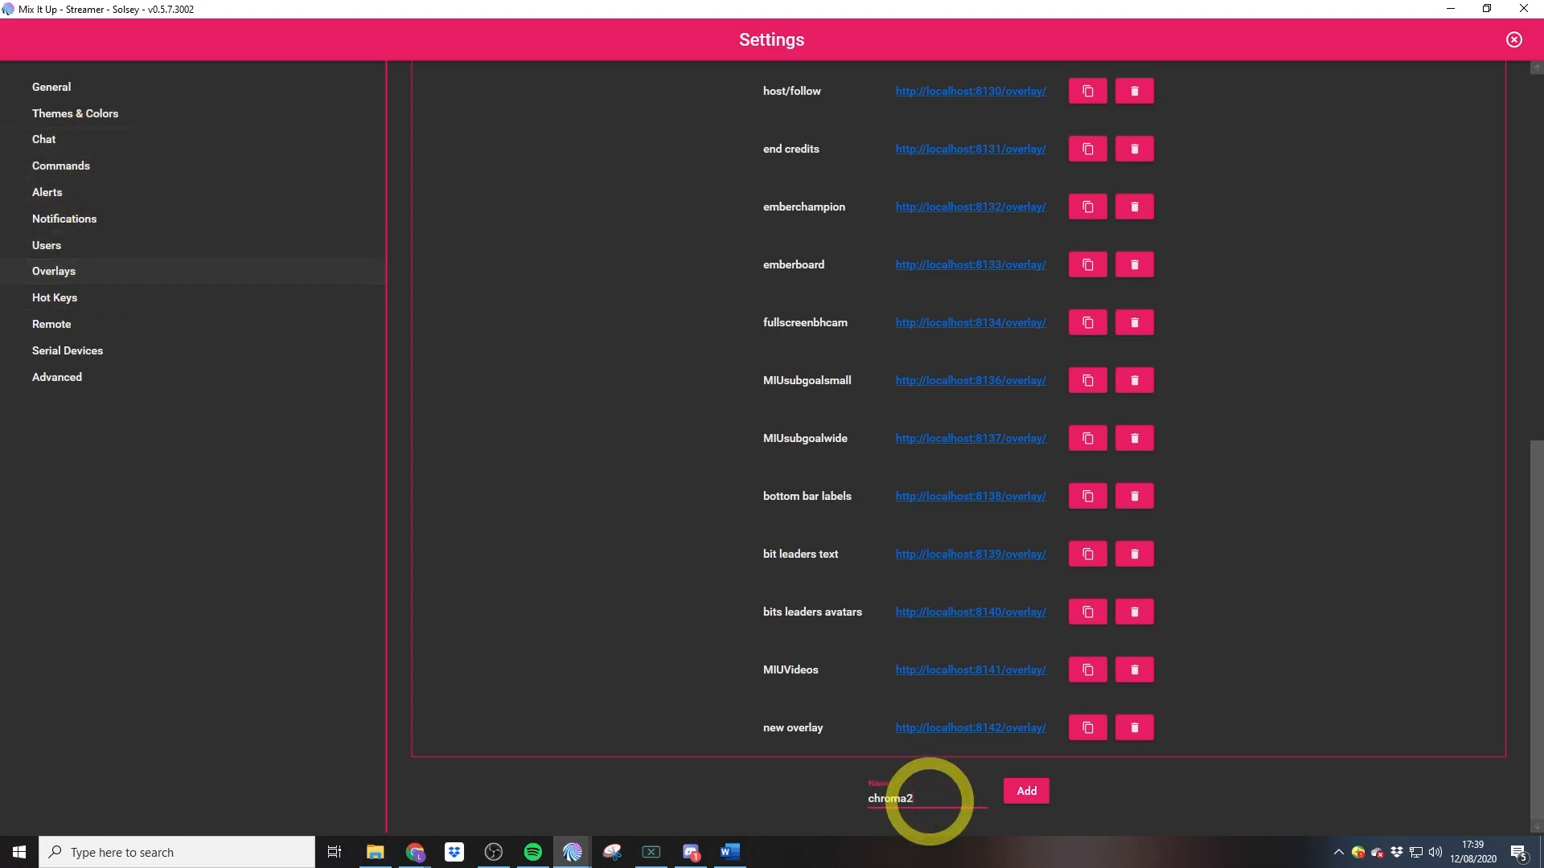
{"action": "left_click", "coordinate": [1023, 790]}
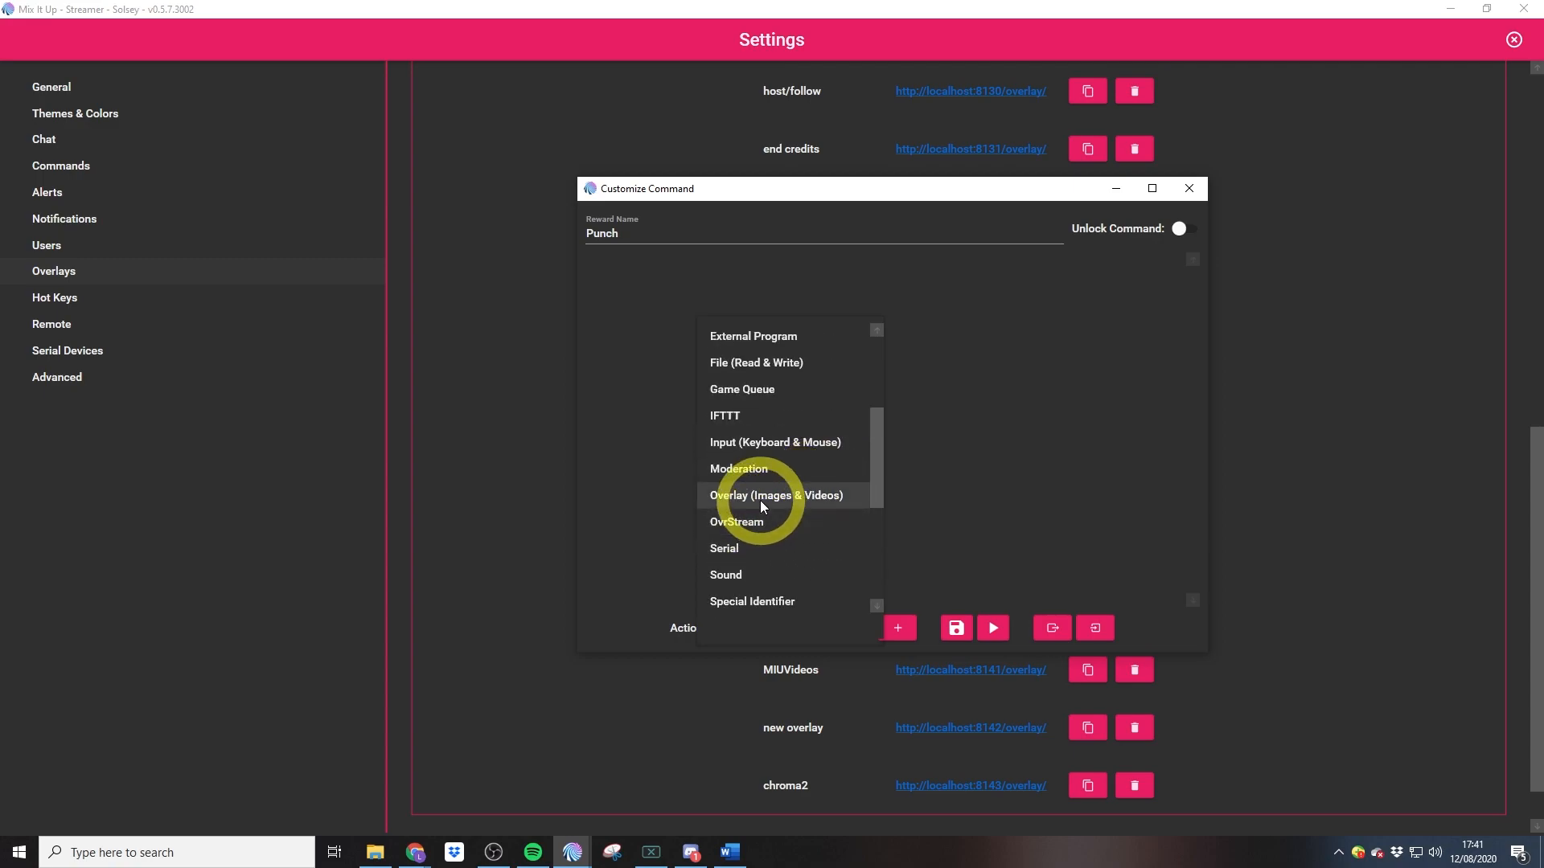
Add a Video overlay action to Punch using the punch final.webm file.
{"action": "left_click", "coordinate": [775, 496]}
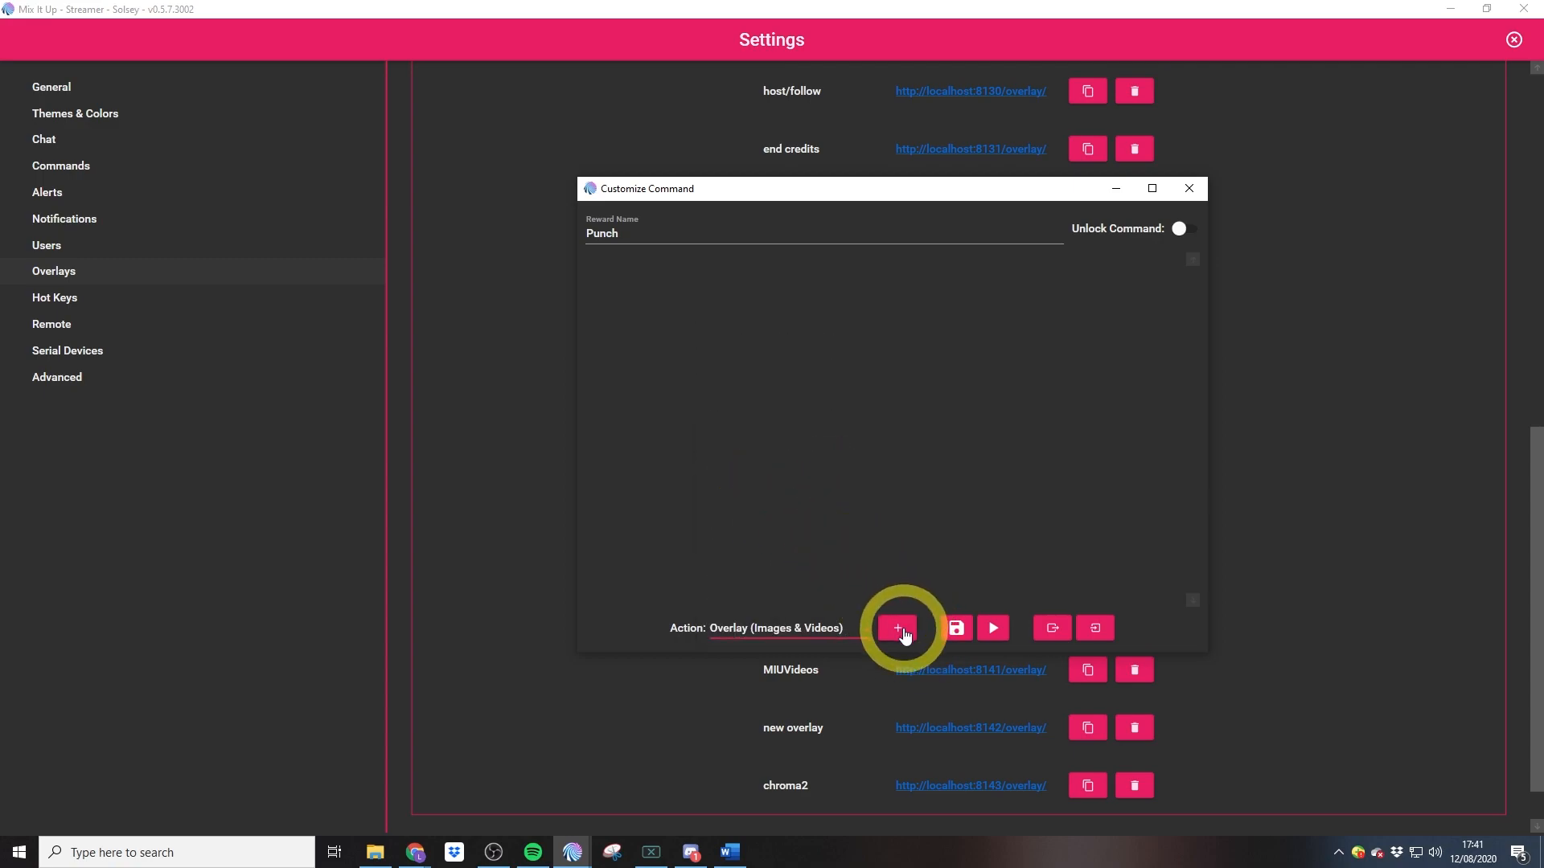
{"action": "left_click", "coordinate": [895, 628]}
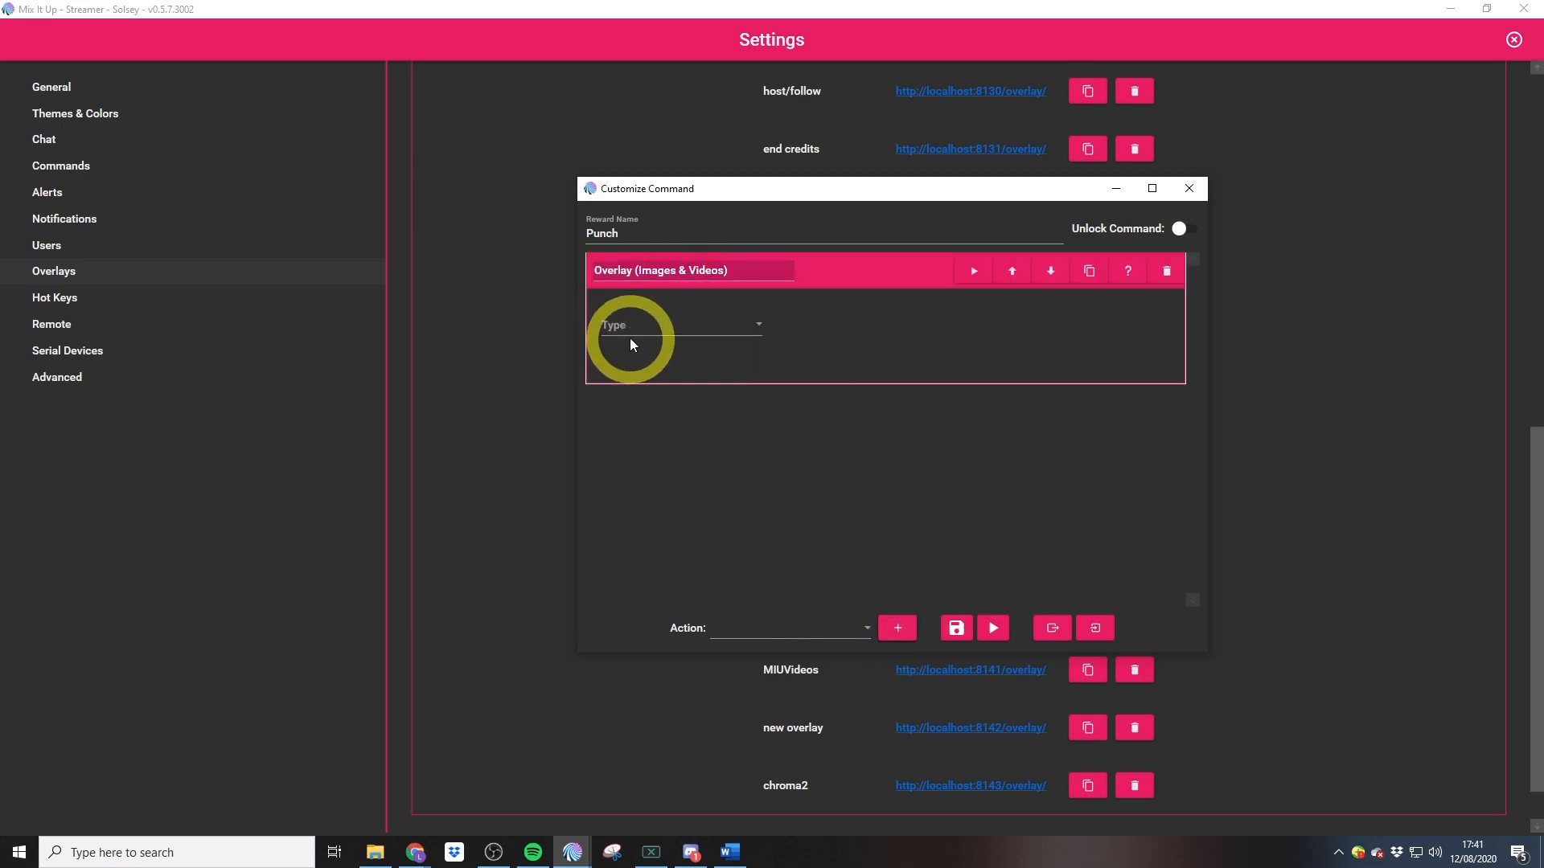
{"action": "left_click", "coordinate": [679, 325]}
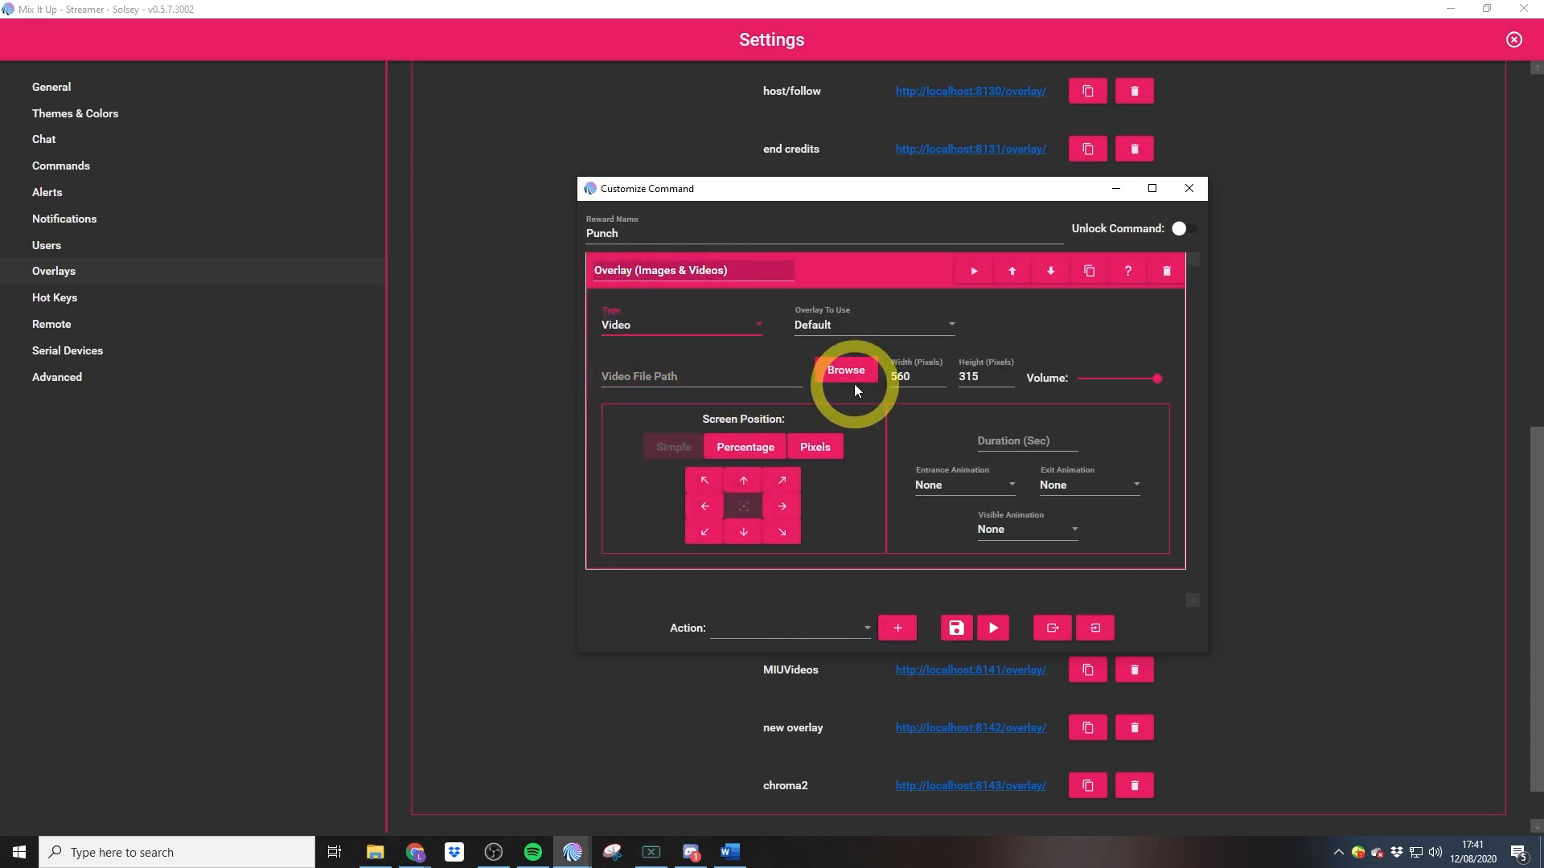
{"action": "left_click", "coordinate": [843, 369]}
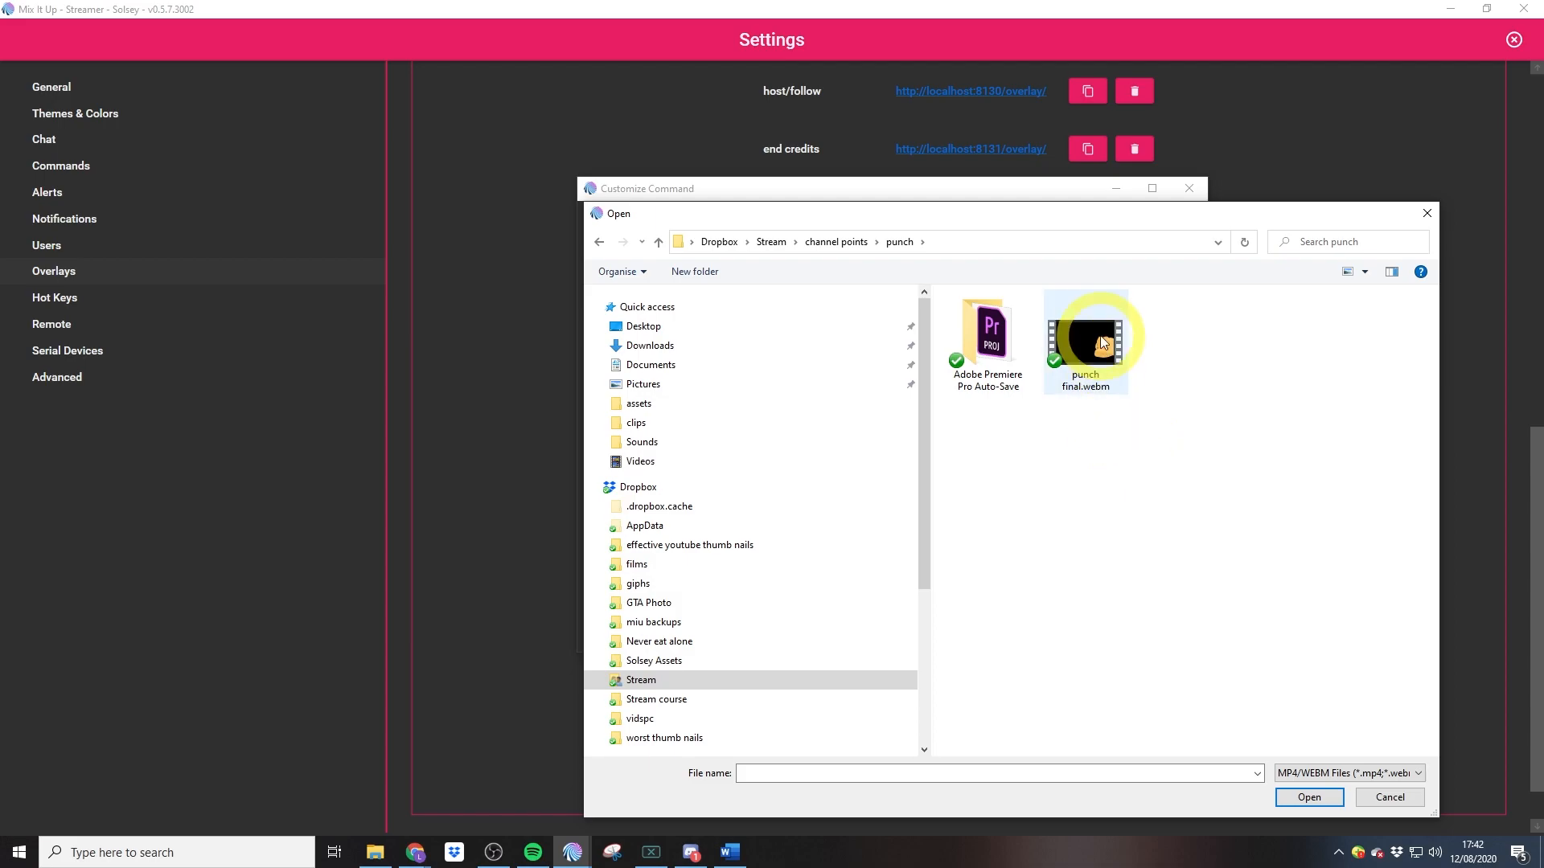
{"action": "left_click", "coordinate": [1085, 340]}
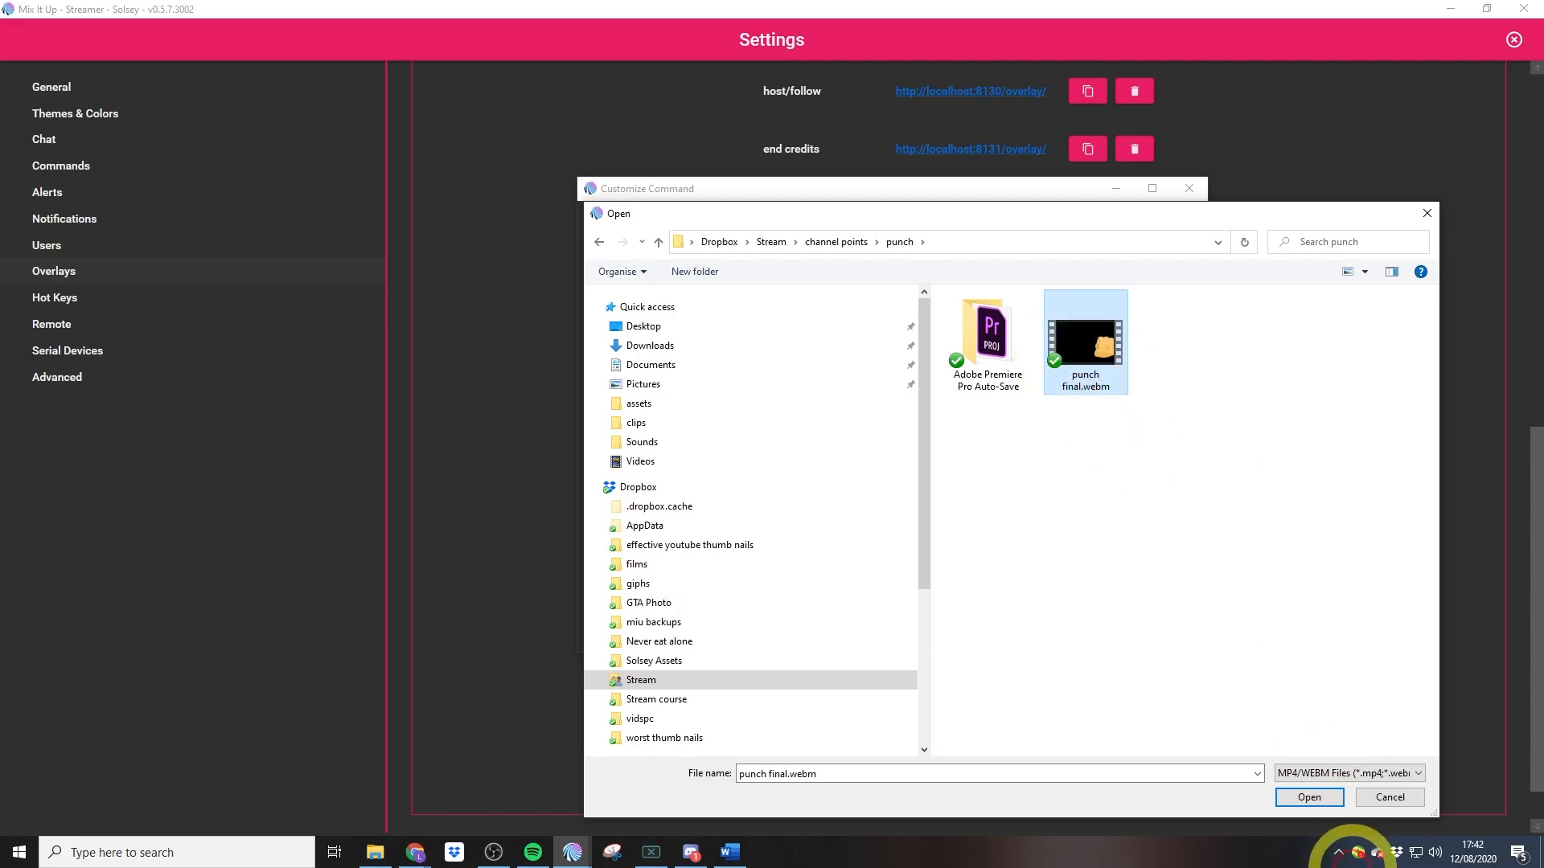
{"action": "left_click", "coordinate": [1308, 797]}
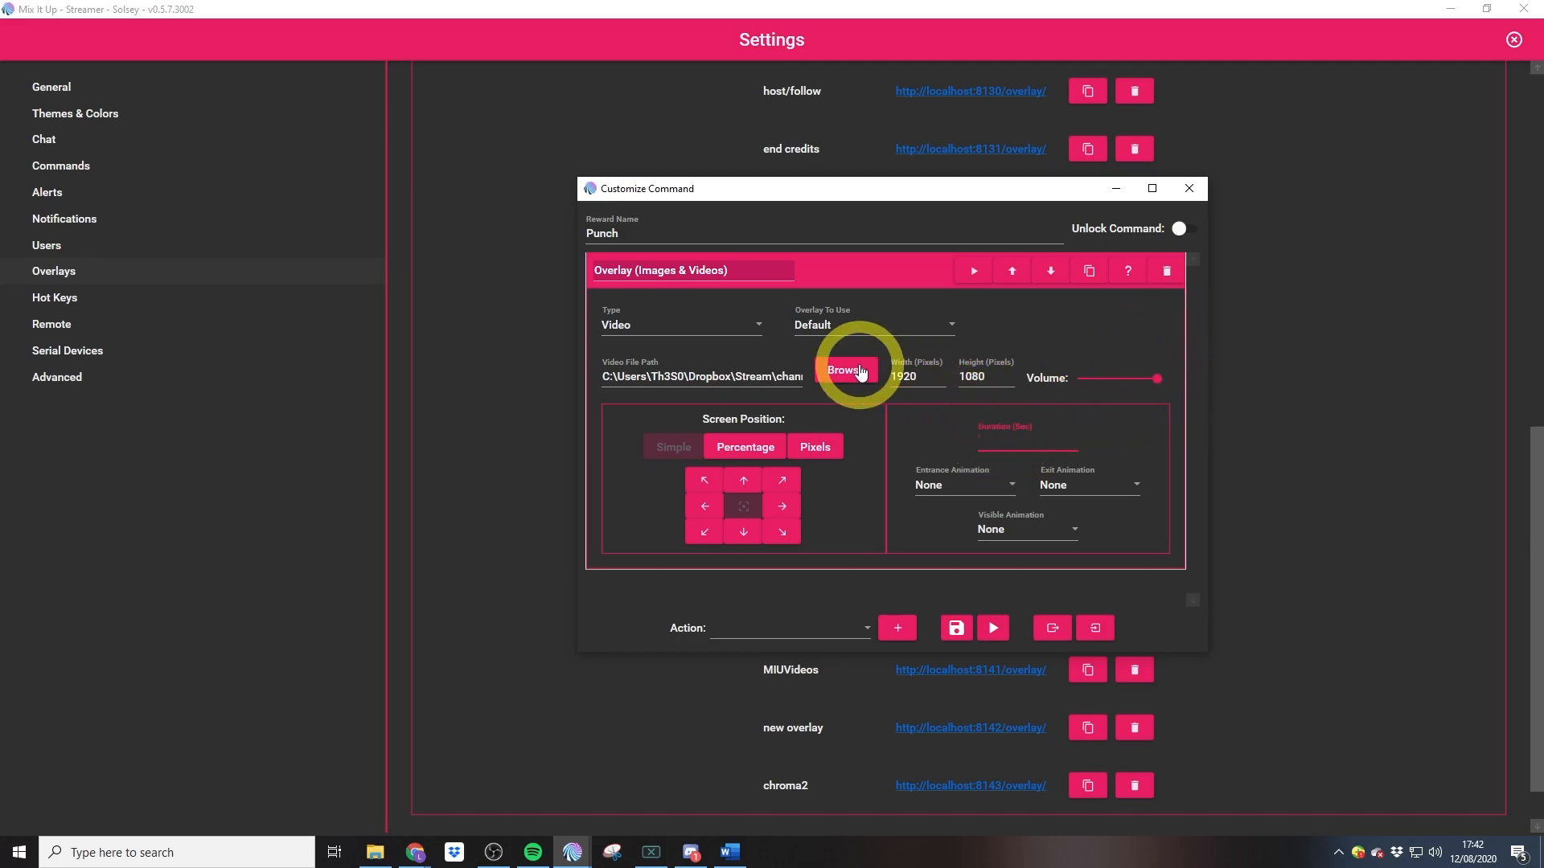
{"action": "left_click", "coordinate": [845, 369]}
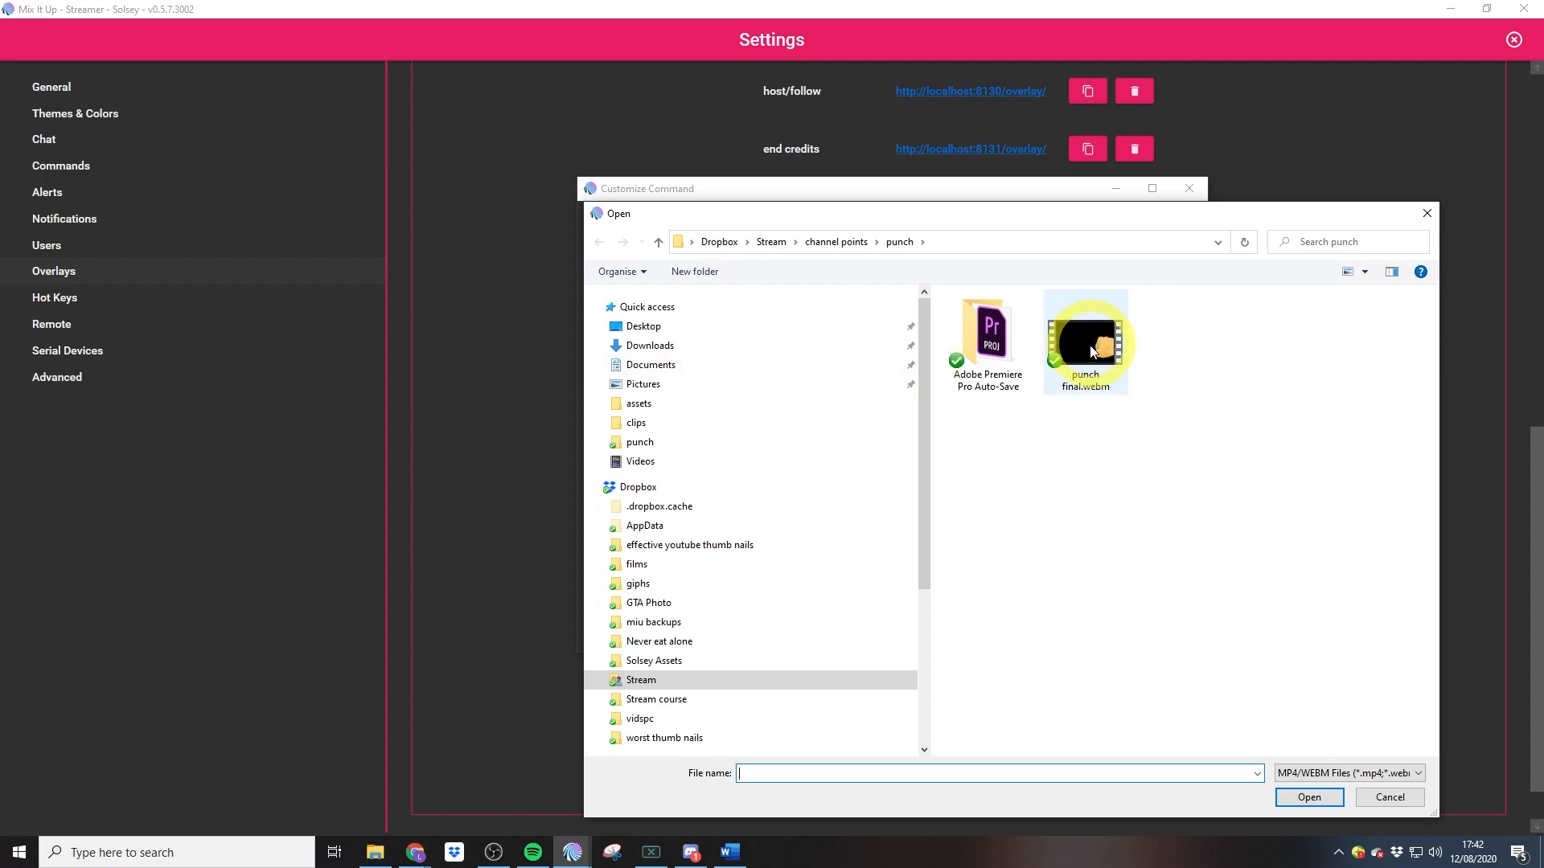
{"action": "right_click", "coordinate": [1084, 342]}
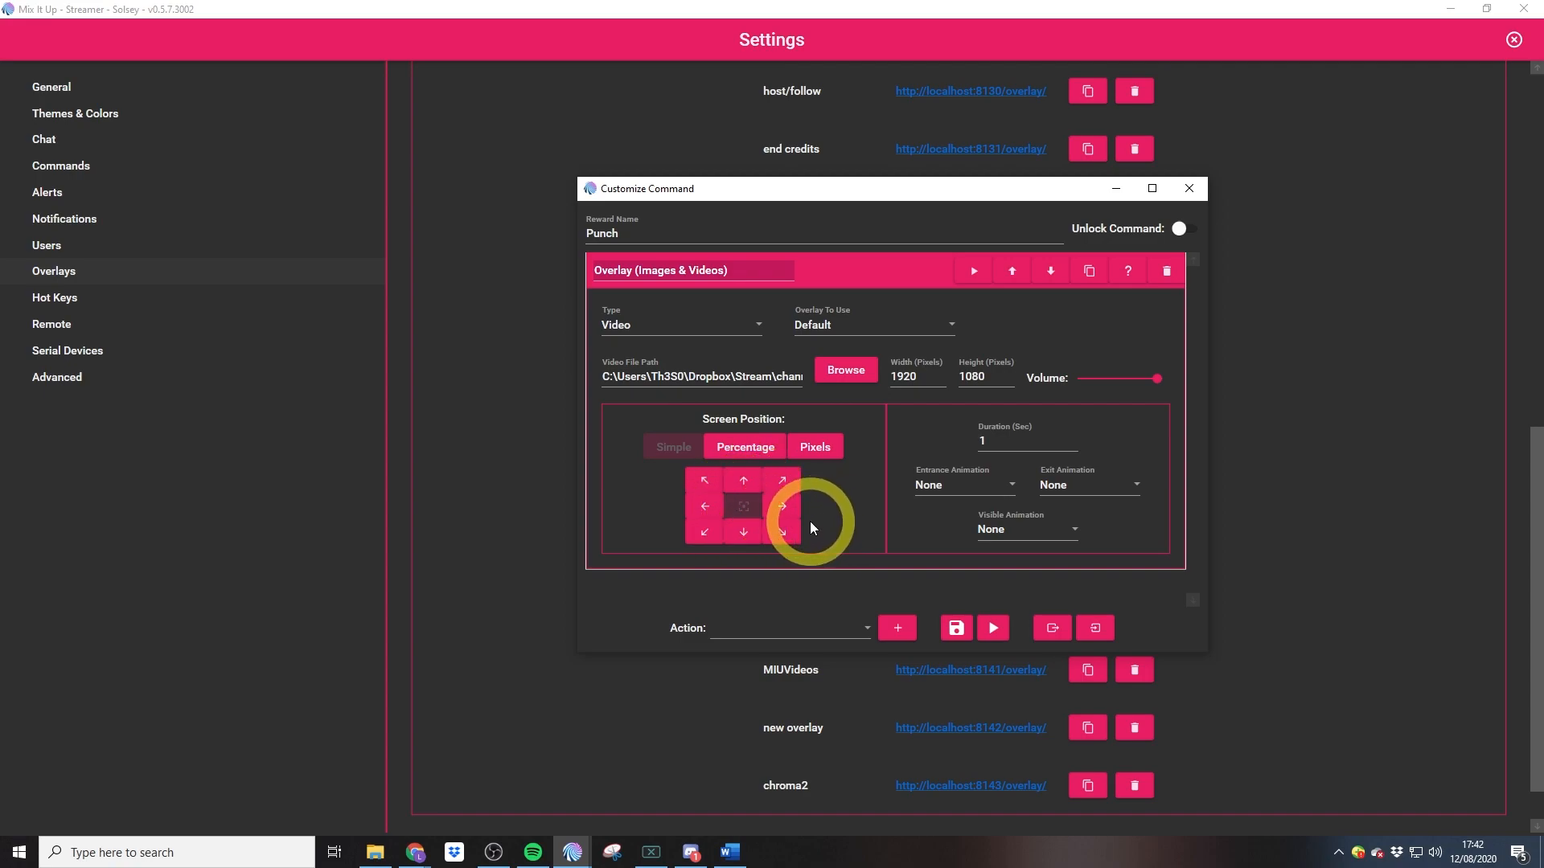
{"action": "mouse_move", "coordinate": [837, 527]}
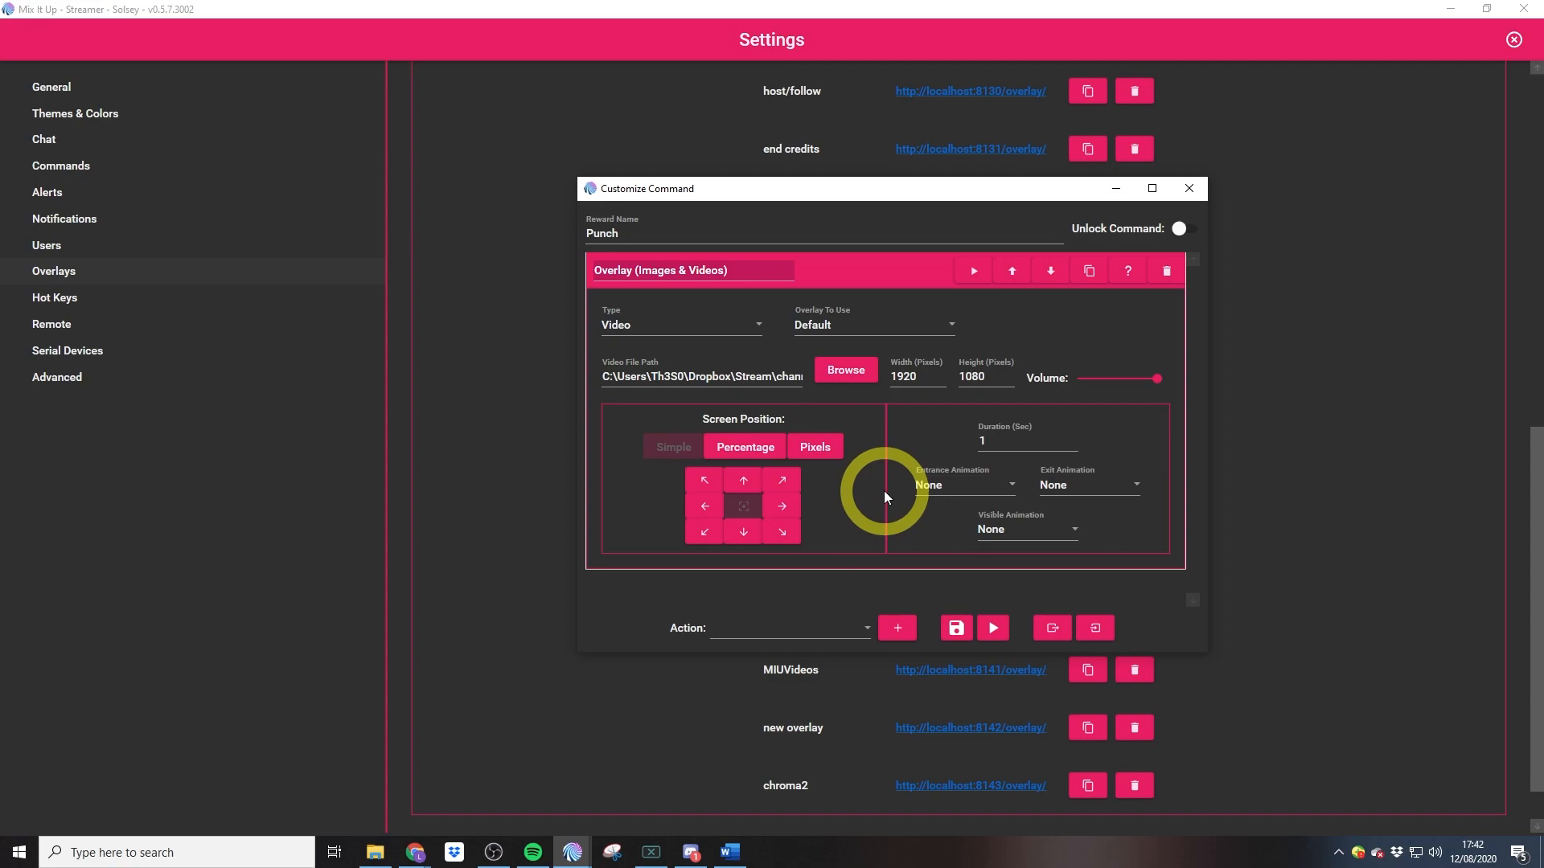
{"action": "mouse_move", "coordinate": [968, 479]}
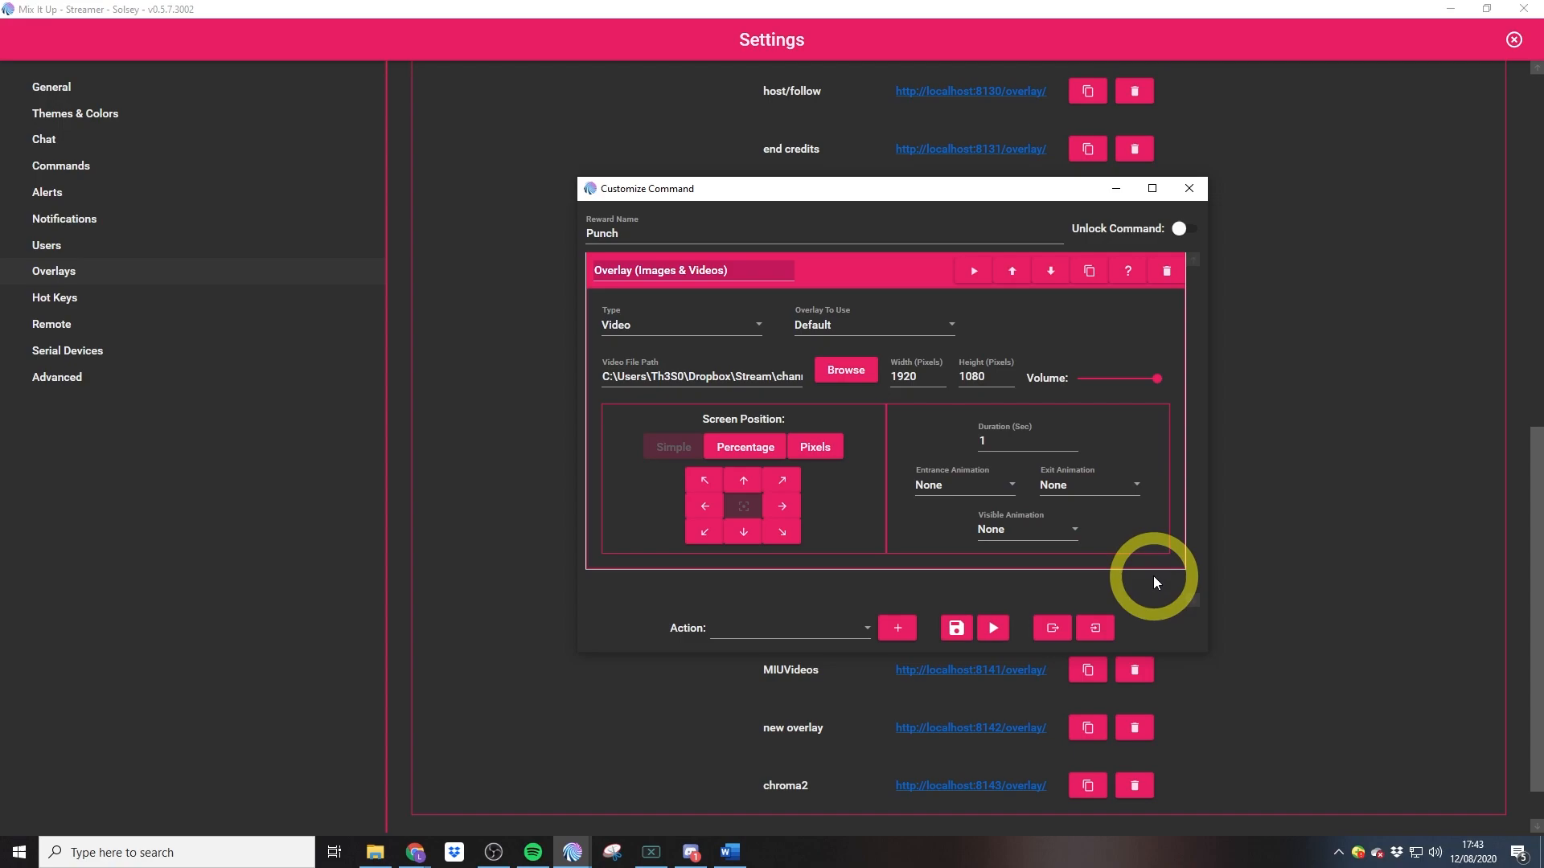
Collapse the overlay action, then add a Sound action and delete it again.
{"action": "left_click", "coordinate": [689, 267]}
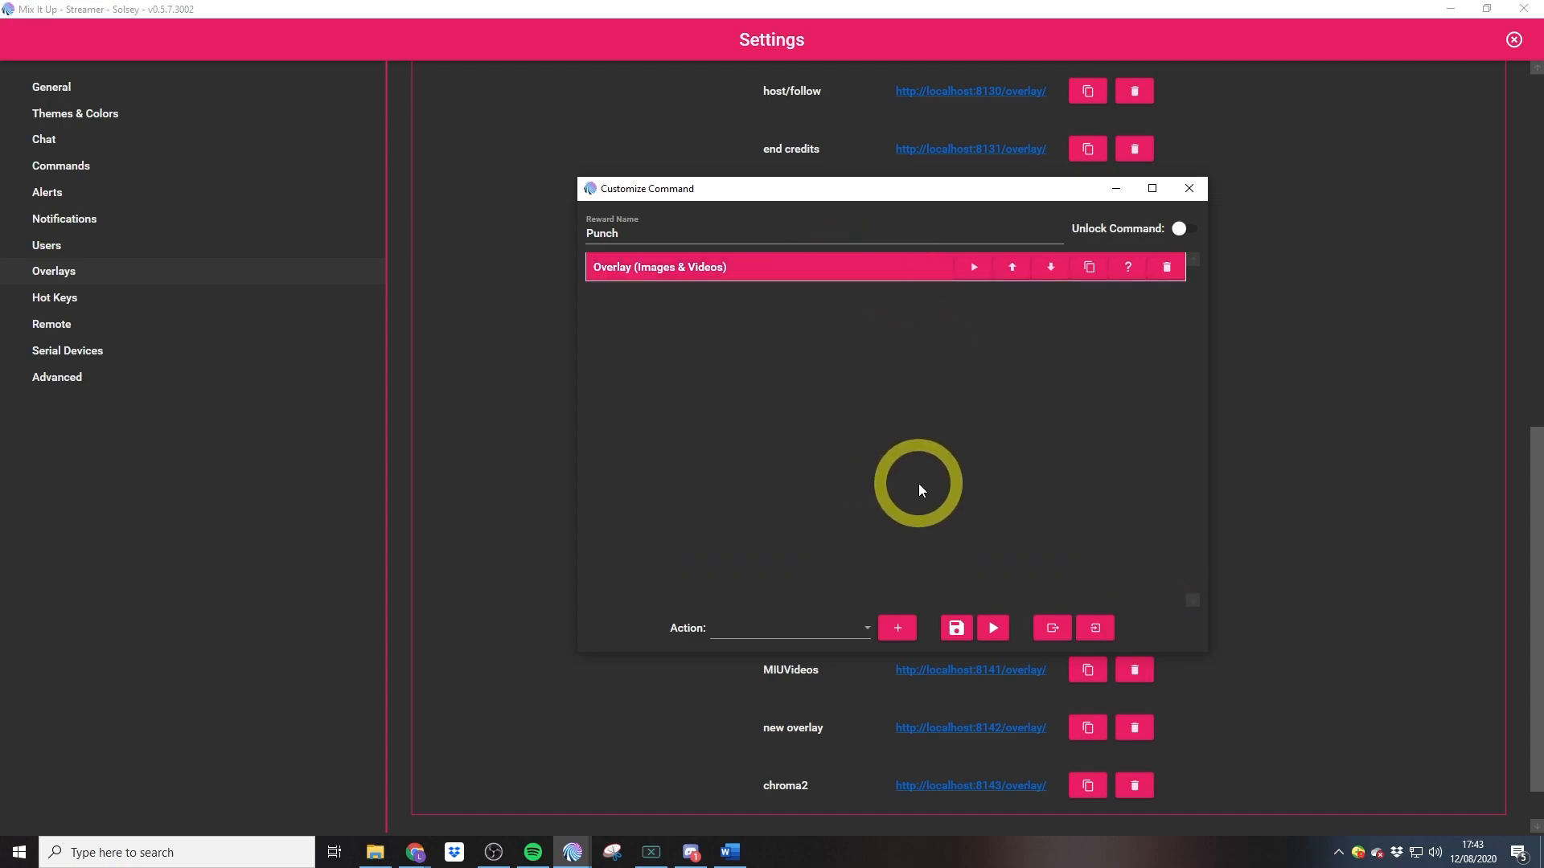
{"action": "left_click", "coordinate": [787, 628]}
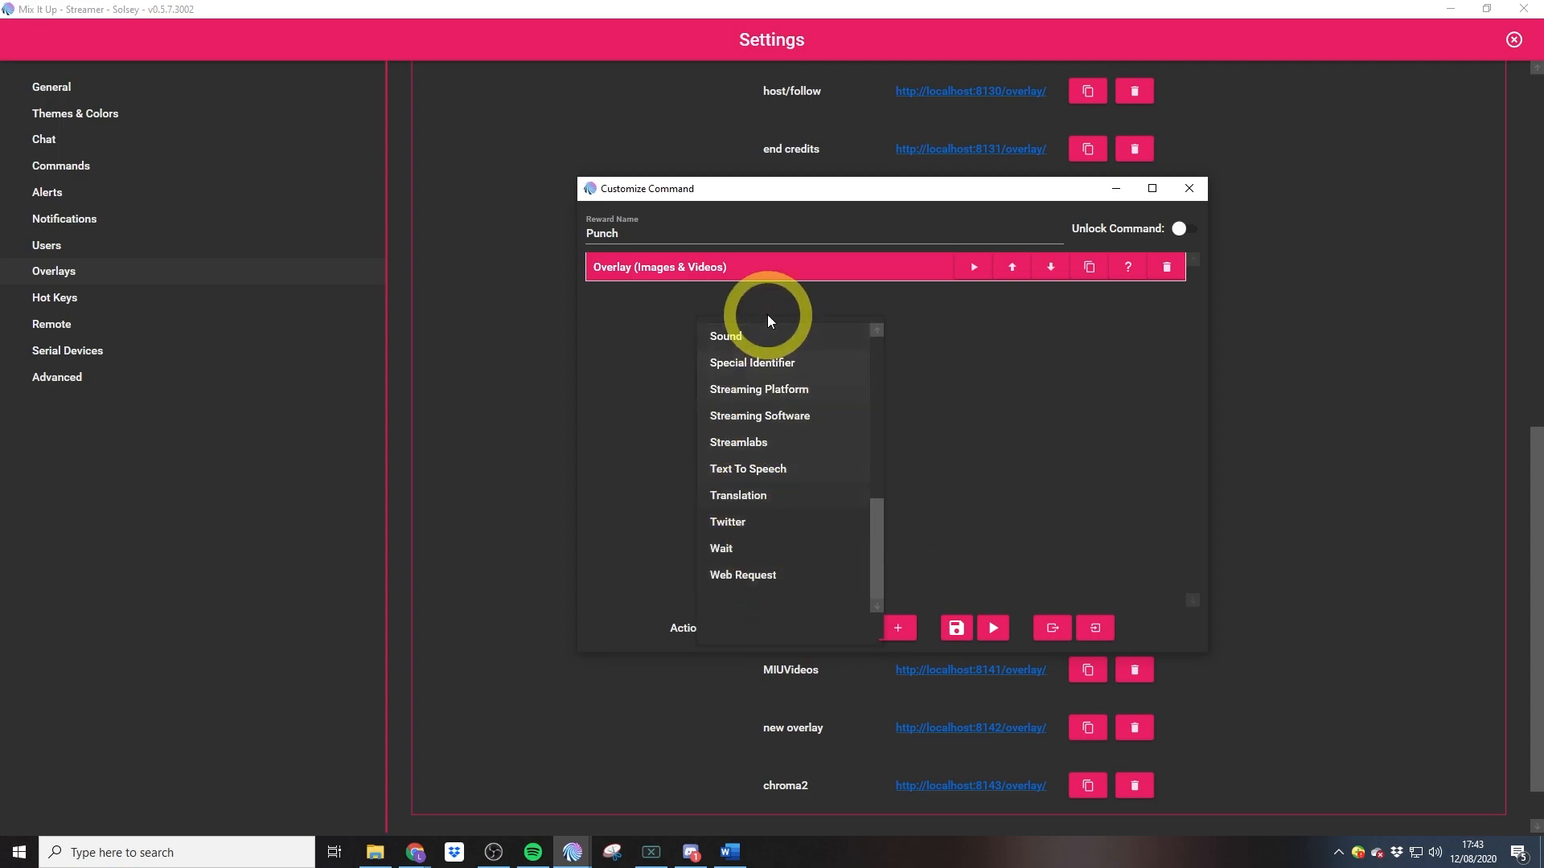
{"action": "left_click", "coordinate": [725, 336]}
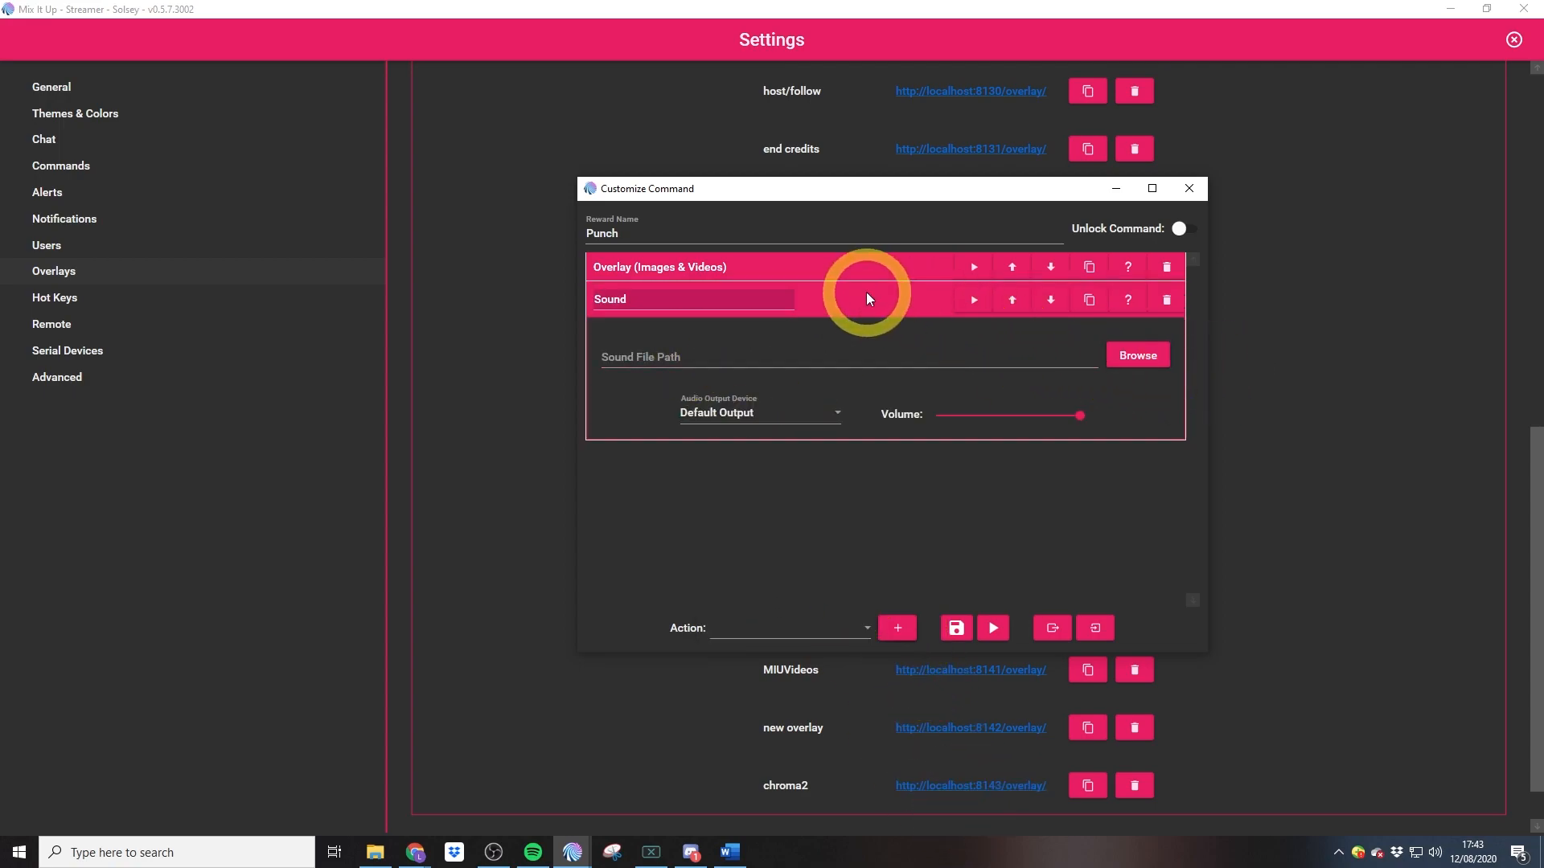
{"action": "mouse_move", "coordinate": [1166, 300]}
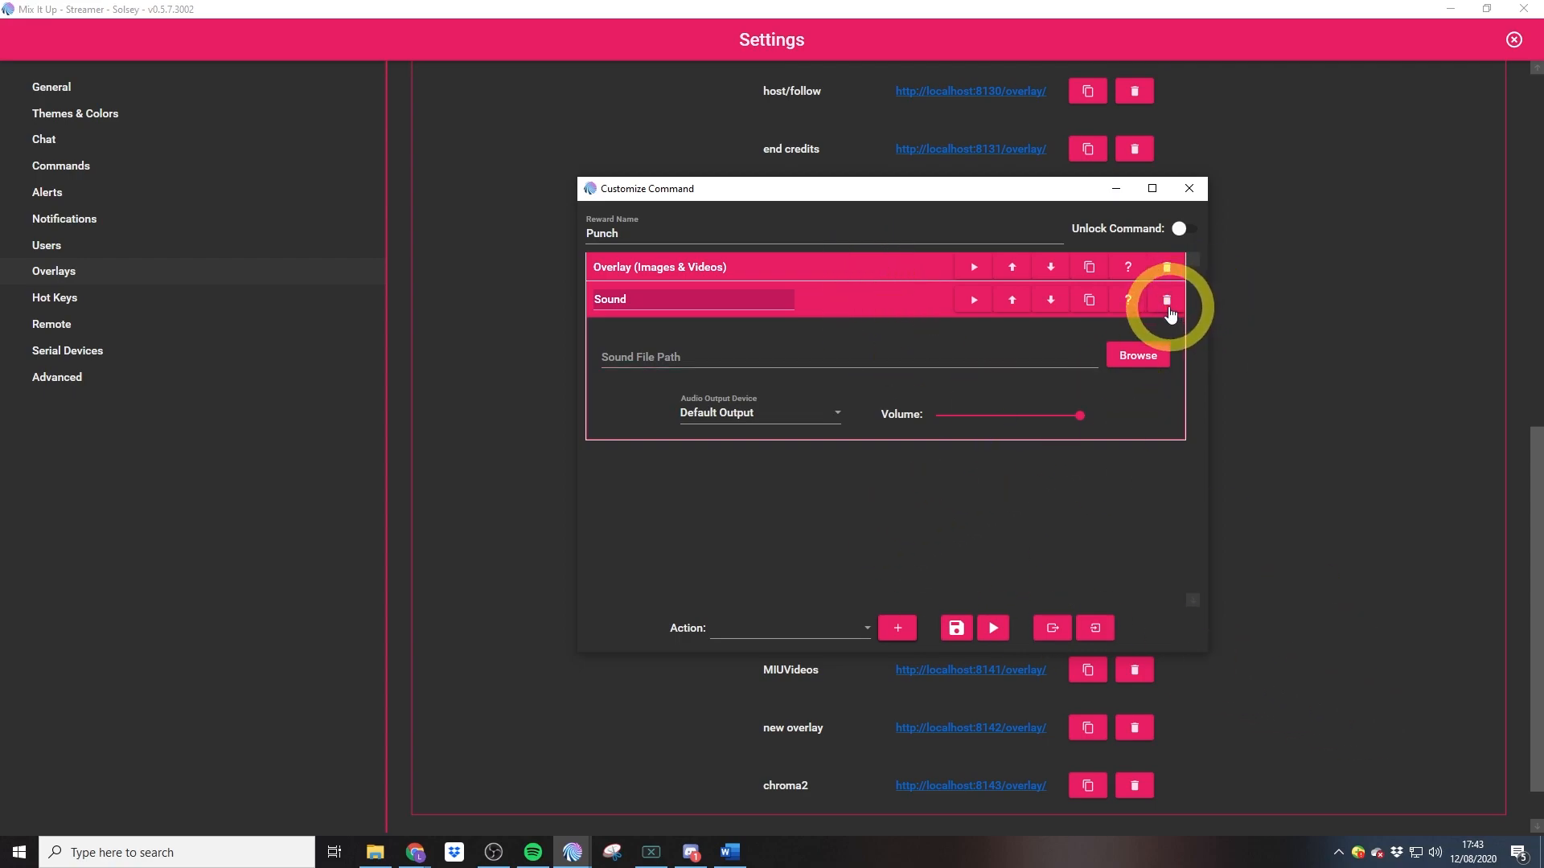
{"action": "left_click", "coordinate": [1166, 299]}
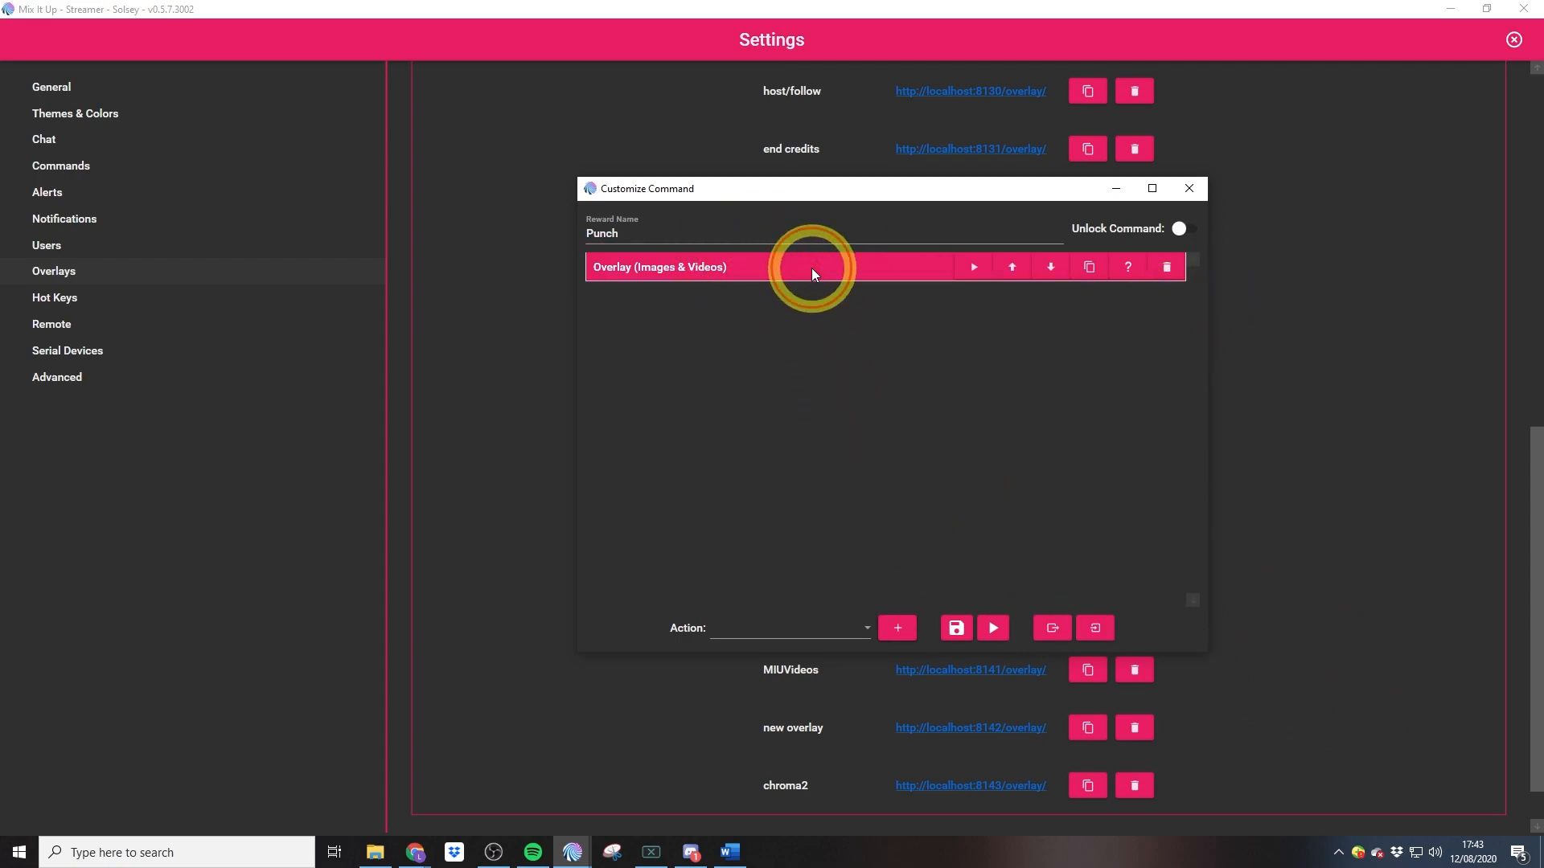
{"action": "left_click", "coordinate": [813, 270]}
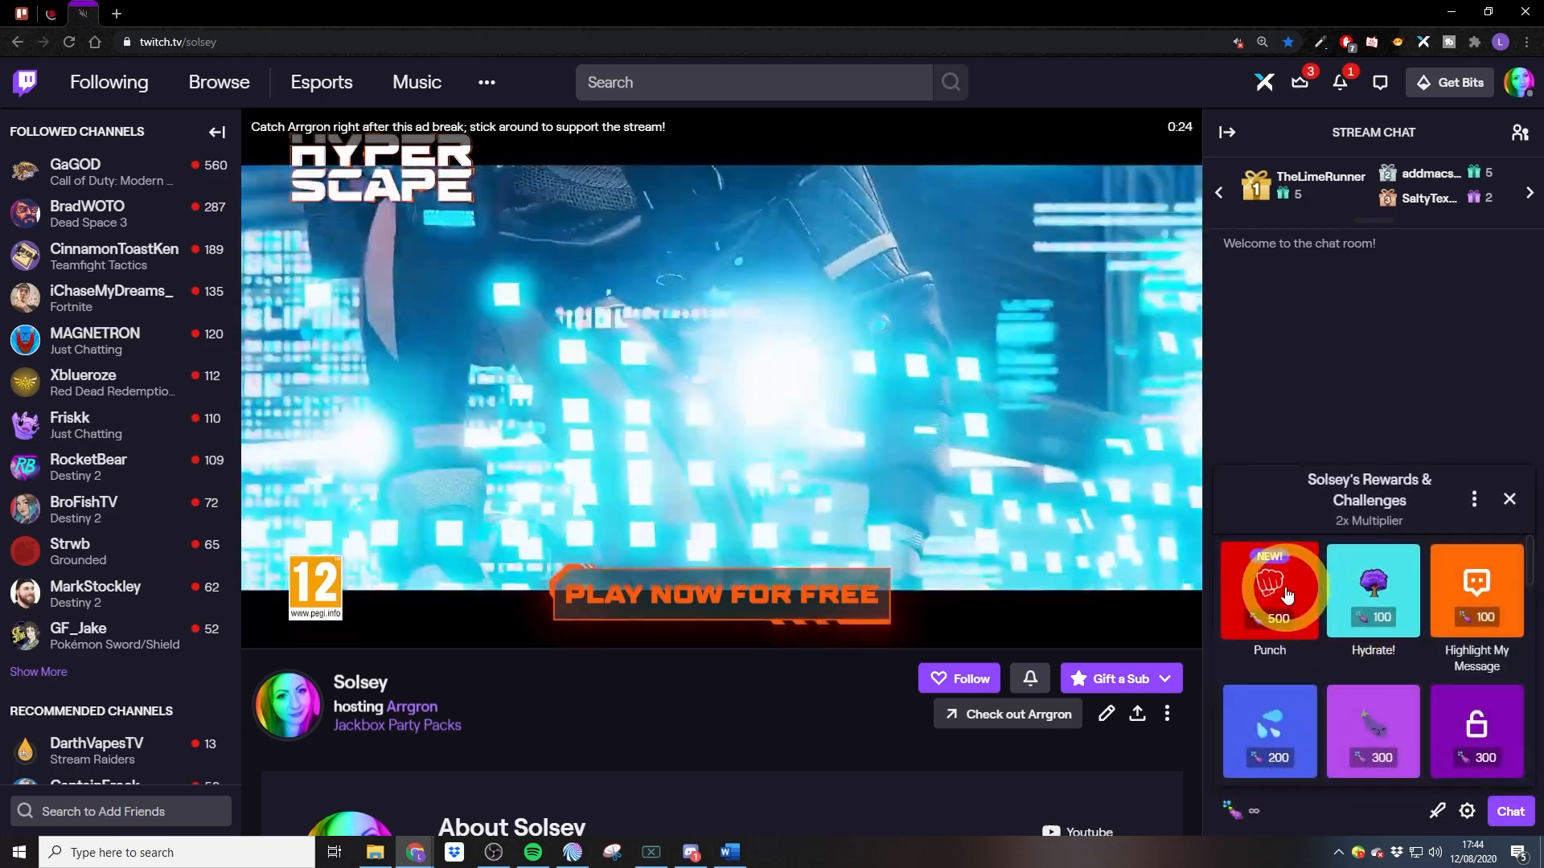
Redeem the Punch reward from the Twitch channel's rewards panel.
{"action": "left_click", "coordinate": [1267, 590]}
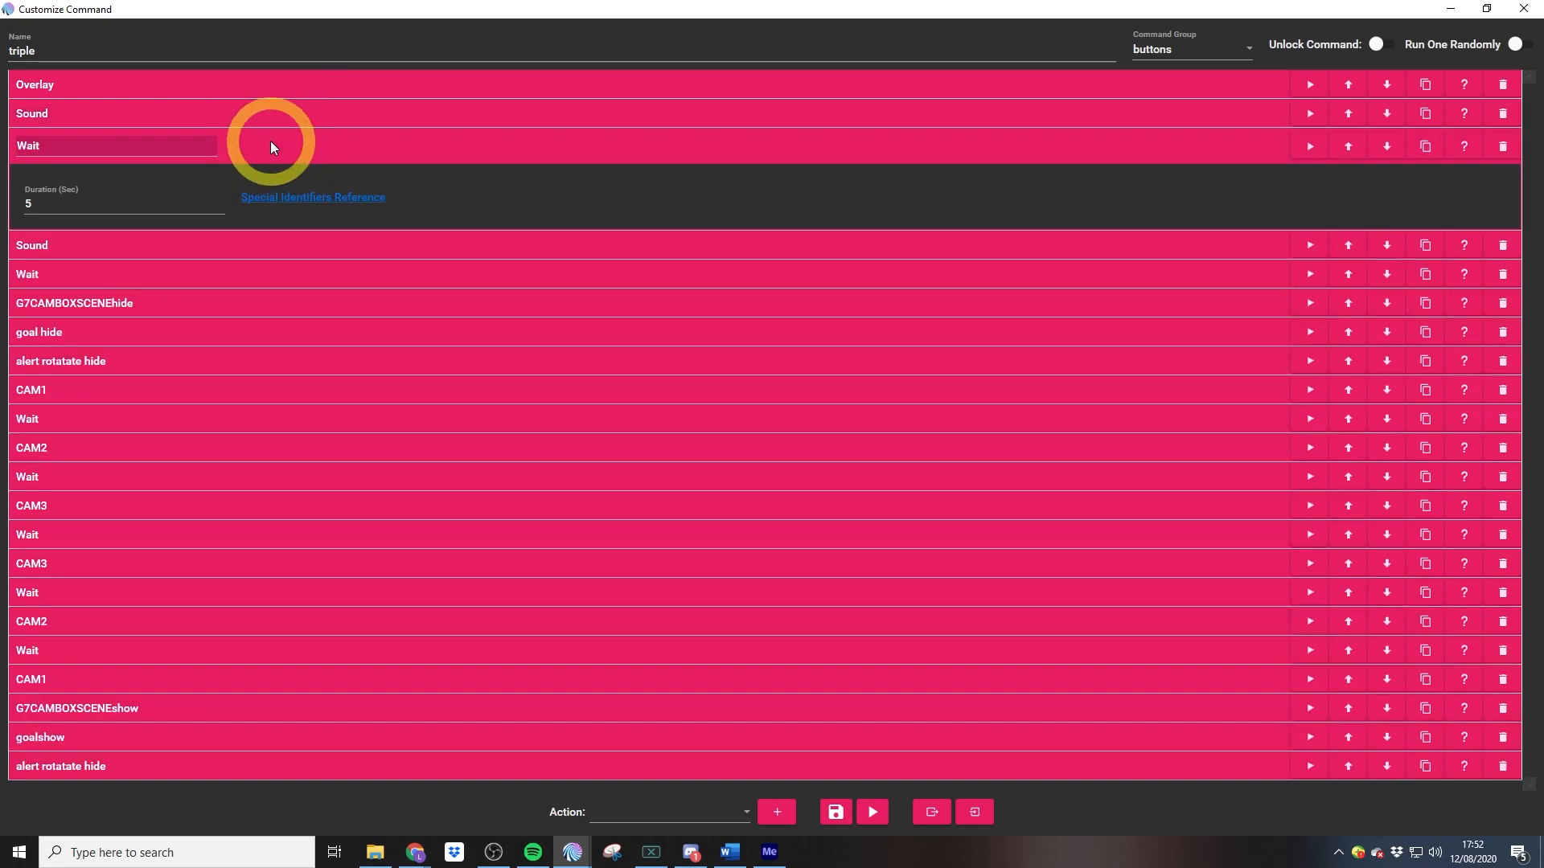
{"action": "mouse_move", "coordinate": [302, 158]}
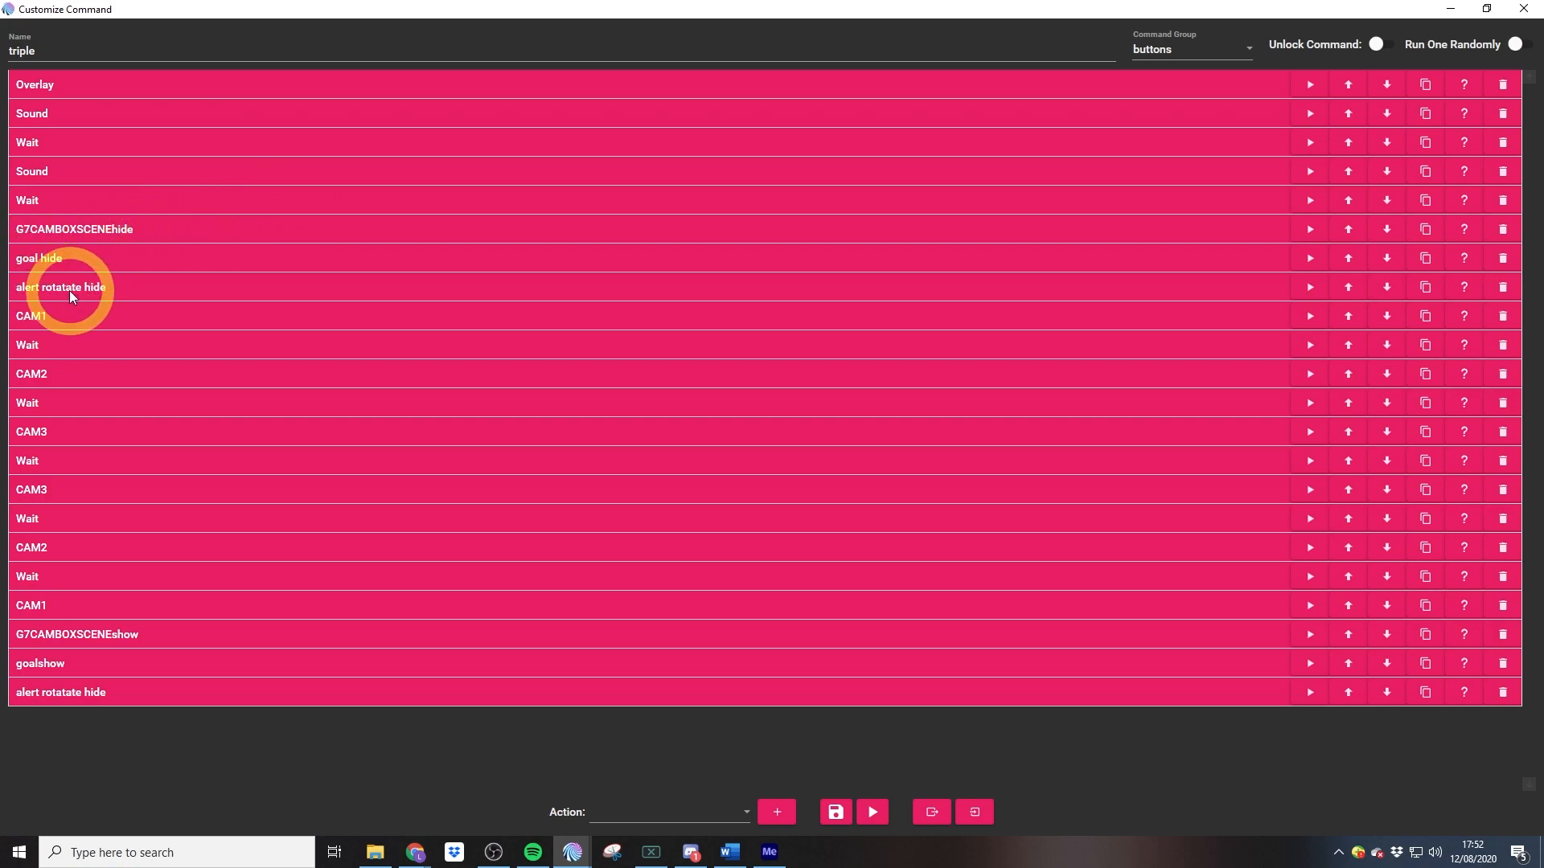
{"action": "mouse_move", "coordinate": [110, 319]}
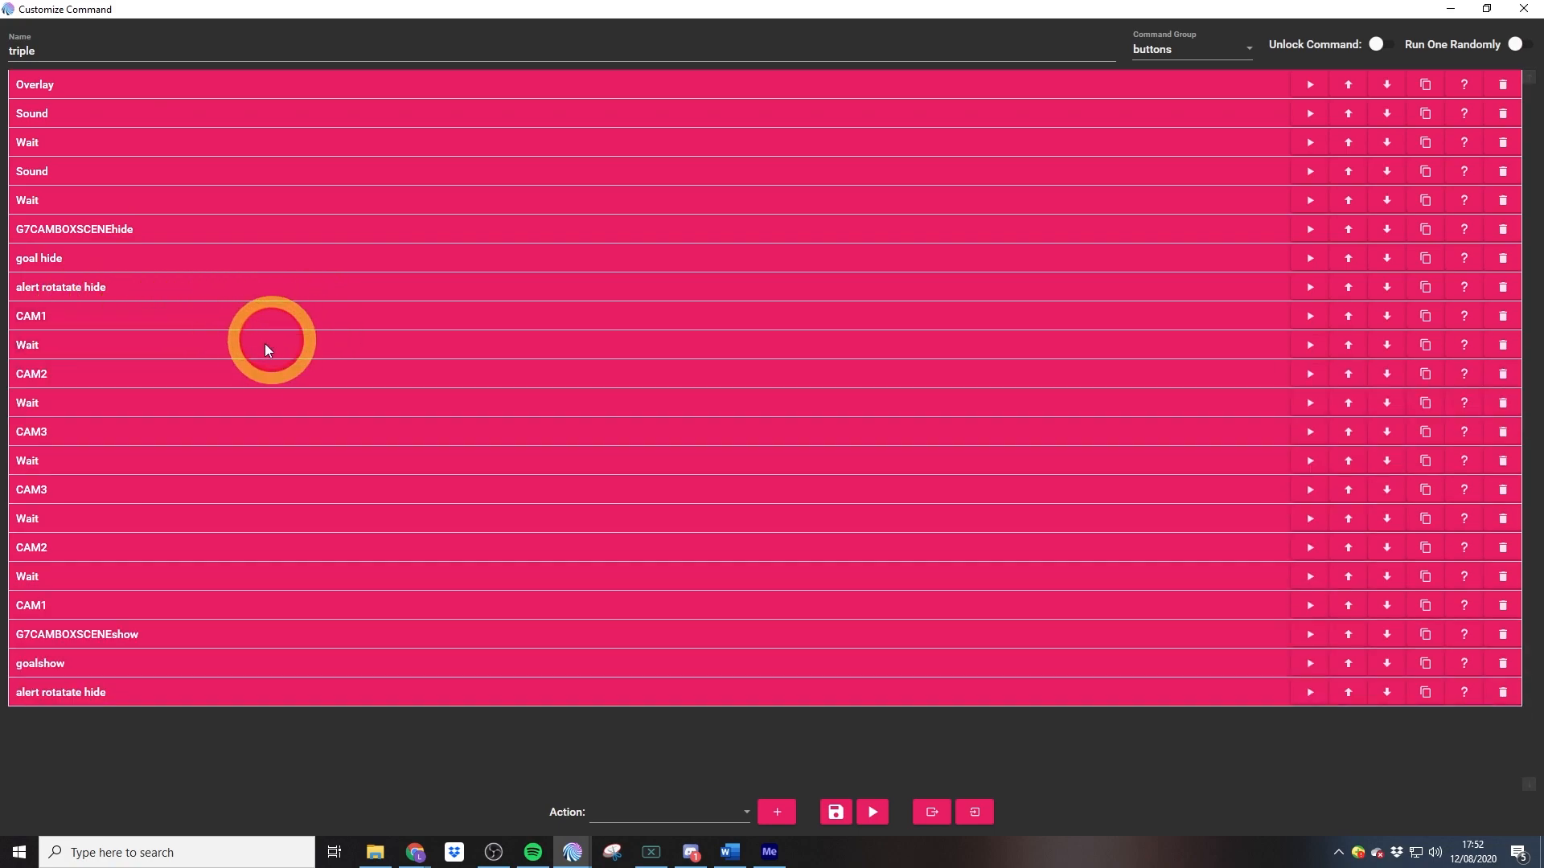
{"action": "mouse_move", "coordinate": [316, 376]}
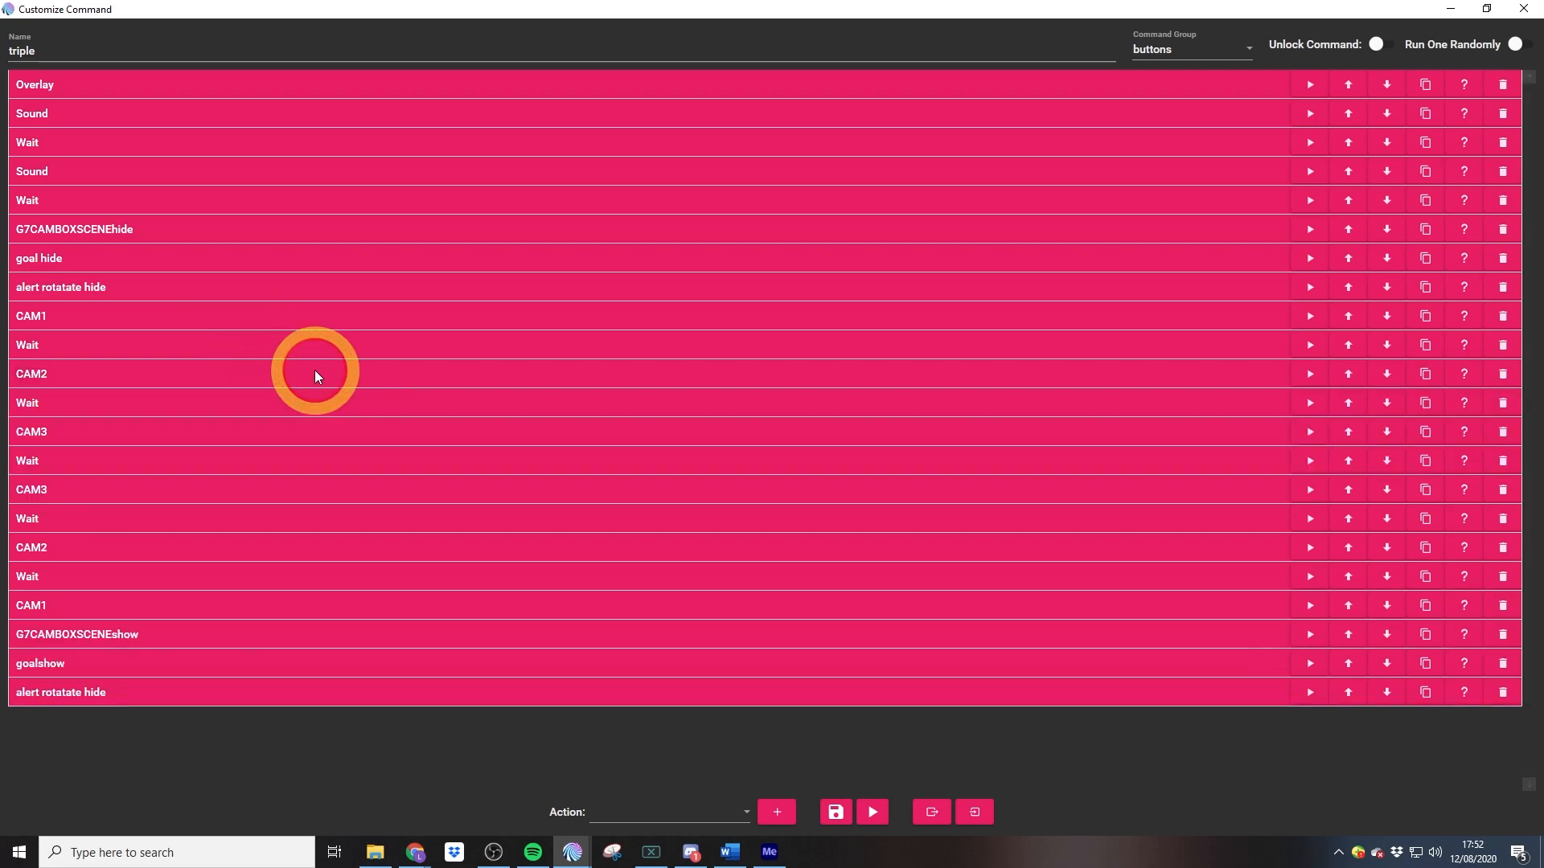
{"action": "mouse_move", "coordinate": [281, 434]}
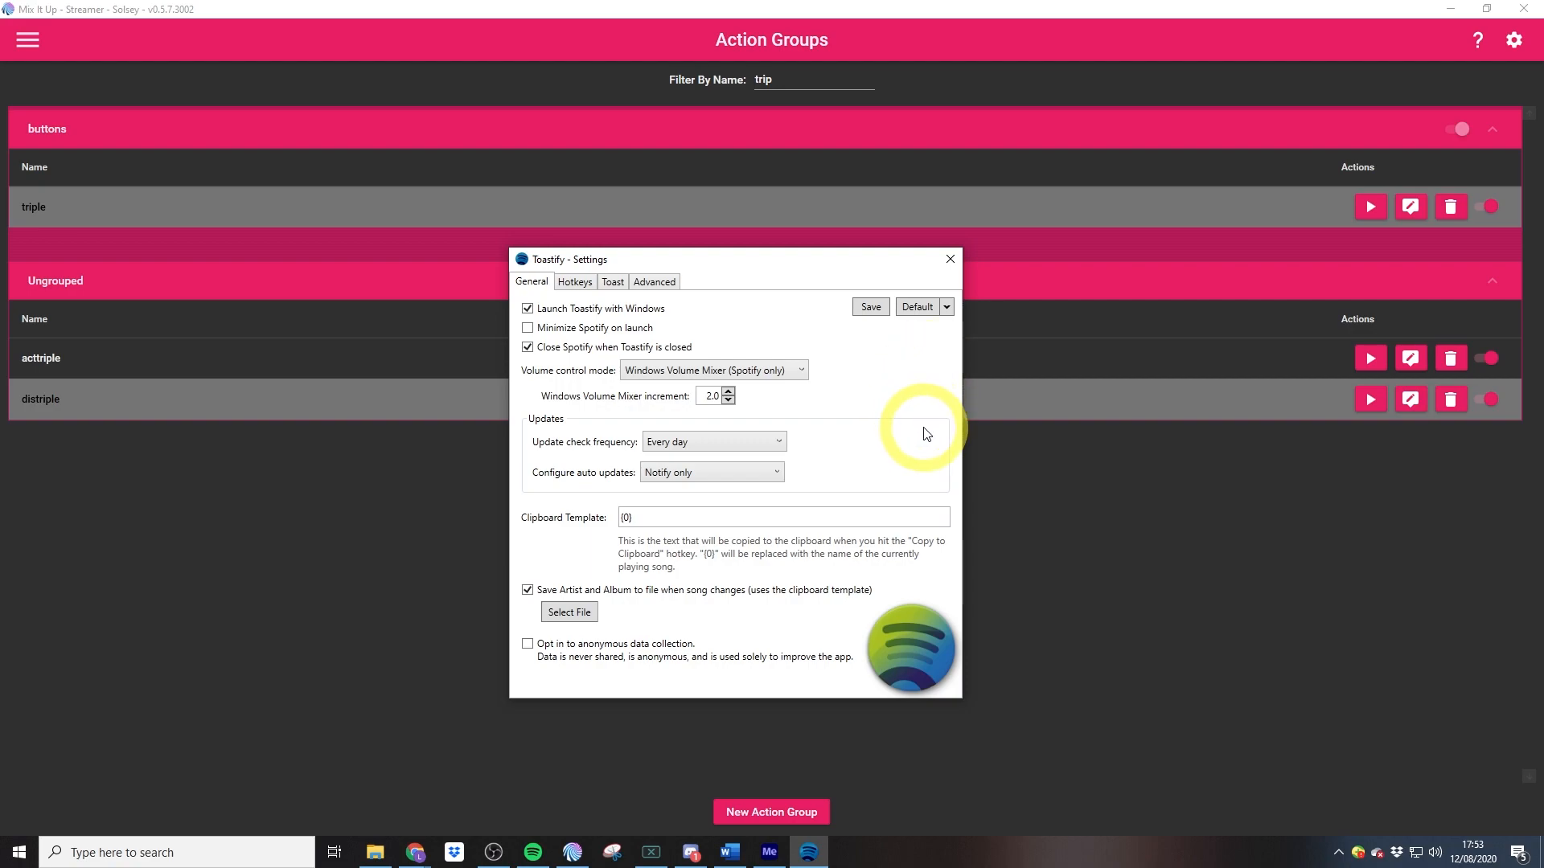
{"action": "mouse_move", "coordinate": [837, 364]}
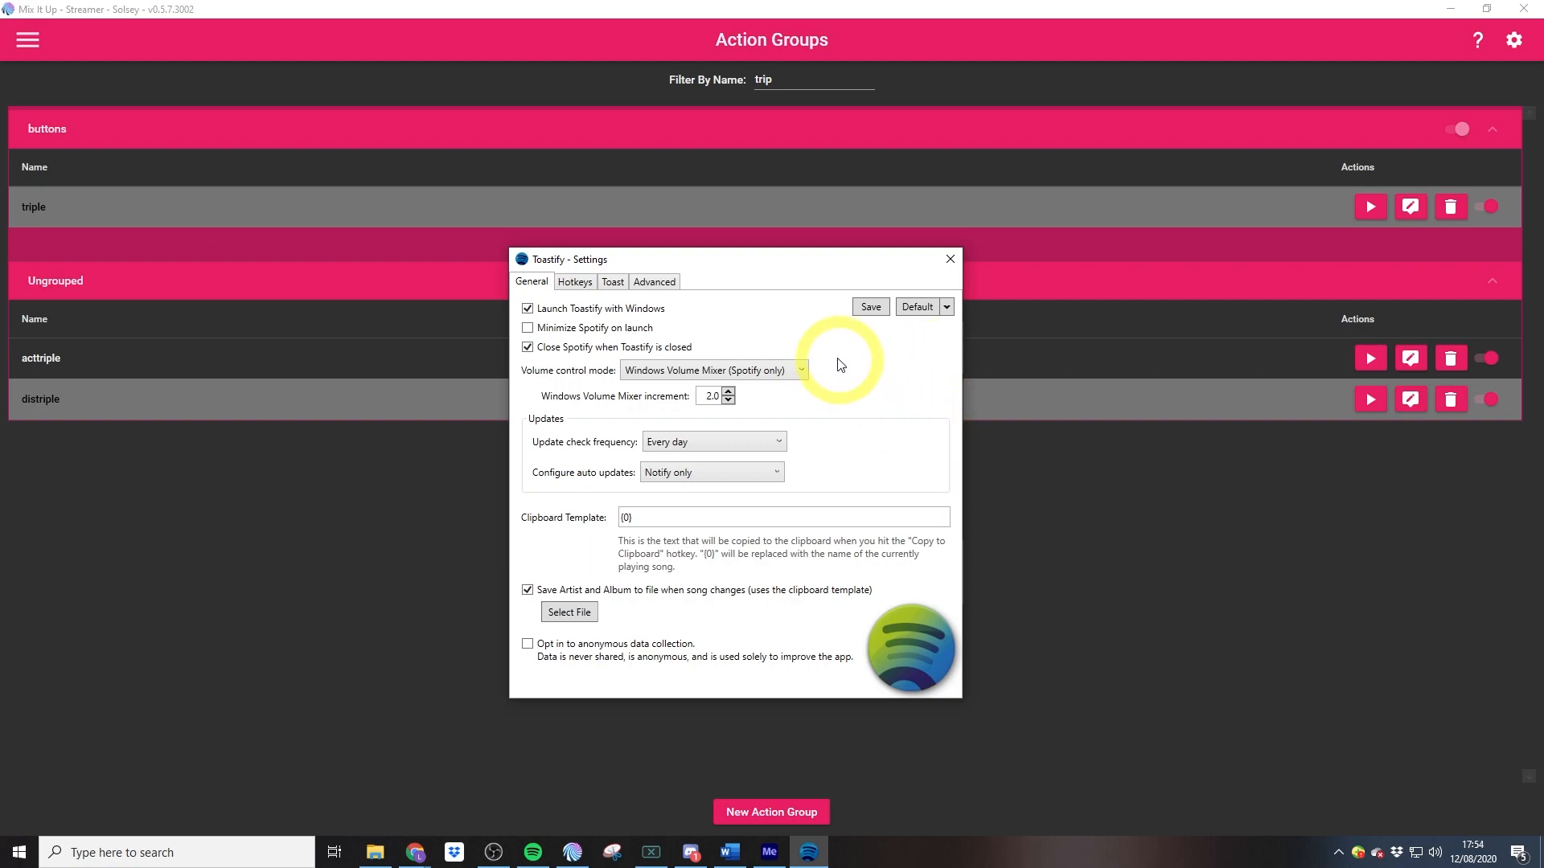
Open Toastify's Settings Hotkeys tab to review the Next Track shortcut.
{"action": "left_click", "coordinate": [574, 281]}
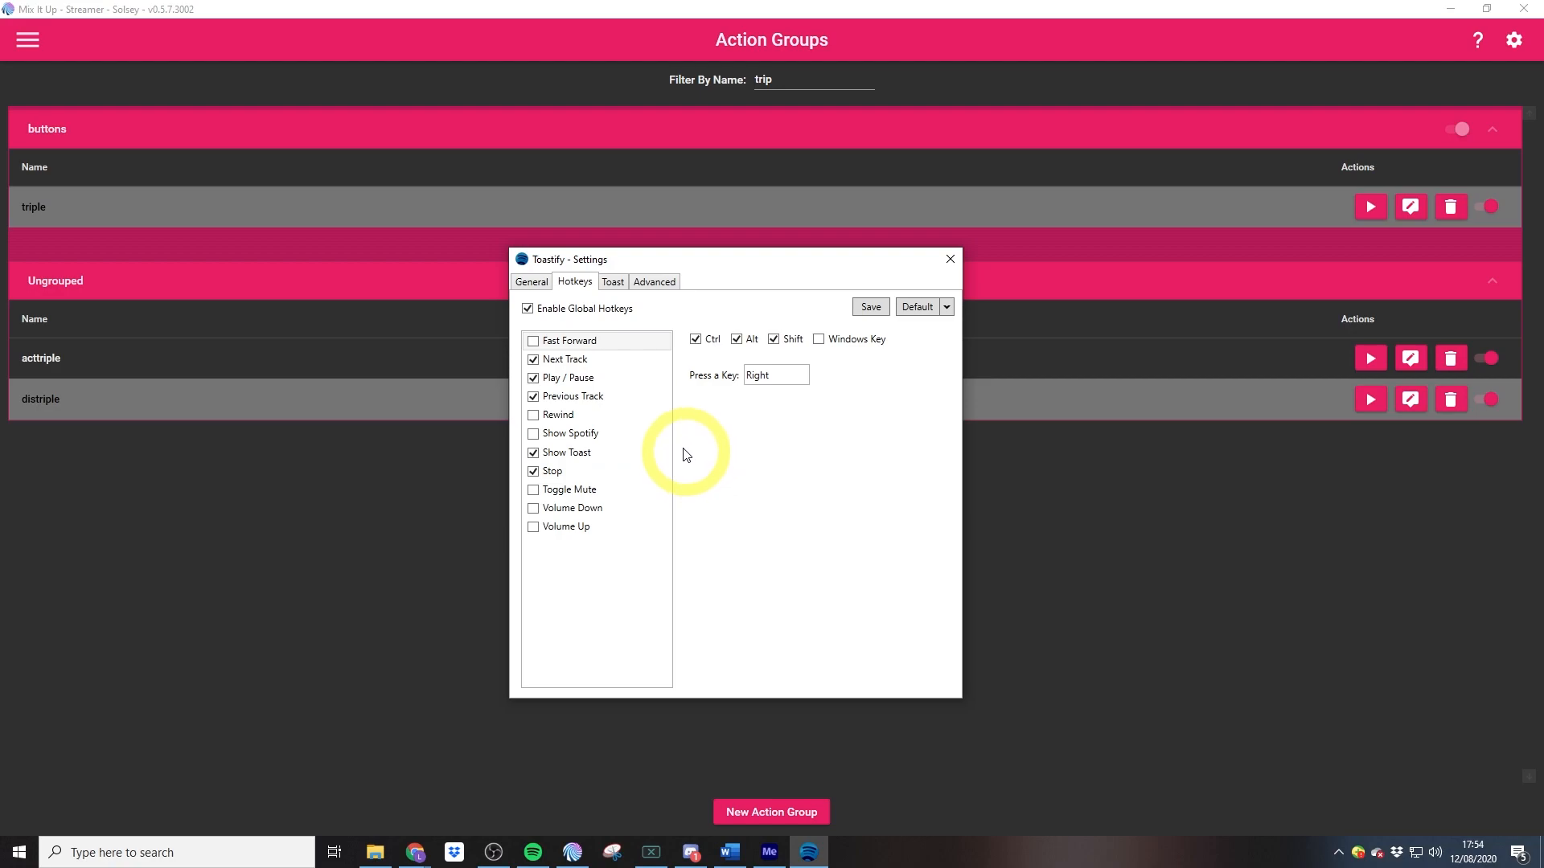
{"action": "left_click", "coordinate": [567, 359]}
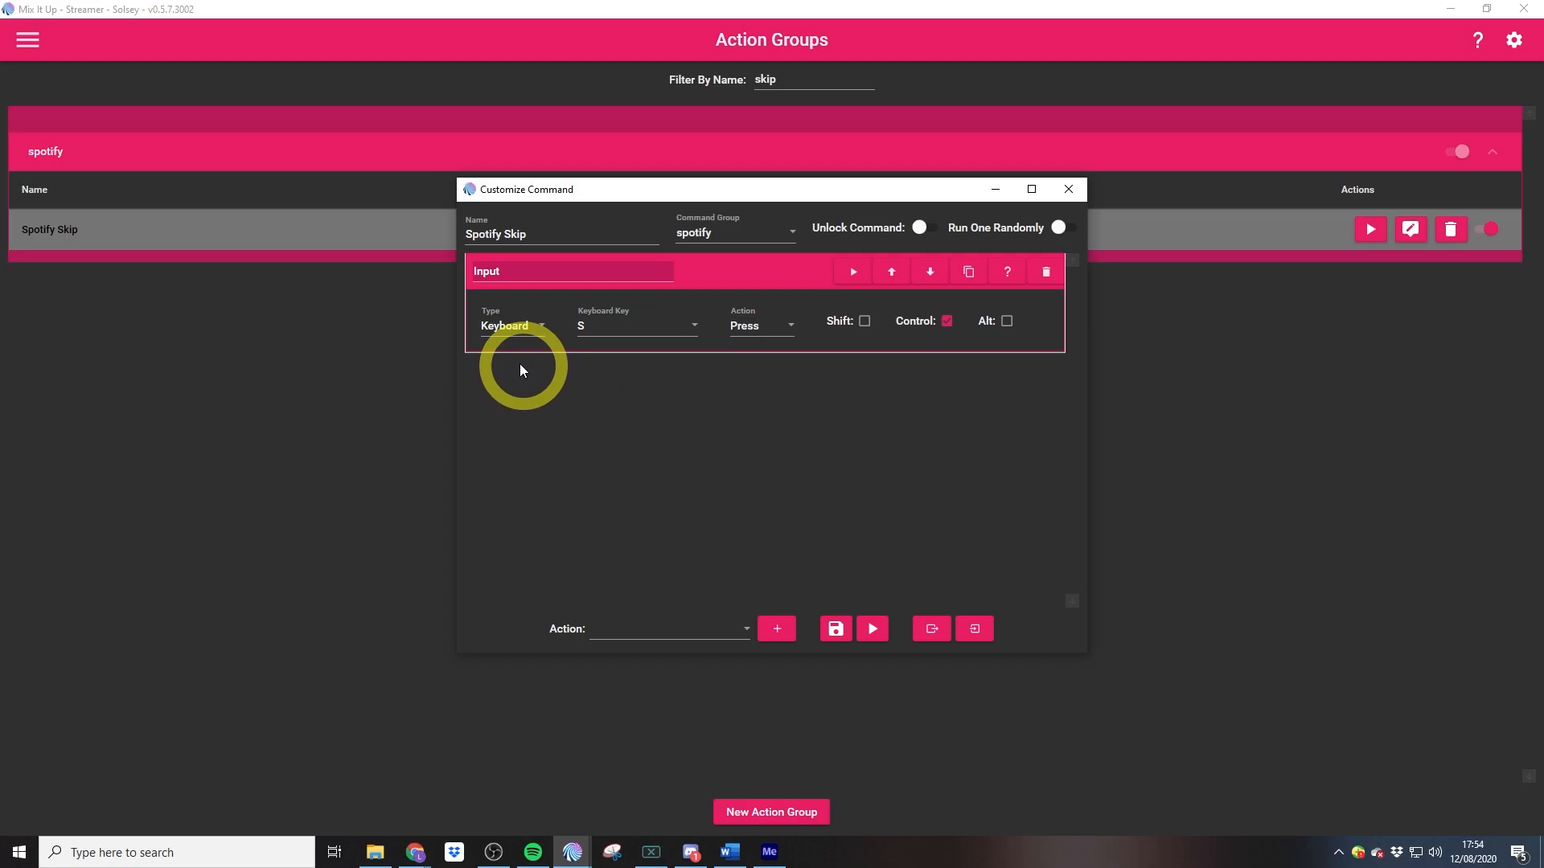
{"action": "mouse_move", "coordinate": [578, 437]}
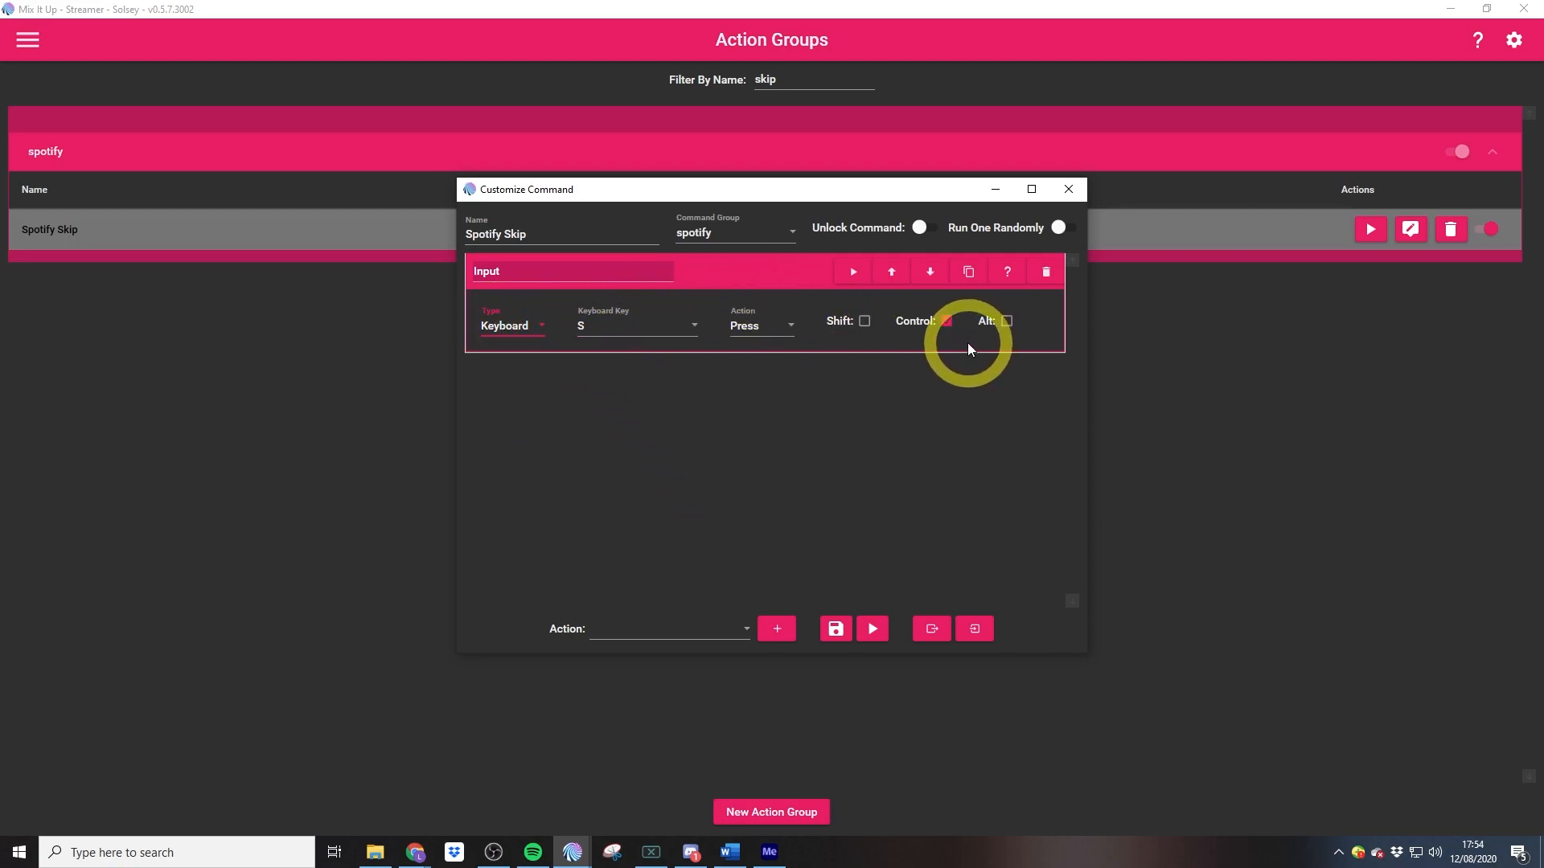
Open the Spotify Skip command to check its Control+S keyboard press action.
{"action": "left_click", "coordinate": [947, 320]}
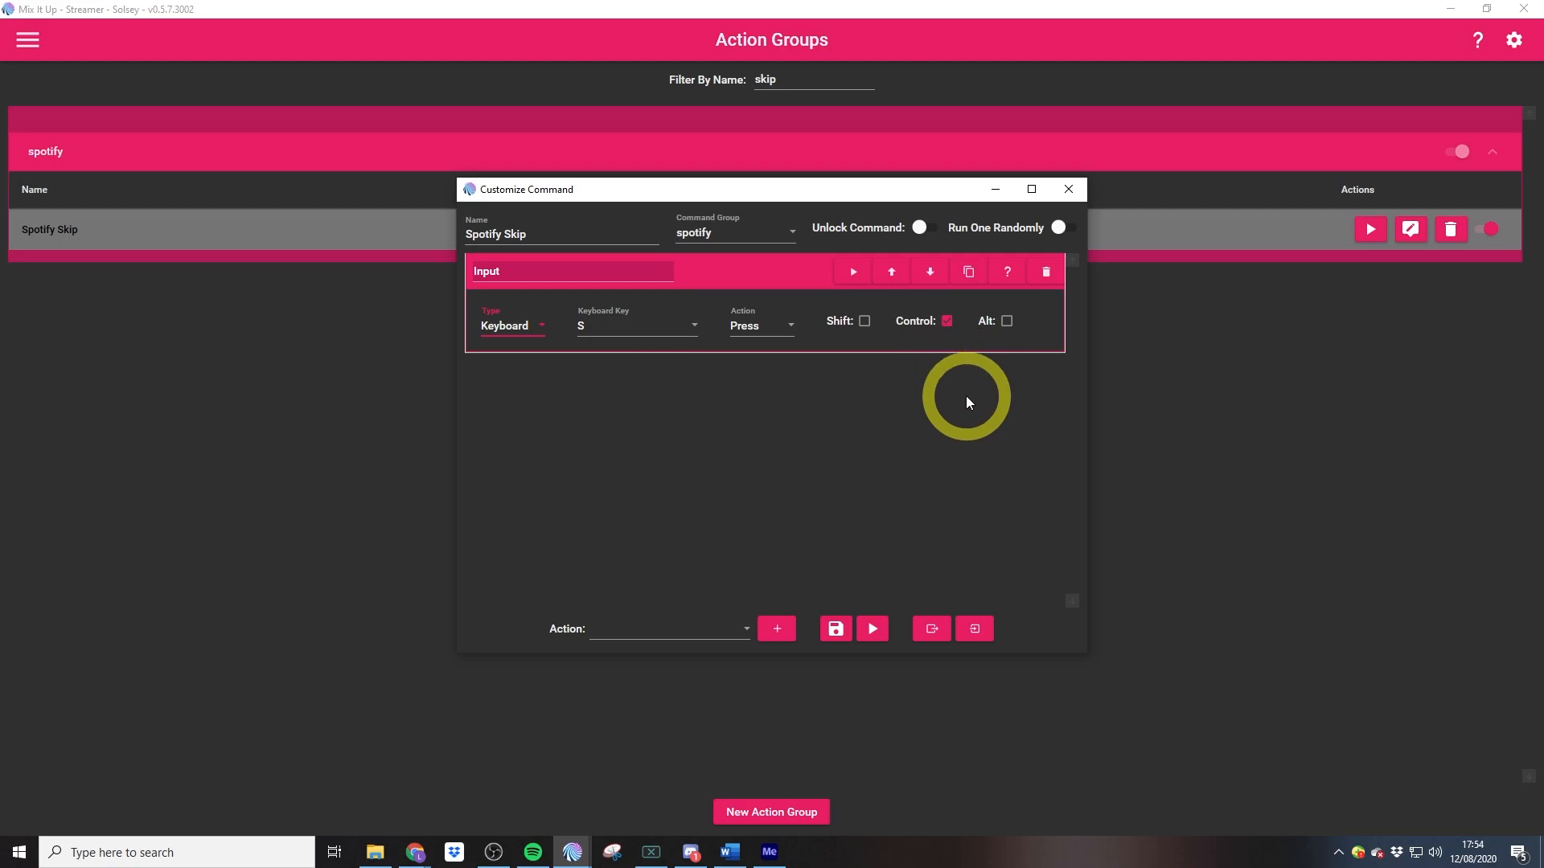
{"action": "mouse_move", "coordinate": [963, 418]}
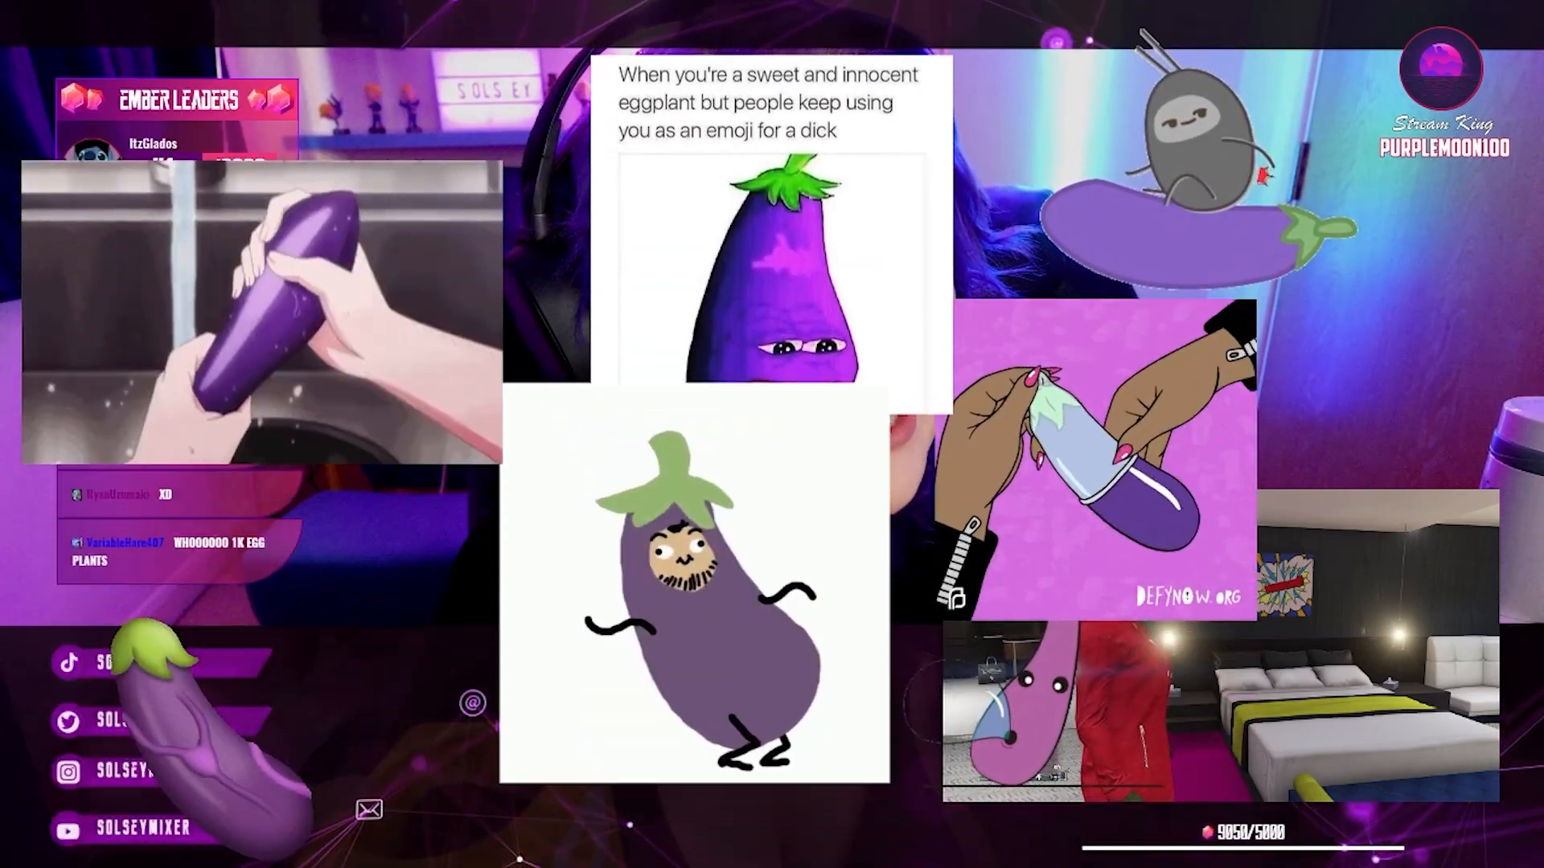
Switch to OBS Studio to watch the eggplant overlays play over the scene.
{"action": "left_click", "coordinate": [571, 852]}
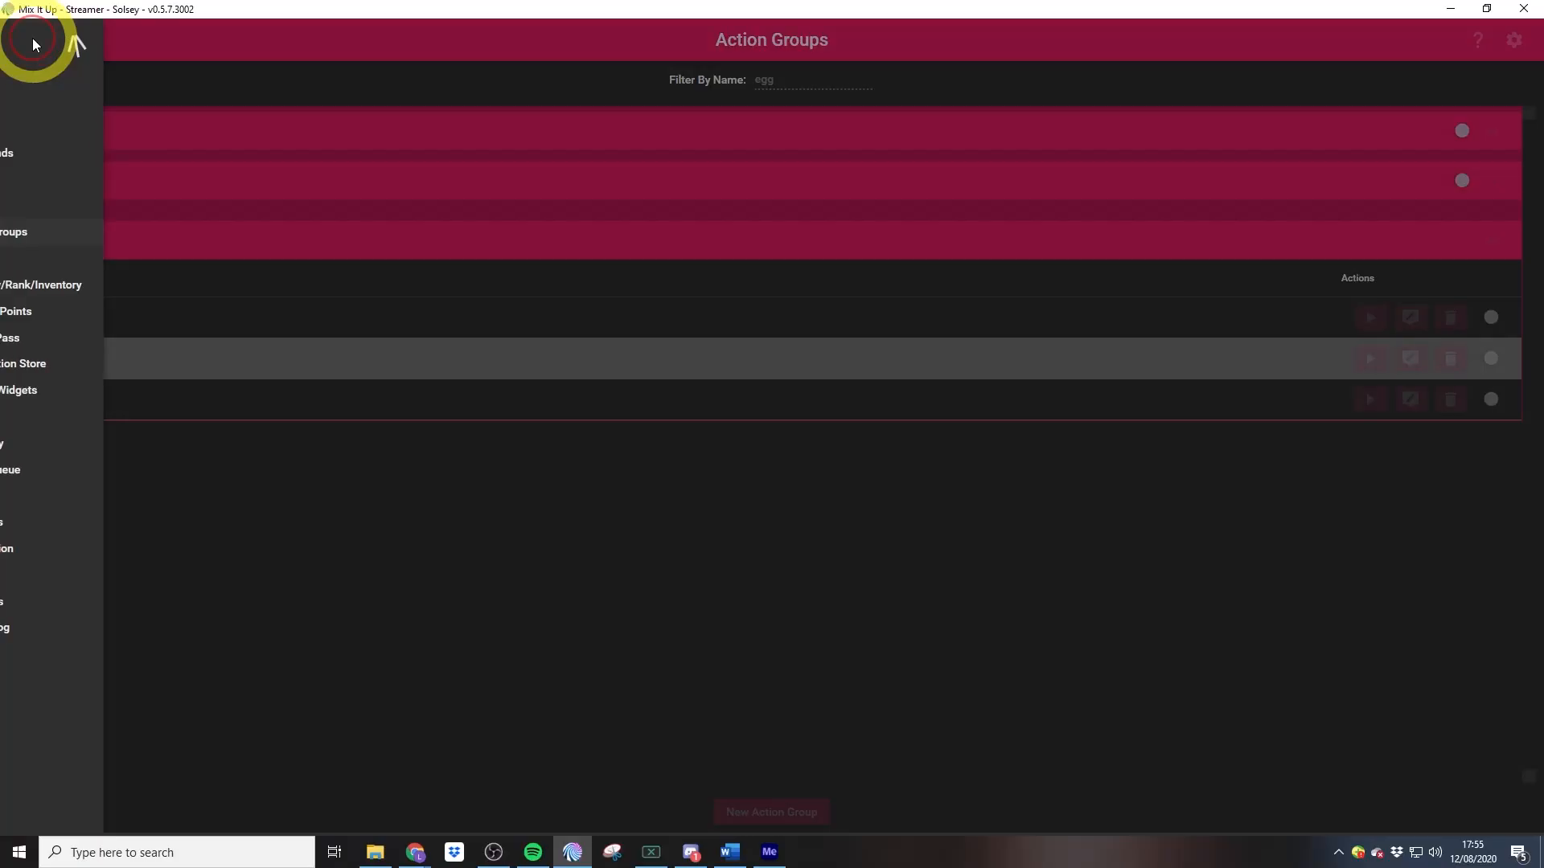
Review the eggplant group's Image actions with Run One Randomly enabled, then close it.
{"action": "left_click", "coordinate": [35, 44]}
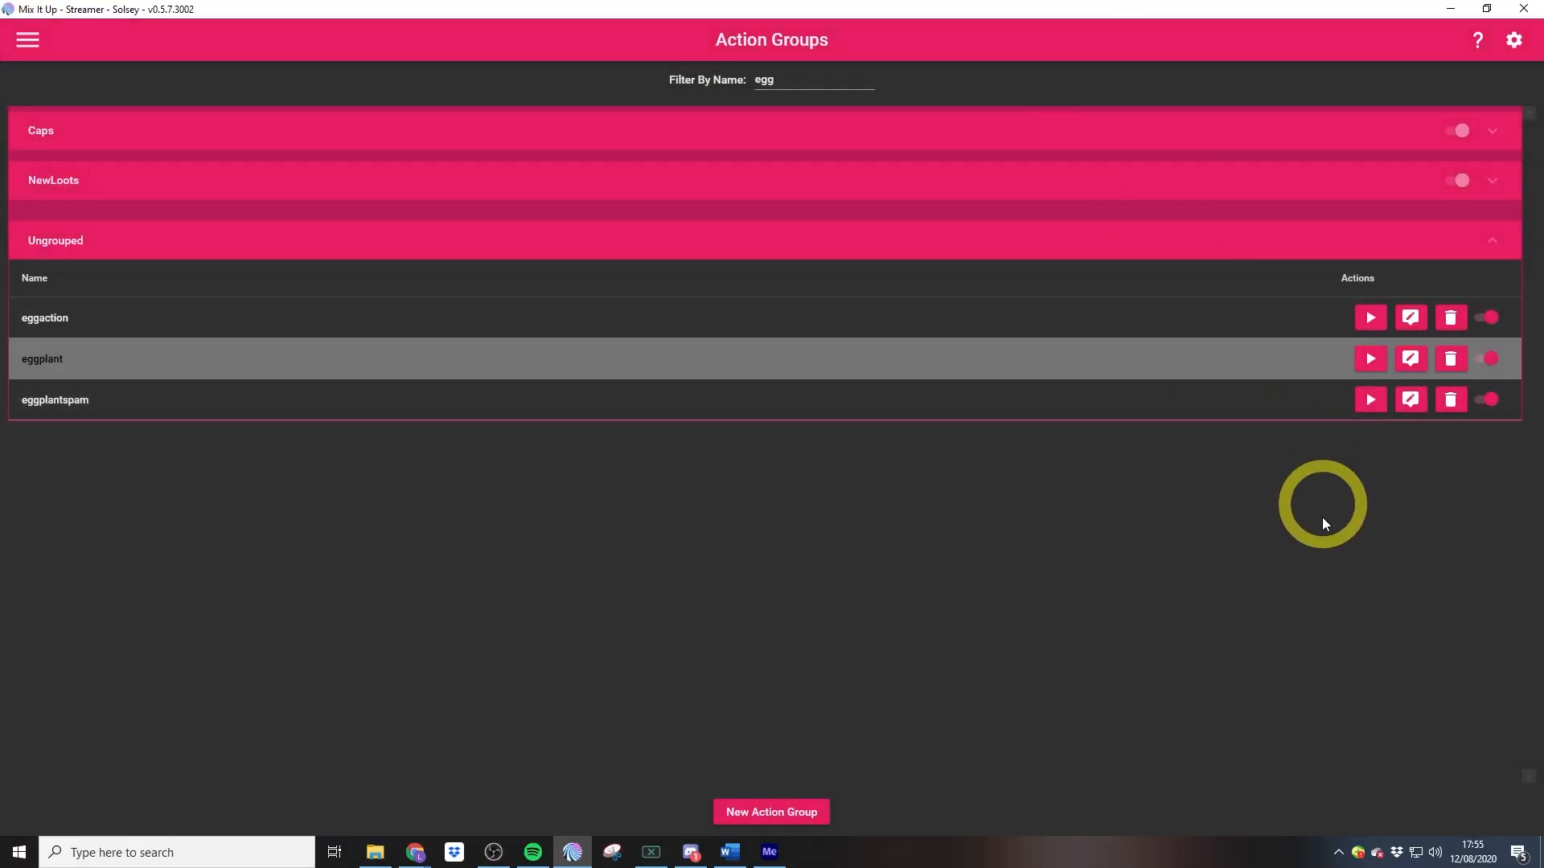
{"action": "left_click", "coordinate": [1410, 359]}
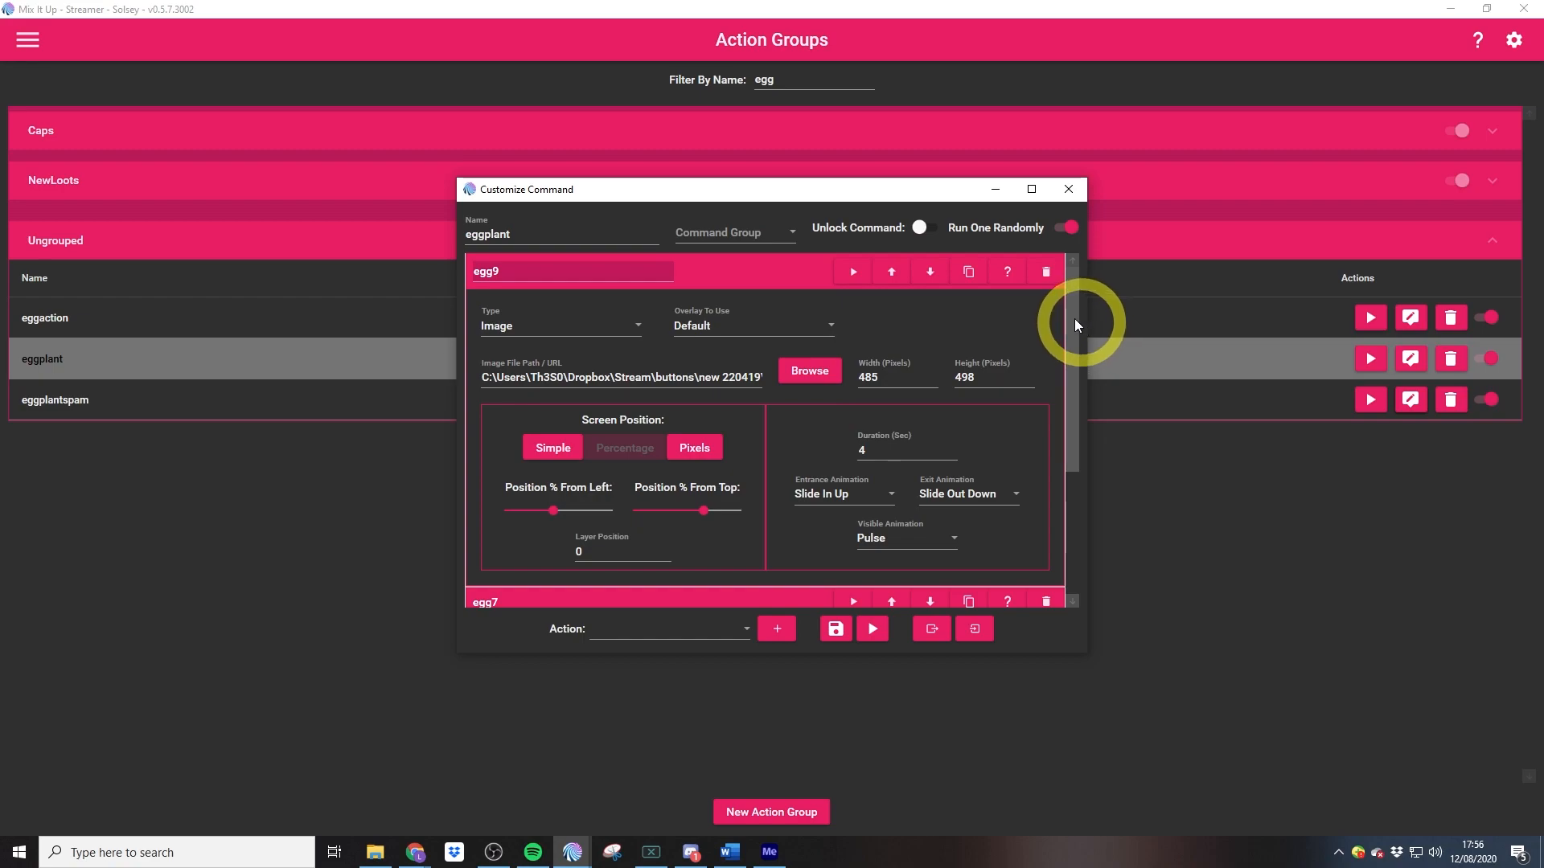
{"action": "scroll", "scroll_direction": "down", "scroll_amount": 3}
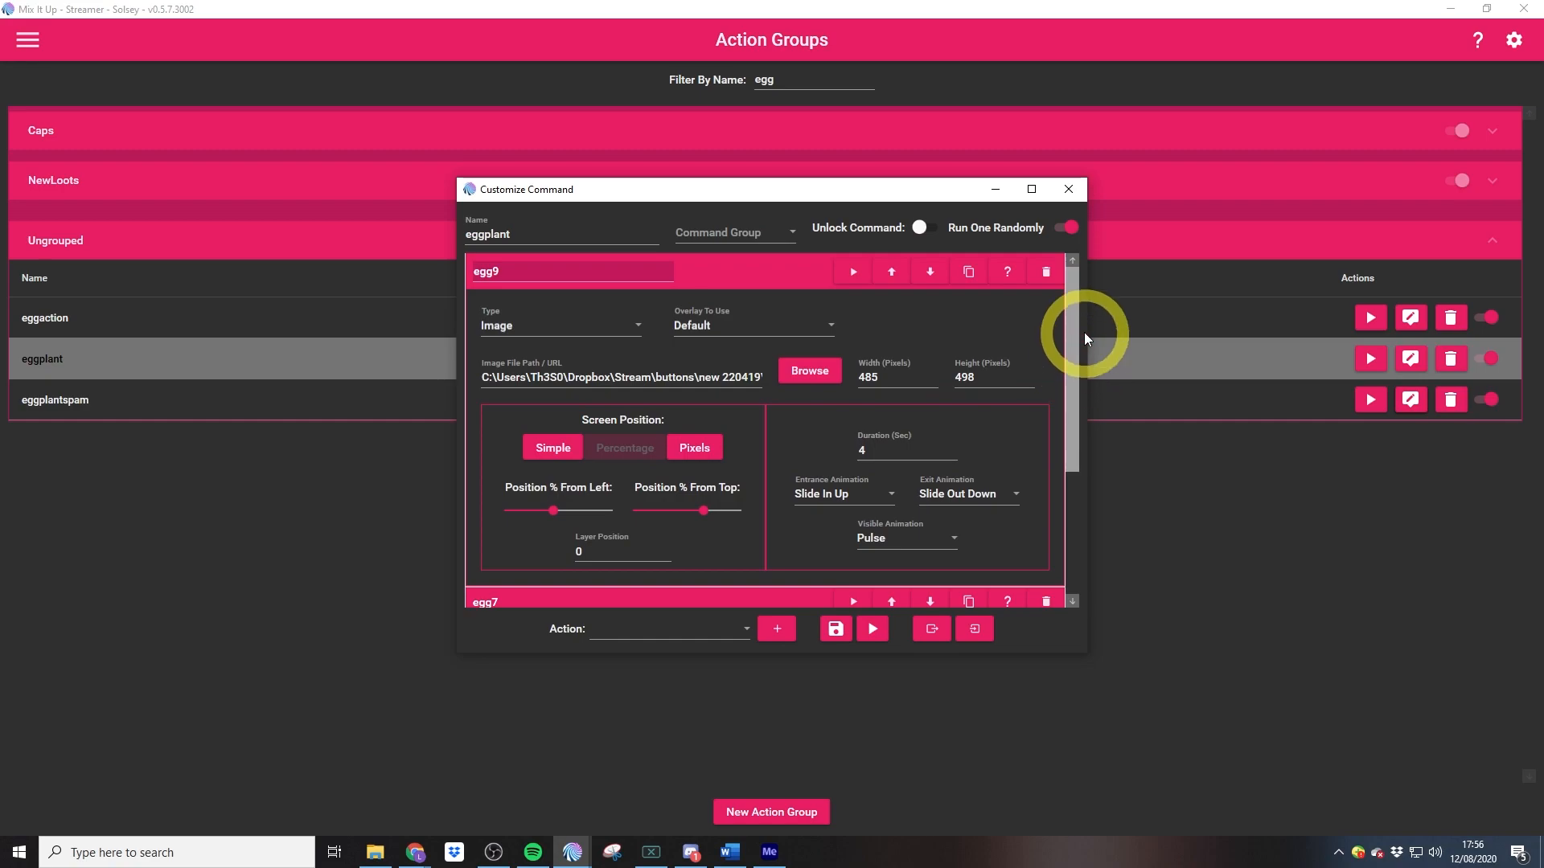
{"action": "left_click", "coordinate": [1062, 228]}
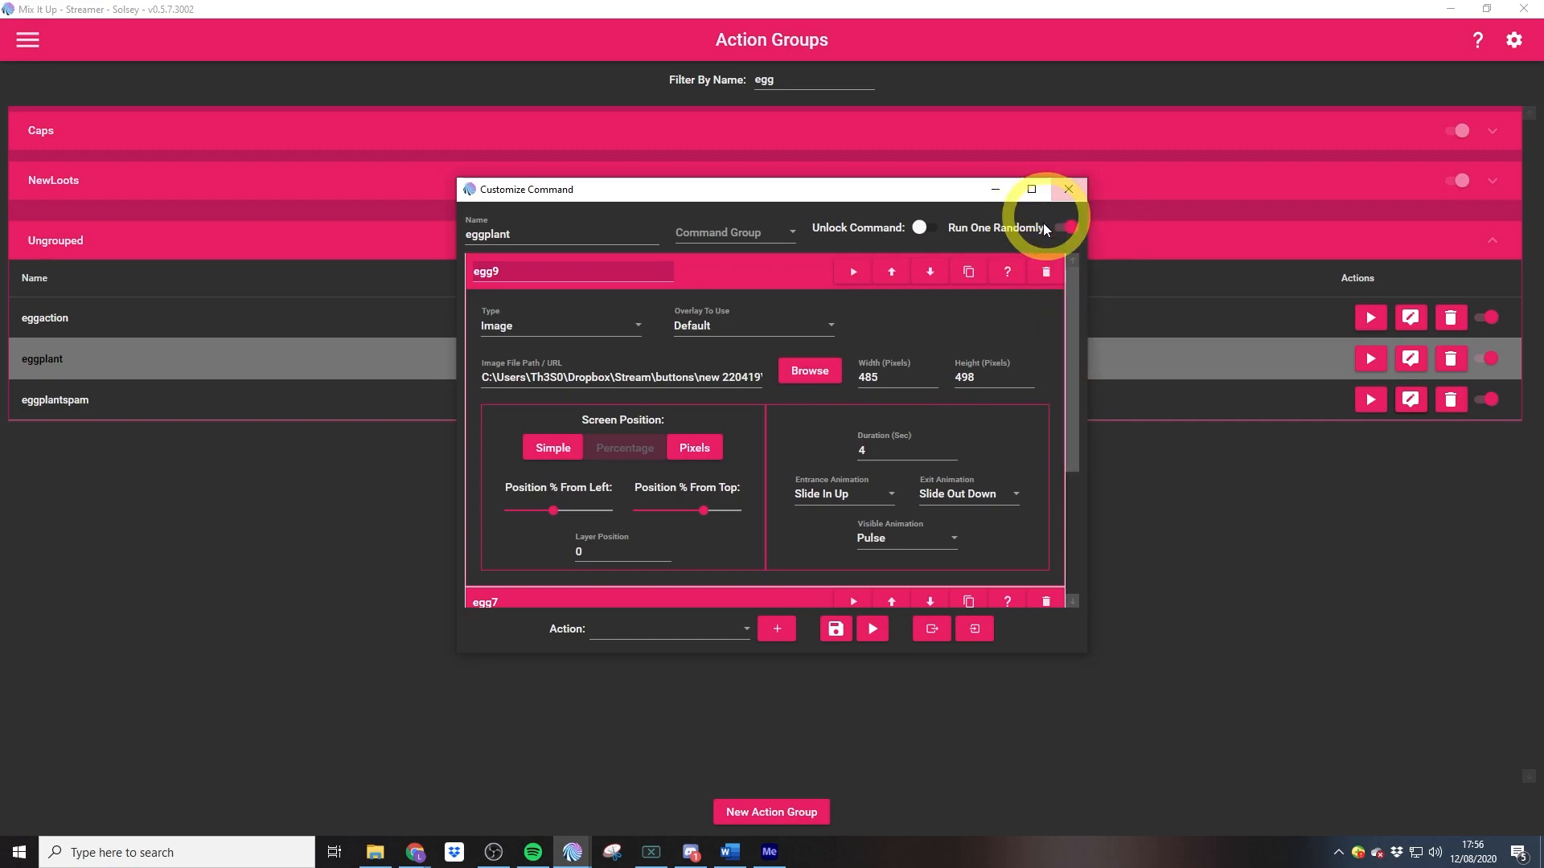
{"action": "left_click", "coordinate": [1064, 227]}
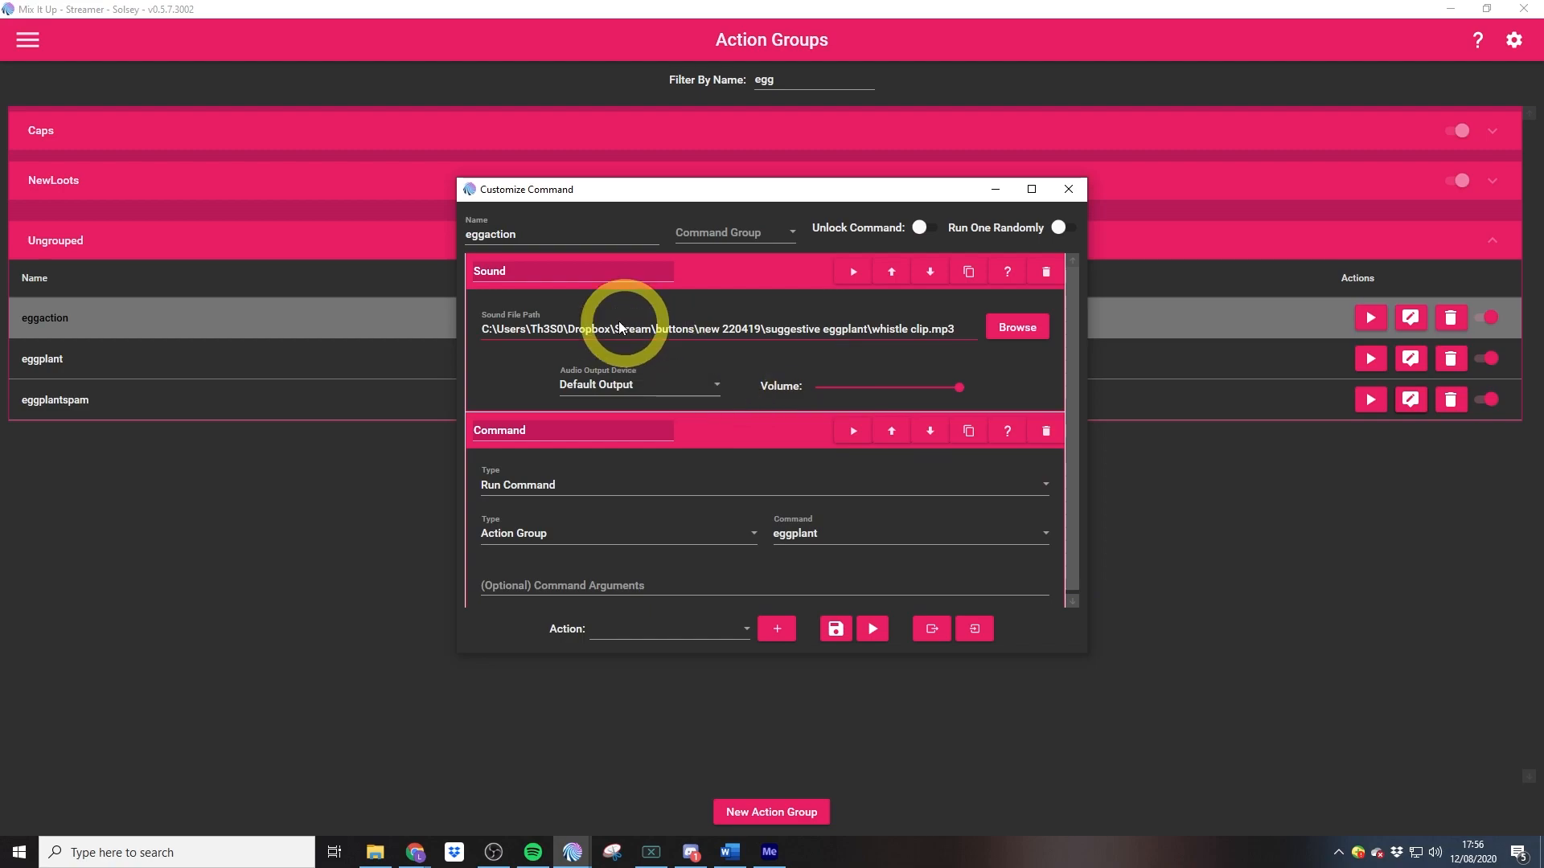
{"action": "mouse_move", "coordinate": [948, 345]}
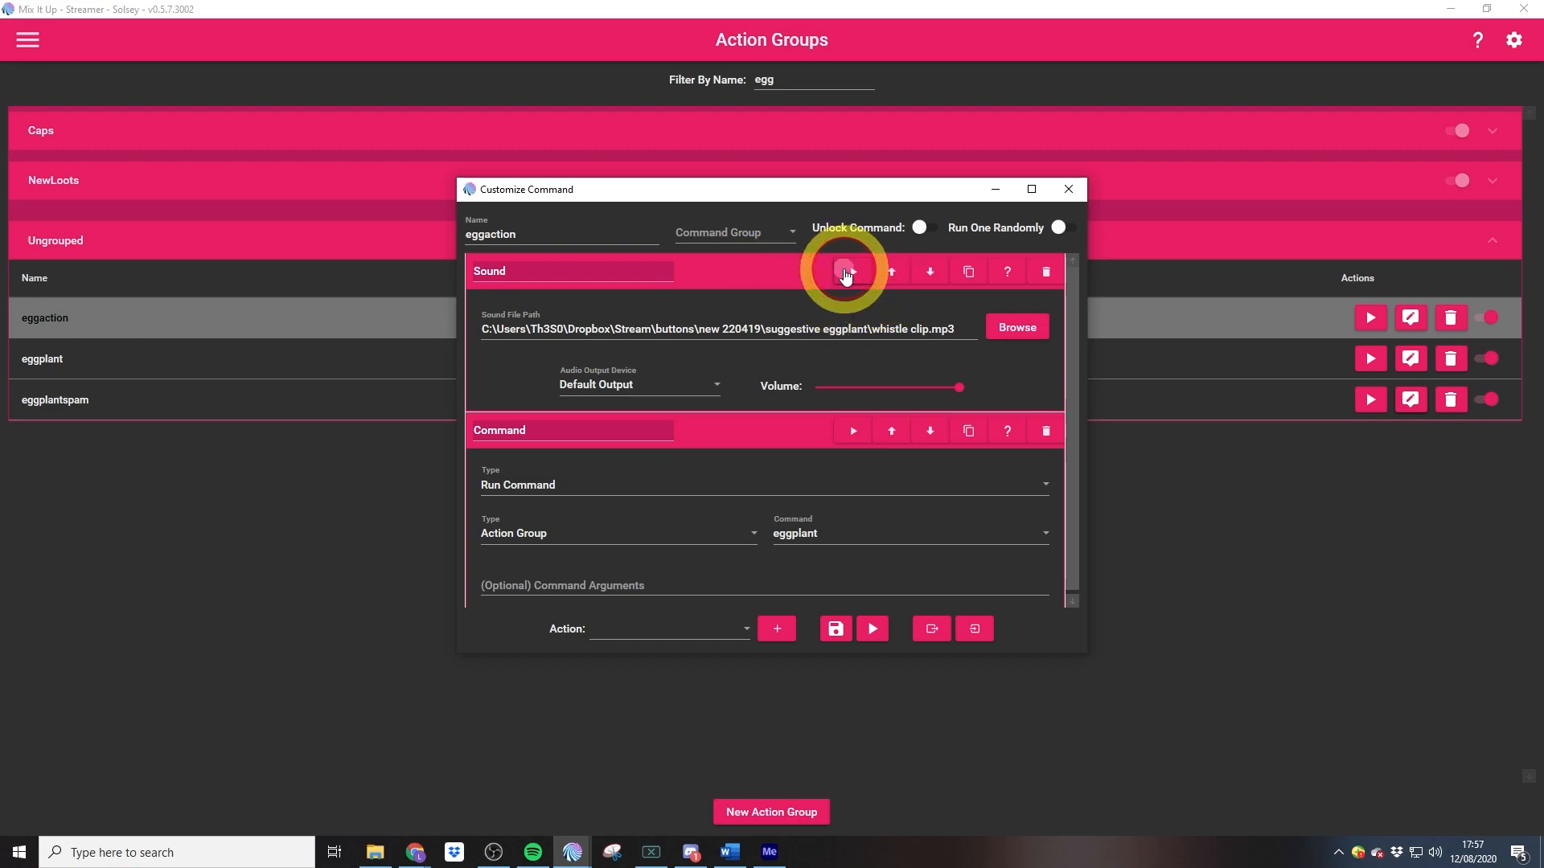
Preview eggaction's whistle sound and inspect its Run Command targeting the eggplant group.
{"action": "left_click", "coordinate": [851, 271]}
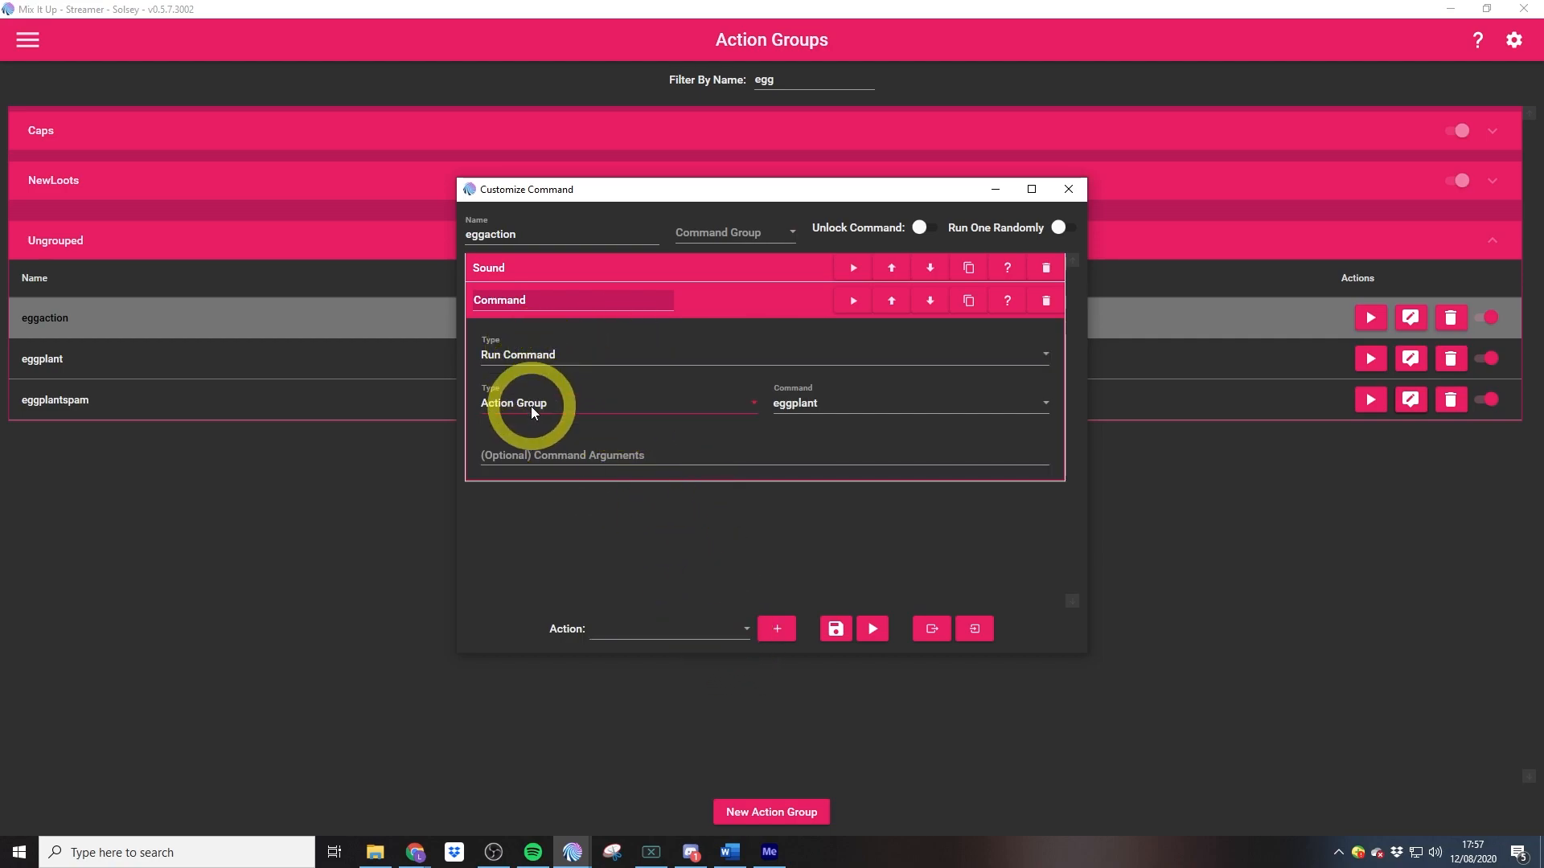
{"action": "mouse_move", "coordinate": [795, 403]}
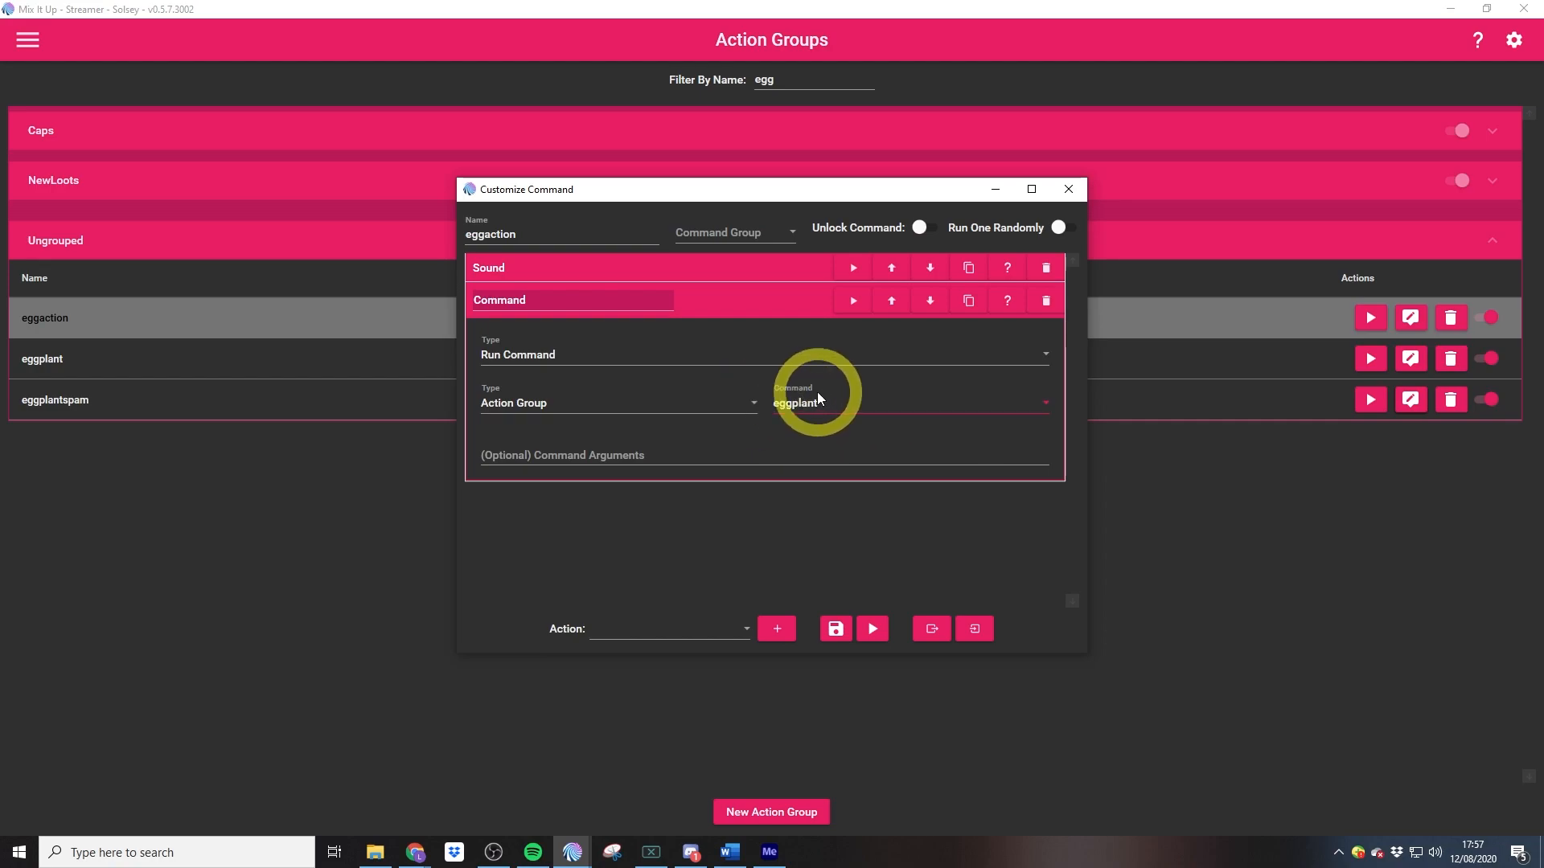
{"action": "left_click", "coordinate": [1067, 189]}
{"action": "type", "text": "king"}
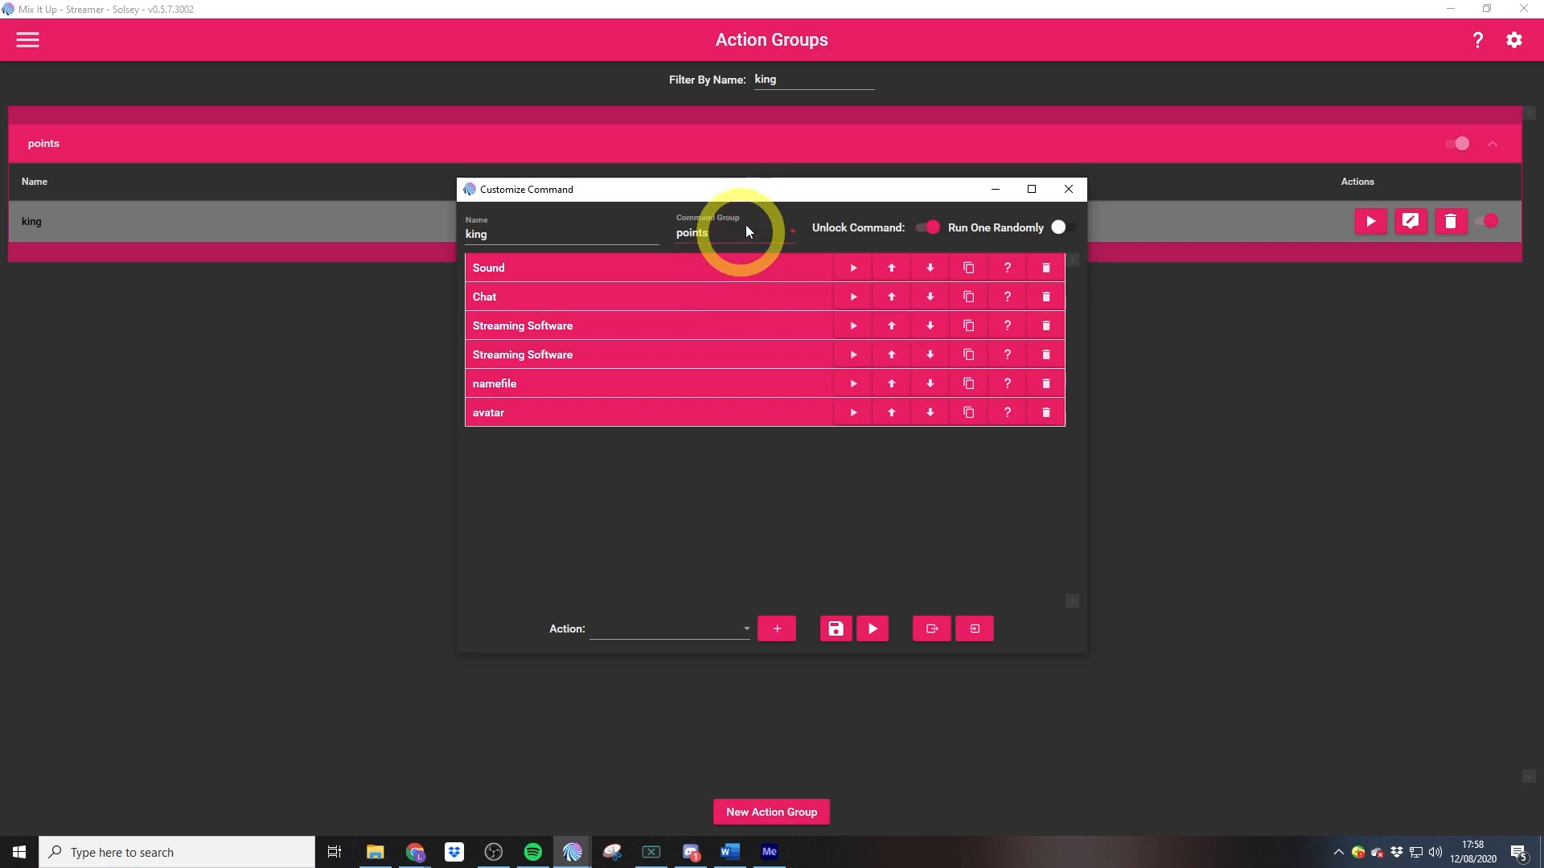
Open the king command in the points group for editing.
{"action": "left_click_drag", "start_coordinate": [768, 188], "coordinate": [704, 121]}
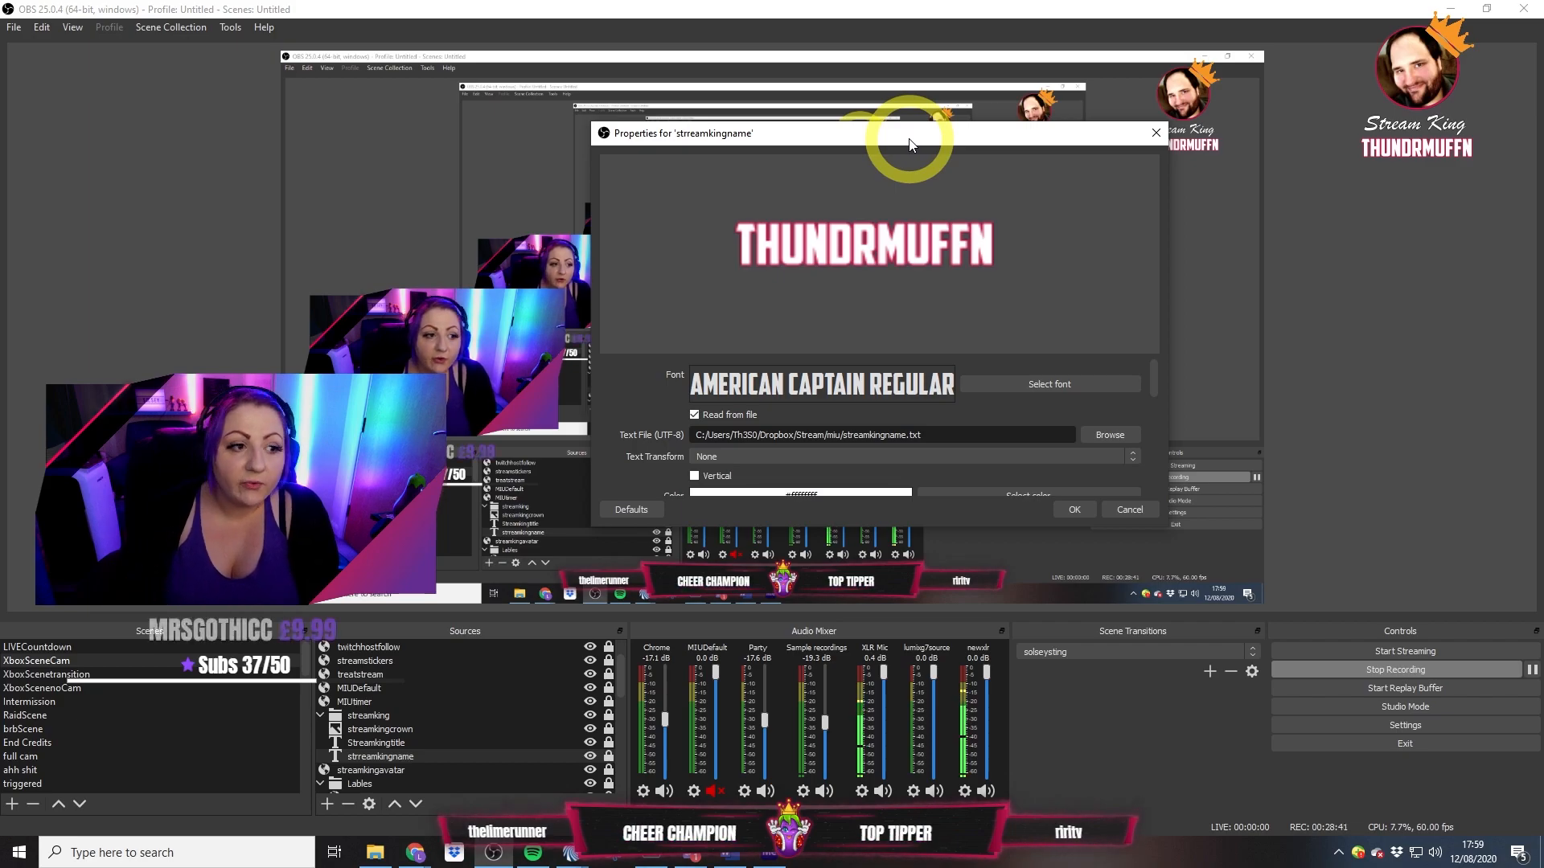
{"action": "mouse_move", "coordinate": [924, 446]}
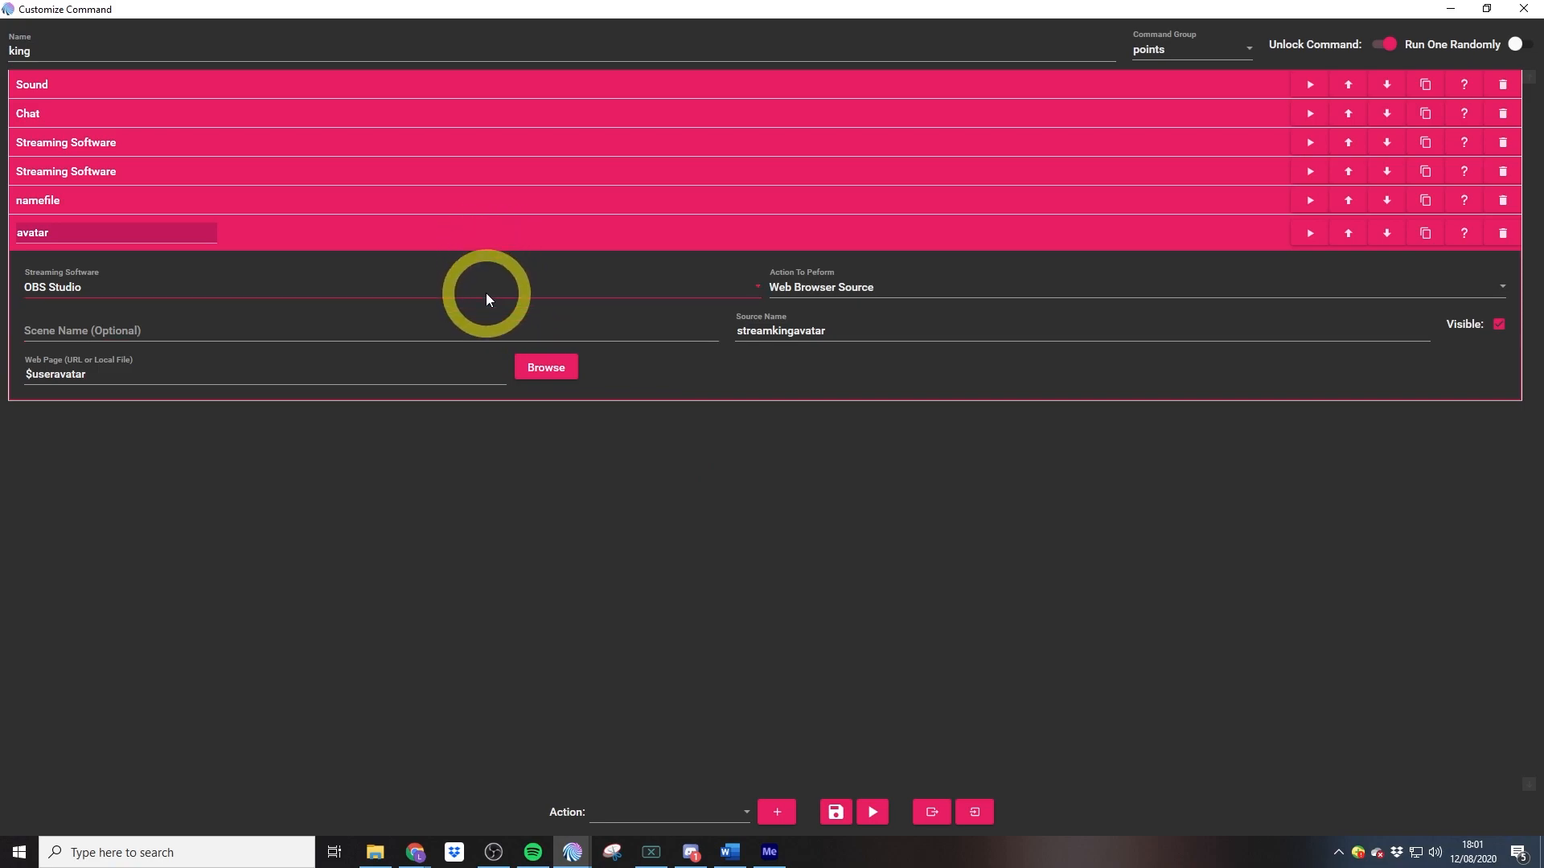
{"action": "mouse_move", "coordinate": [576, 290]}
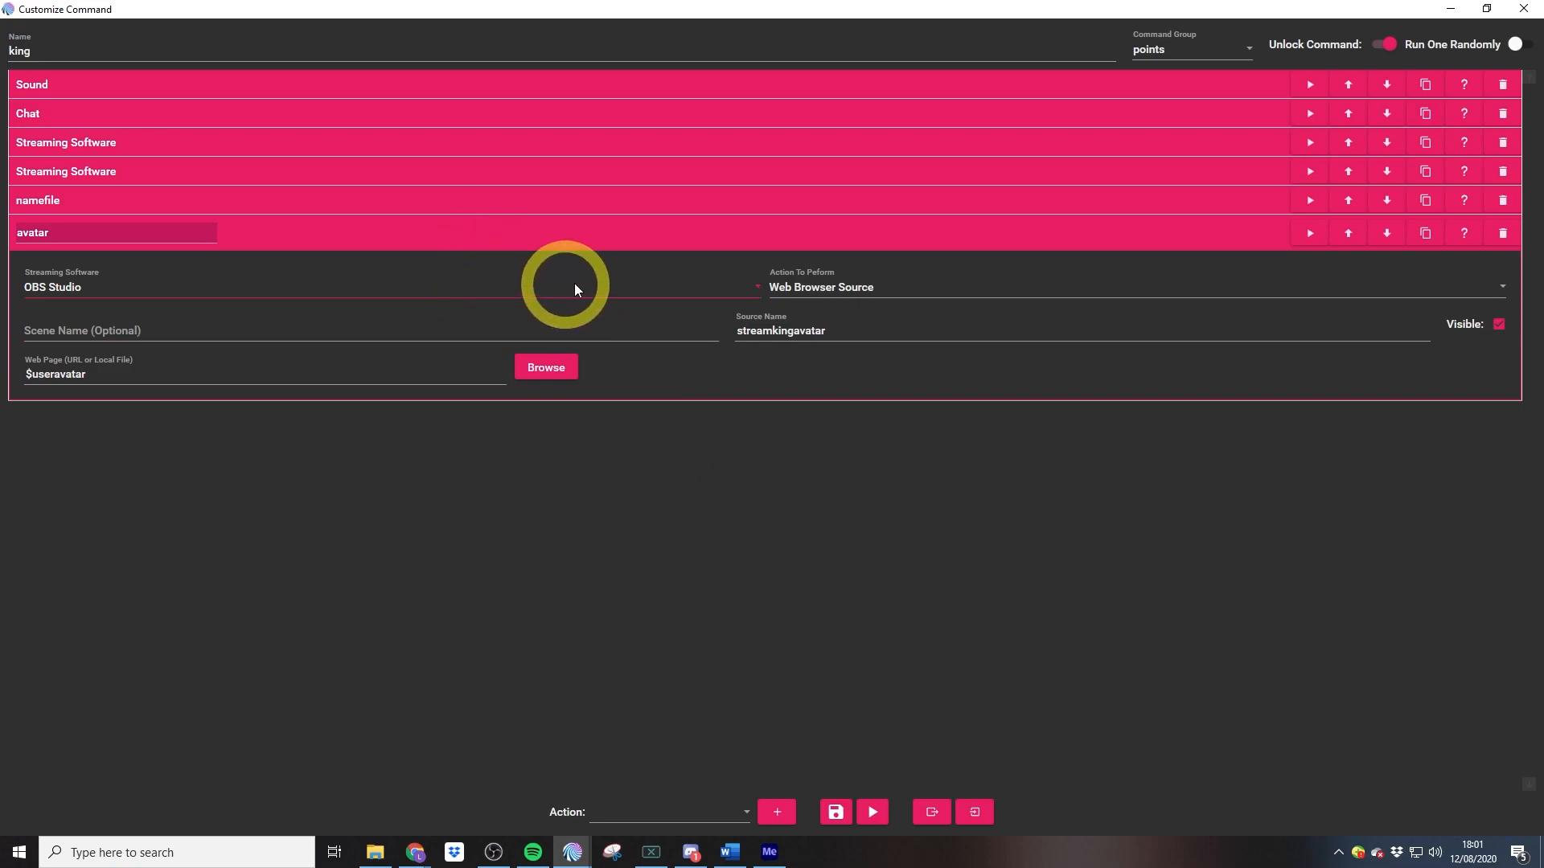
{"action": "mouse_move", "coordinate": [911, 295]}
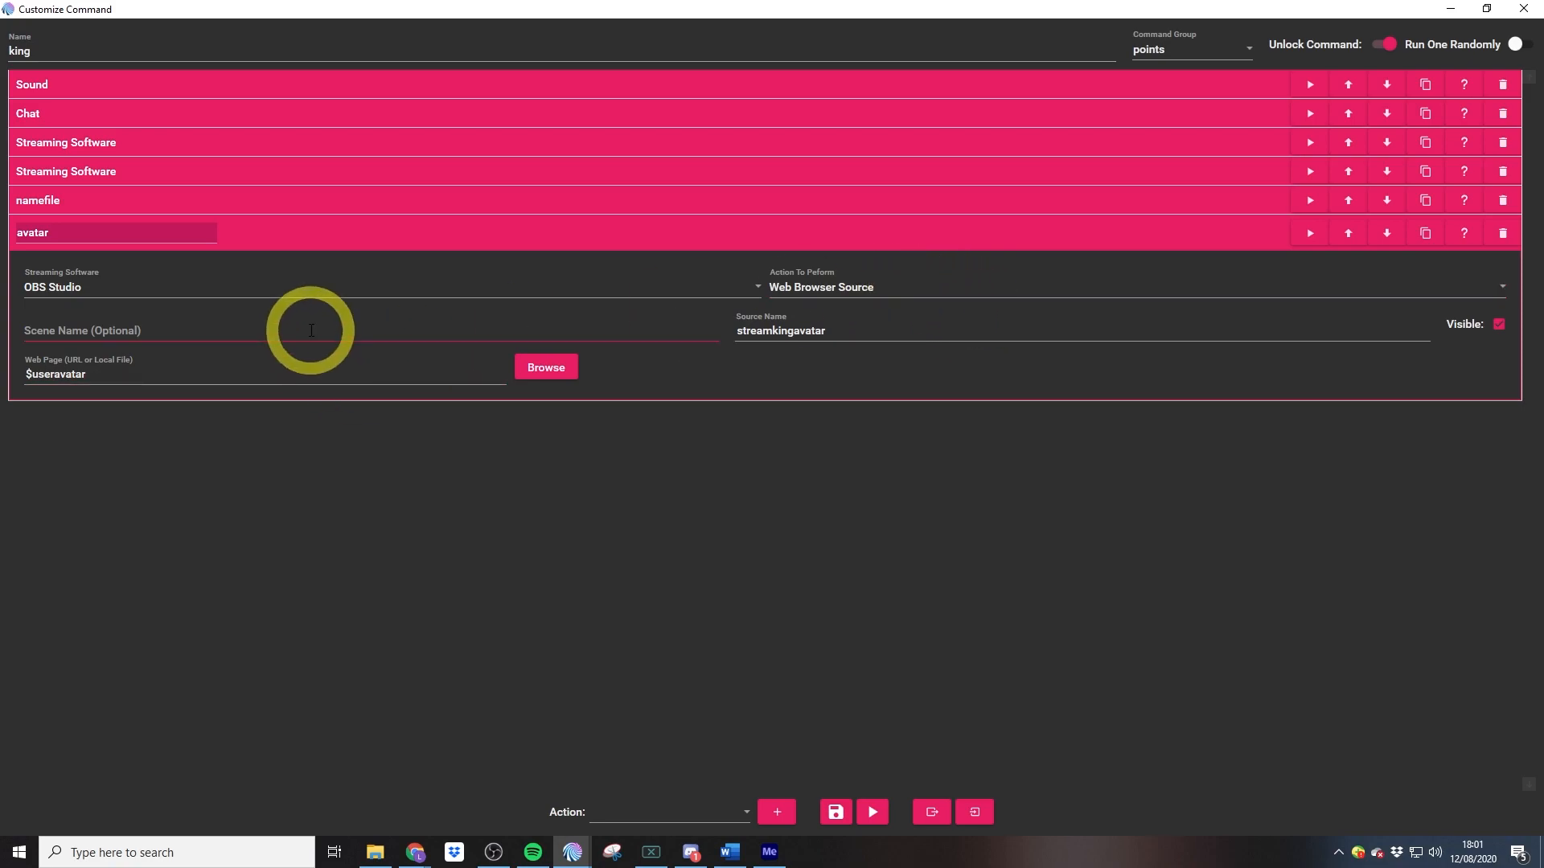
{"action": "mouse_move", "coordinate": [994, 315]}
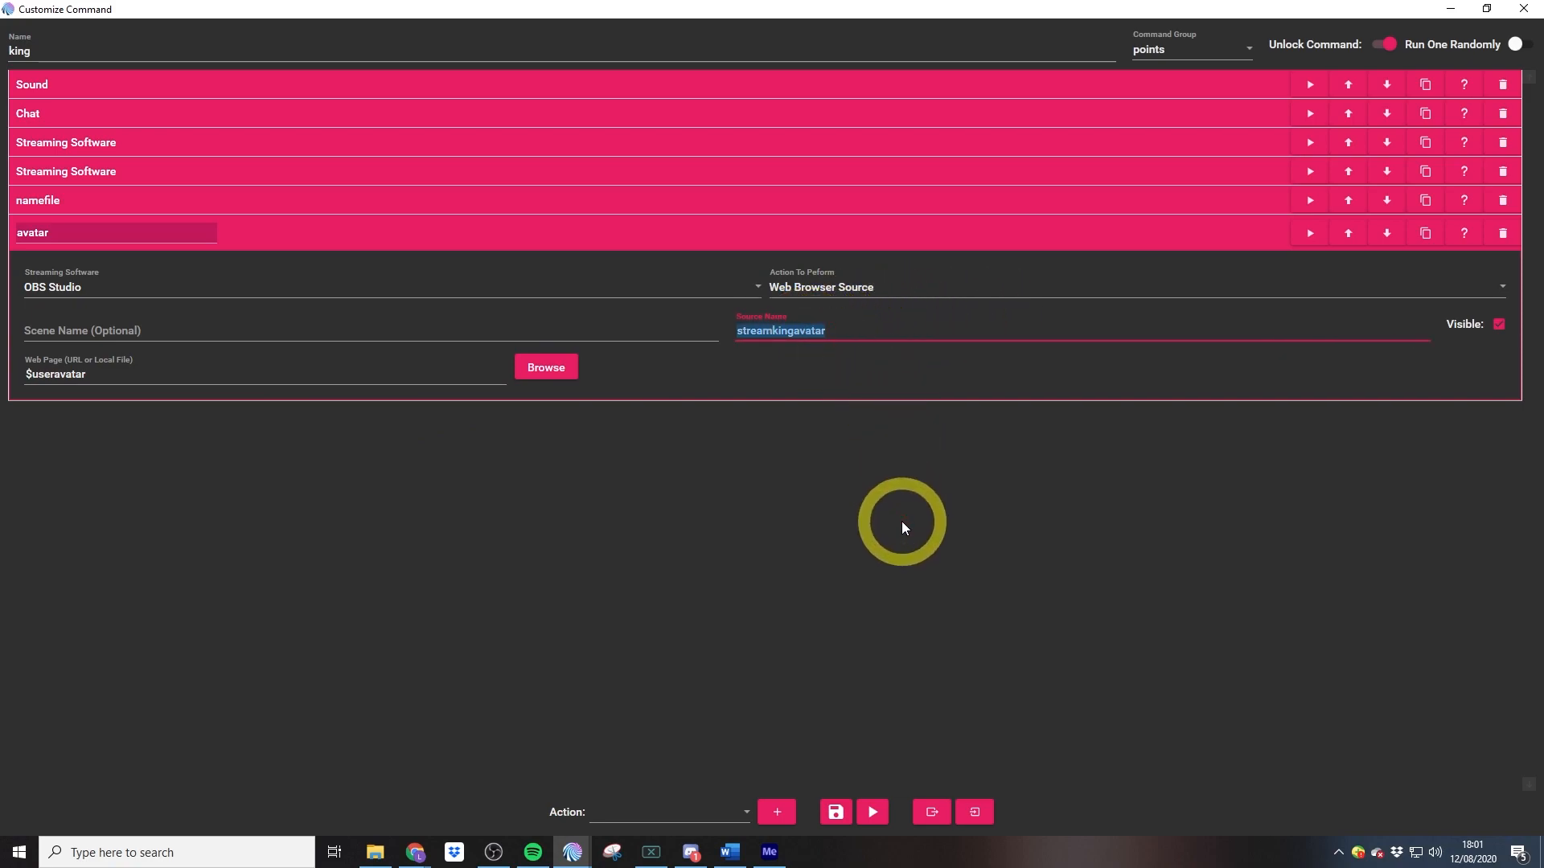
Inspect the avatar action: streamkingavatar browser source with Web Page $useravatar.
{"action": "left_click", "coordinate": [93, 373]}
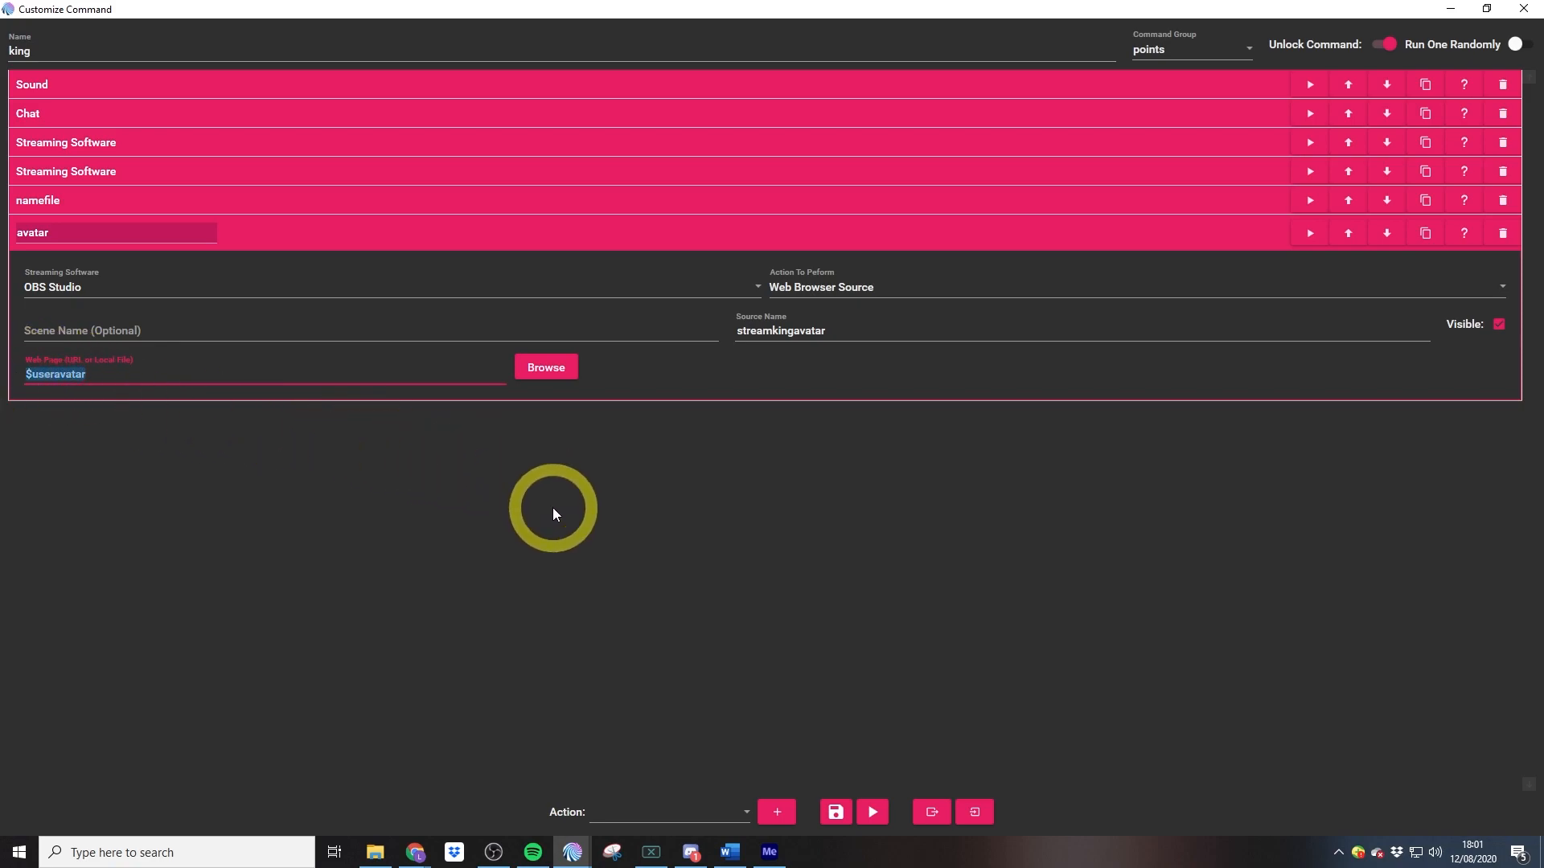
{"action": "mouse_move", "coordinate": [627, 502]}
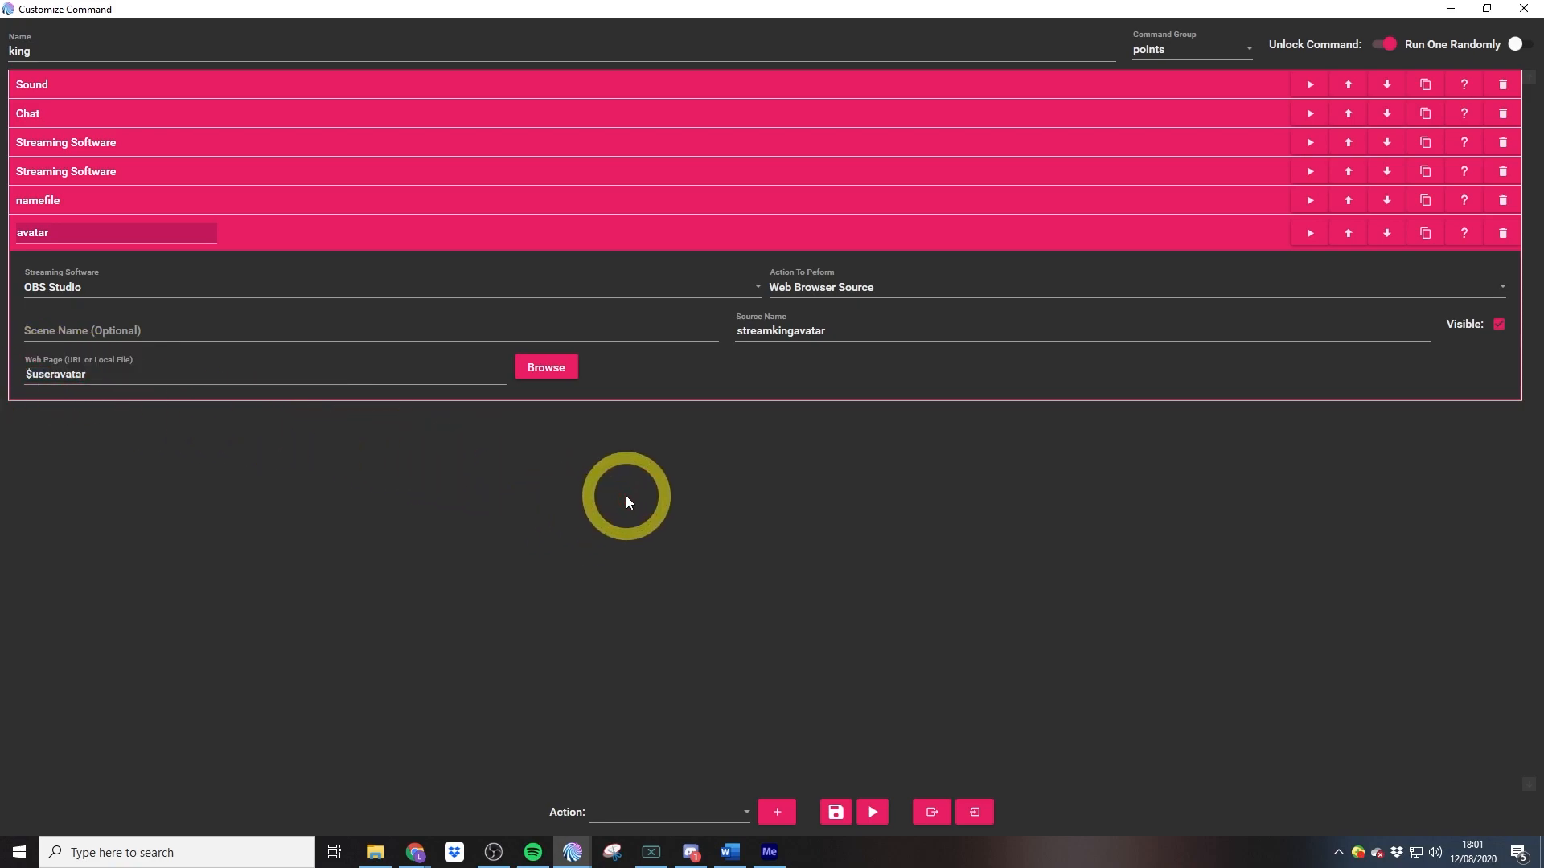